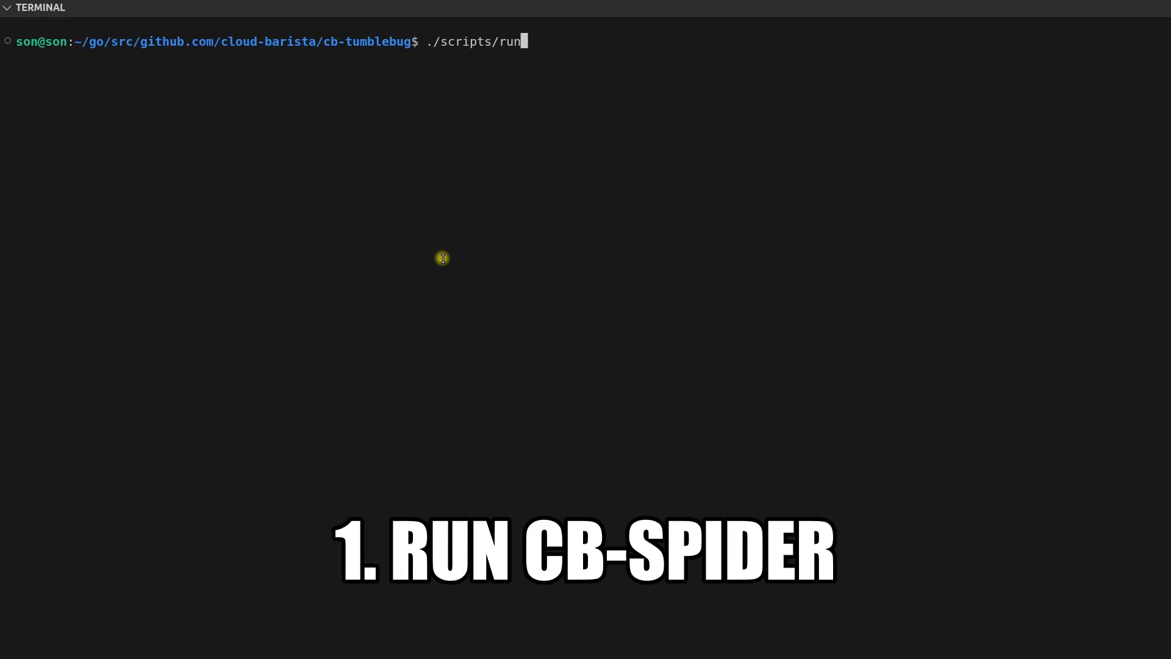
Step: Start CB-Spider and CB-Tumblebug, then list the home directory
key("Return")
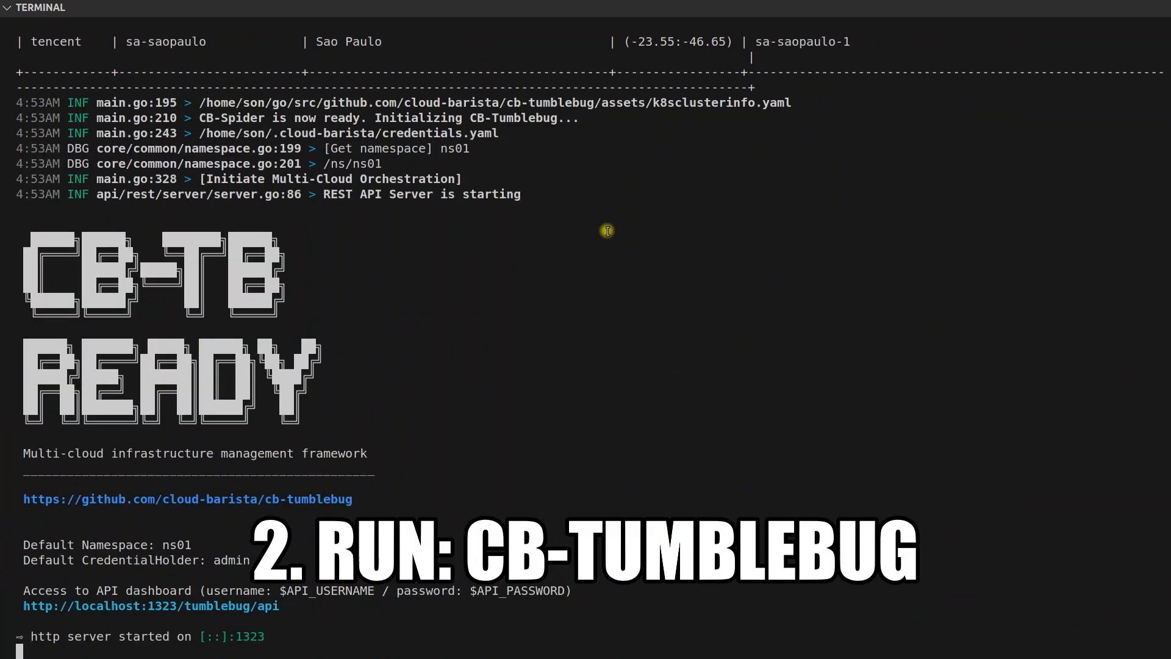
mouse_move(606, 230)
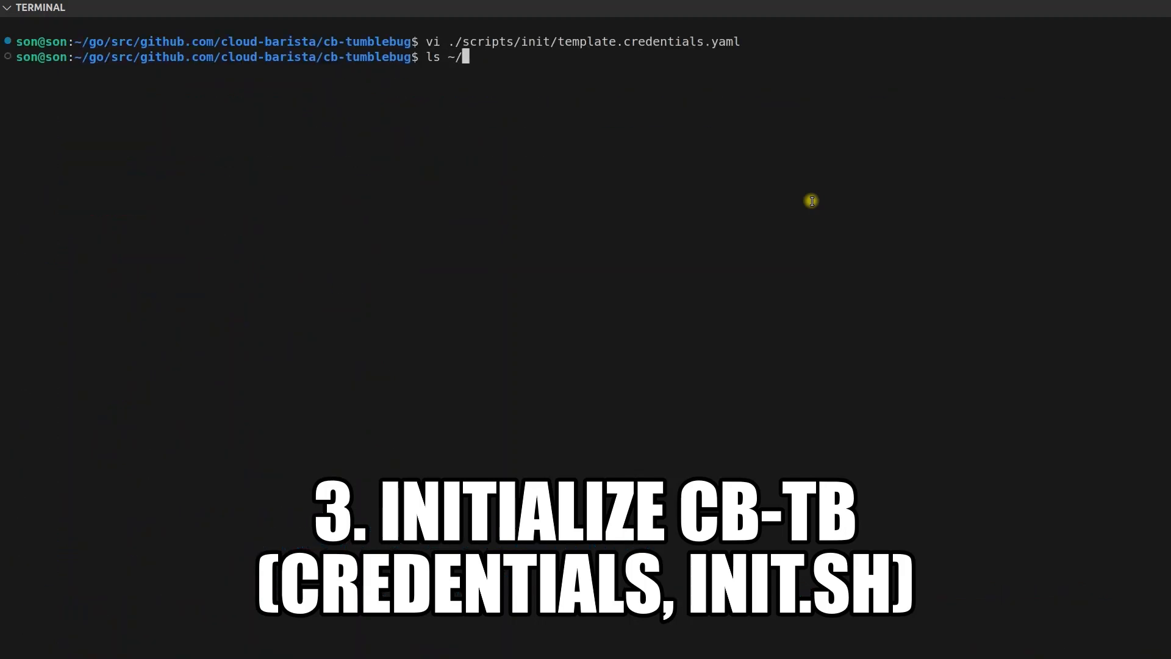
key("Return")
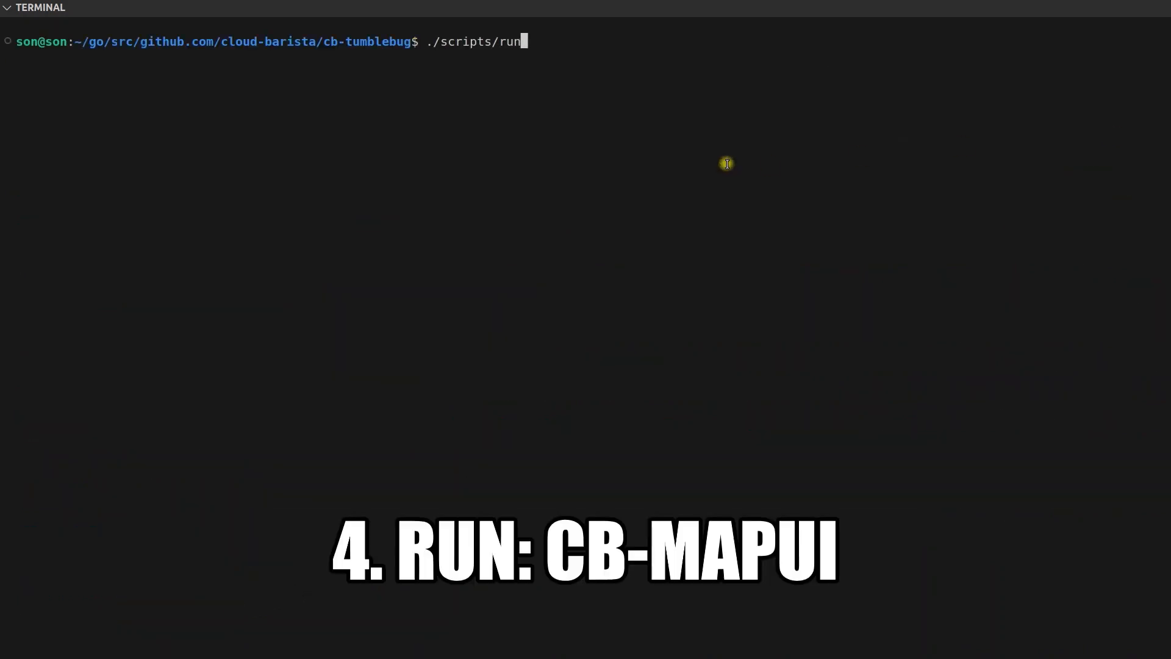
Step: Launch the CB-MapUI container and select its server address in the build output
key("Return")
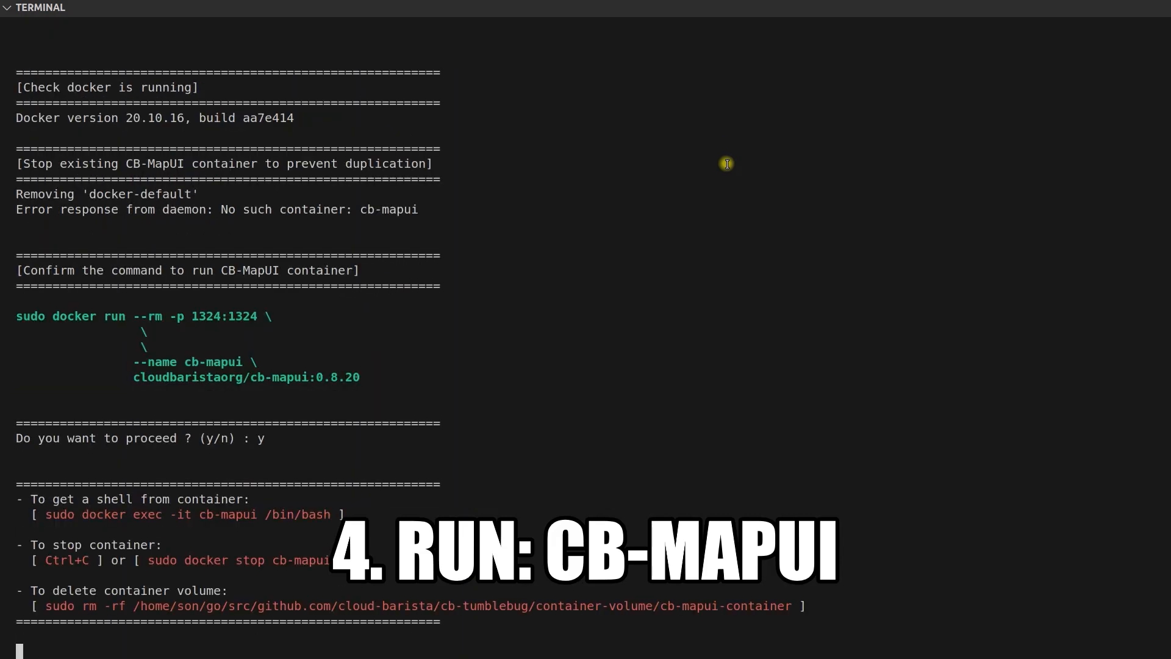
scroll("down", 3)
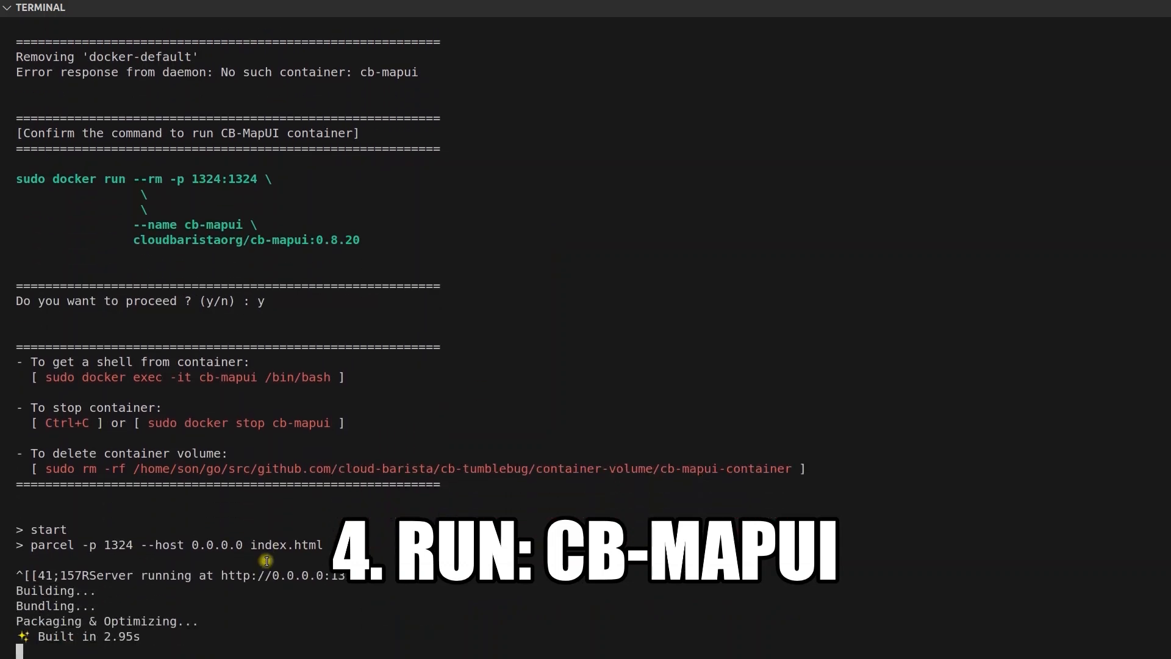
double_click(283, 575)
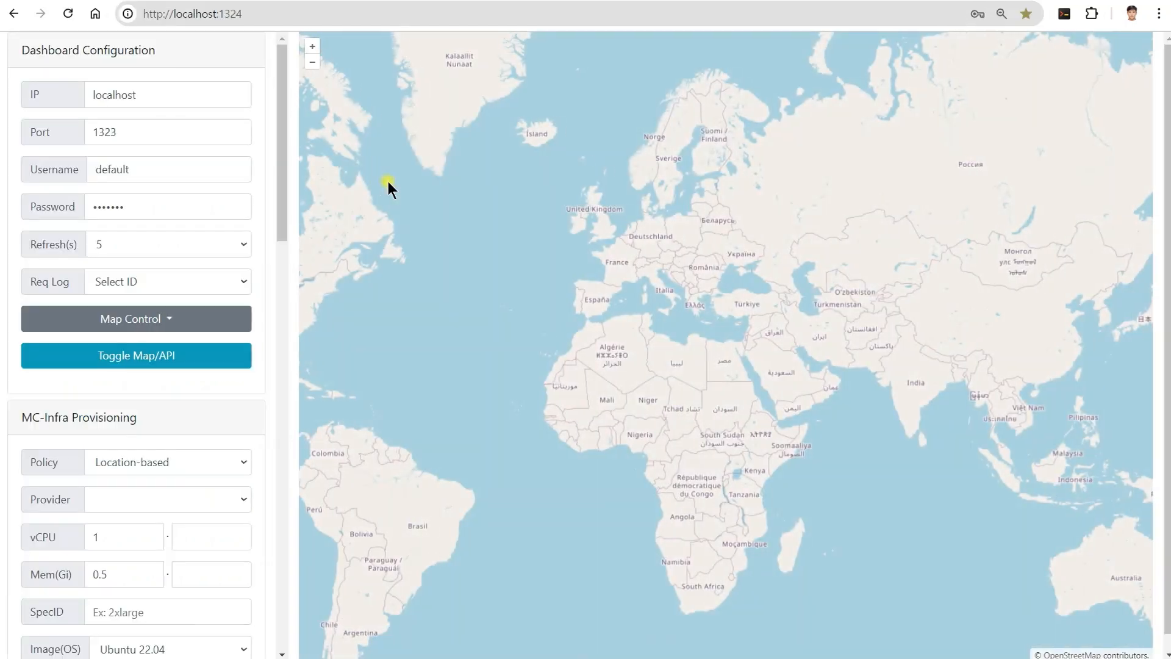
Step: Cycle the Provider filter through ALIBABA, AZURE, GCP, IBM, KTCLOUDVPC, NCPVPC, TENCENT, then ALL
left_click(136, 355)
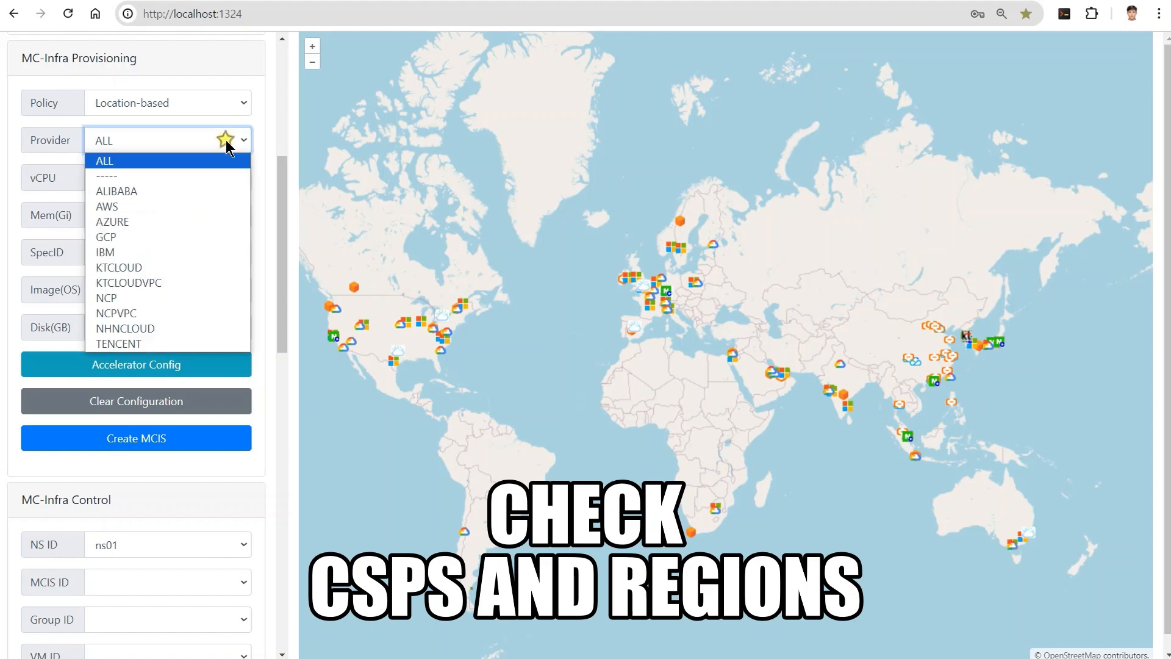
mouse_move(142, 312)
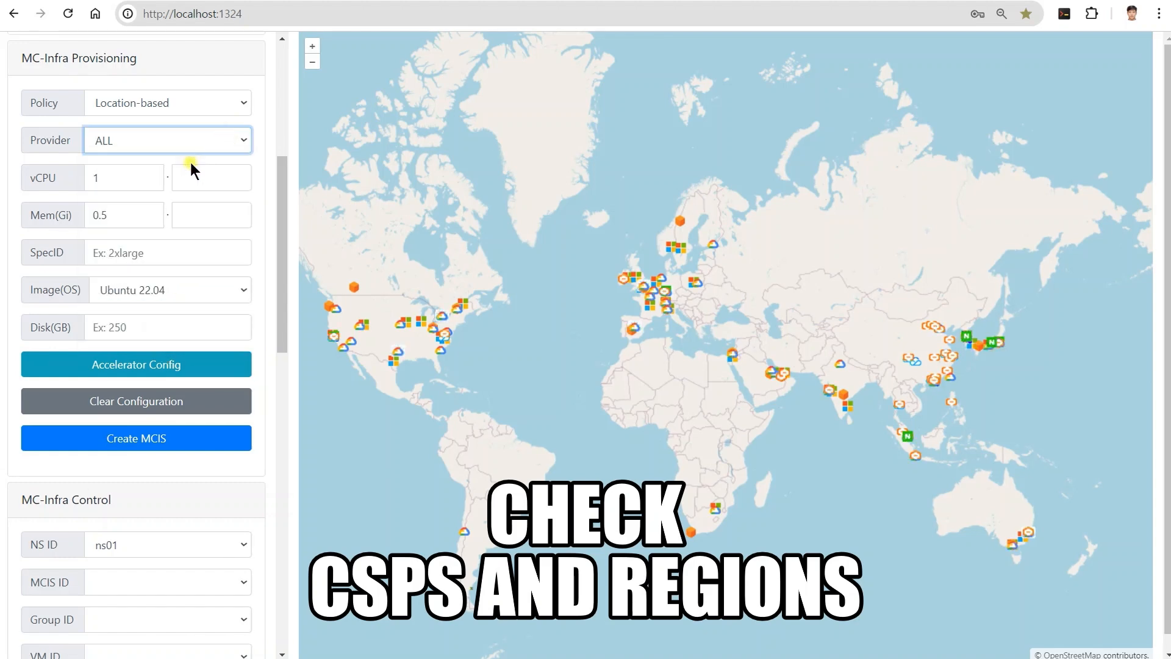
left_click(167, 140)
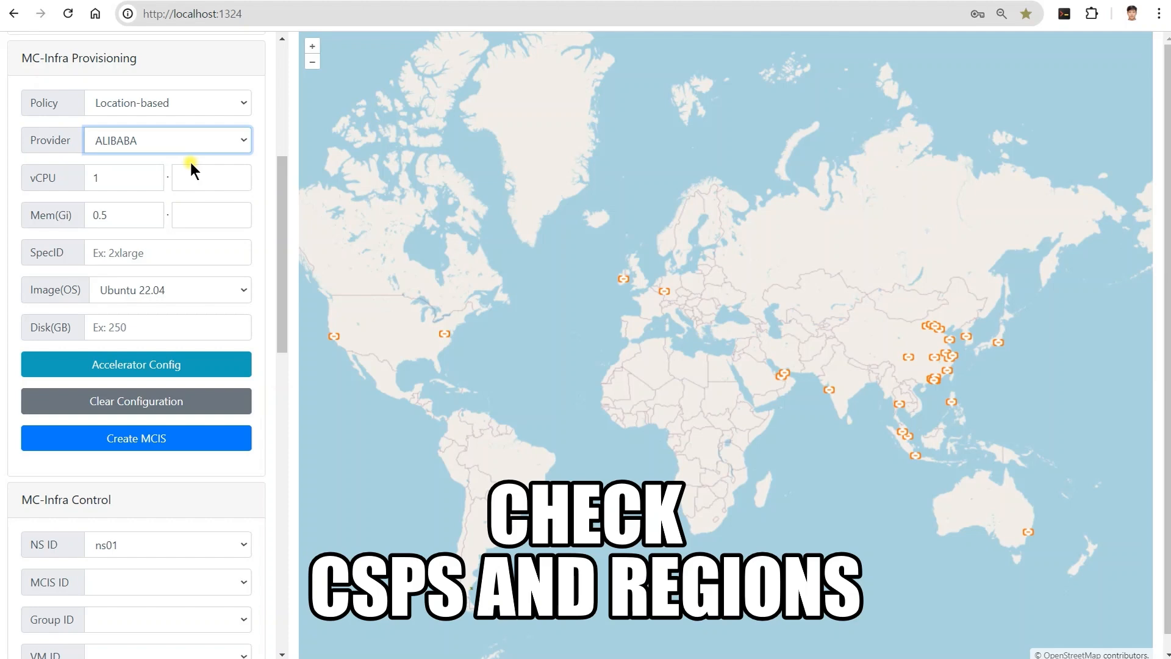
left_click(167, 140)
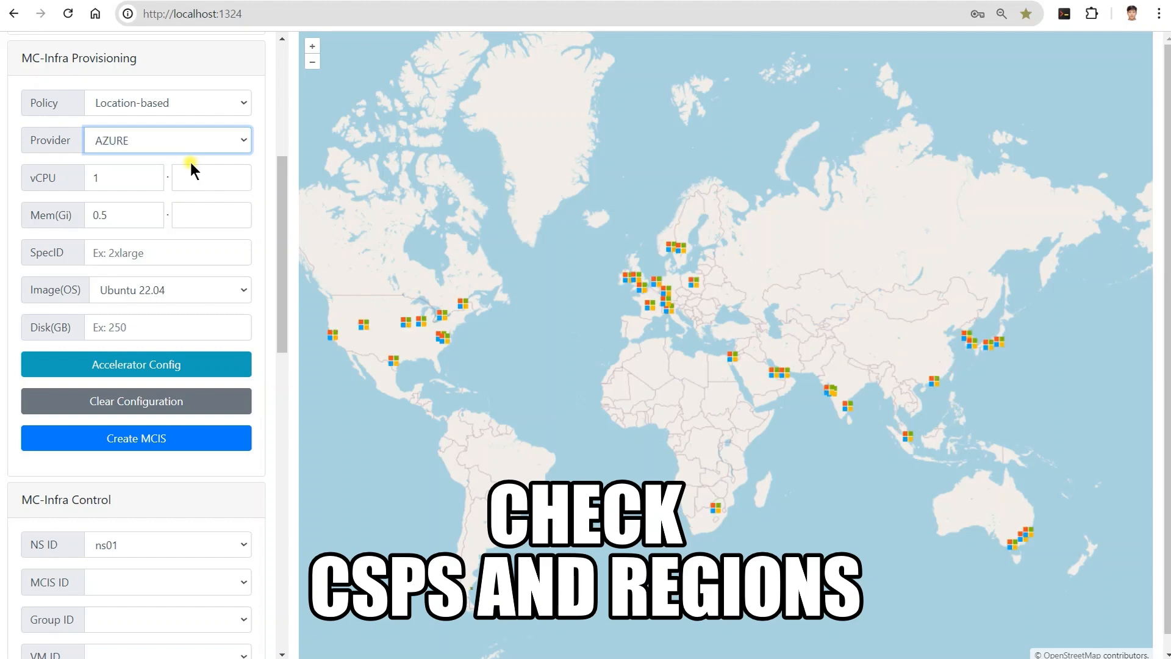
left_click(167, 140)
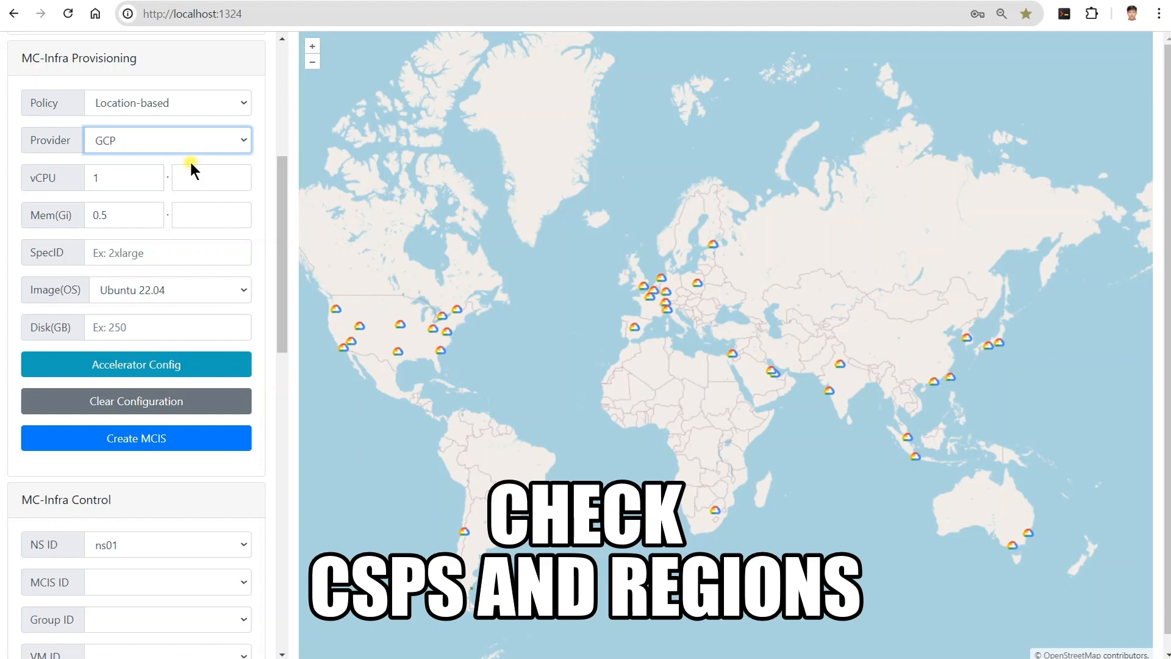
left_click(167, 140)
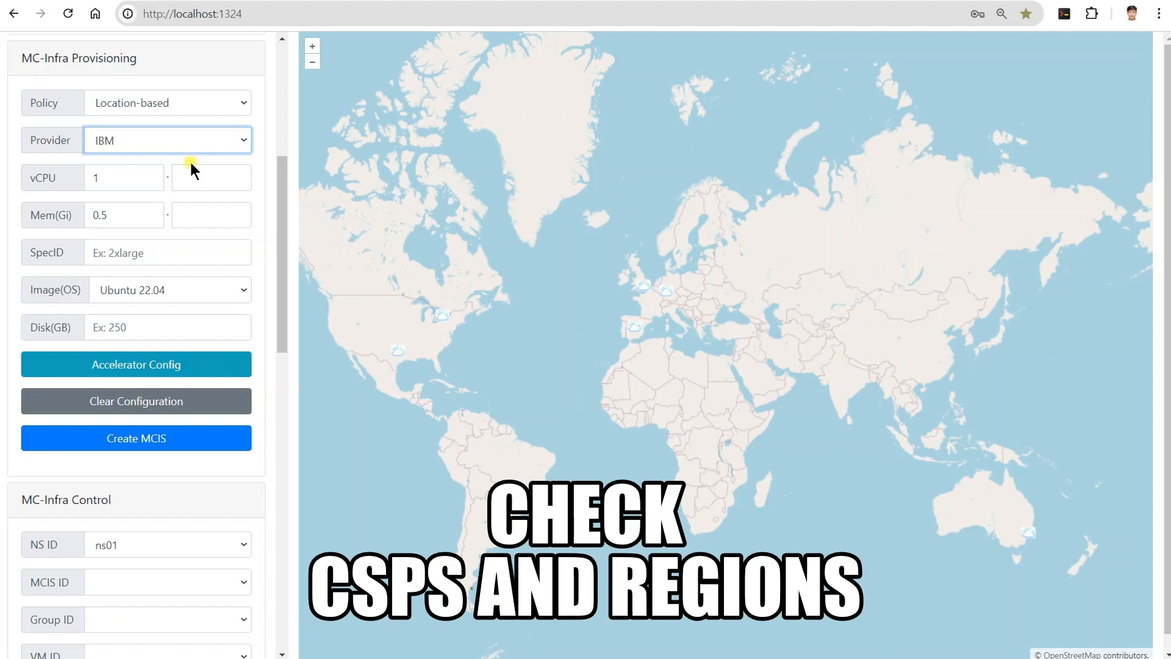
left_click(167, 140)
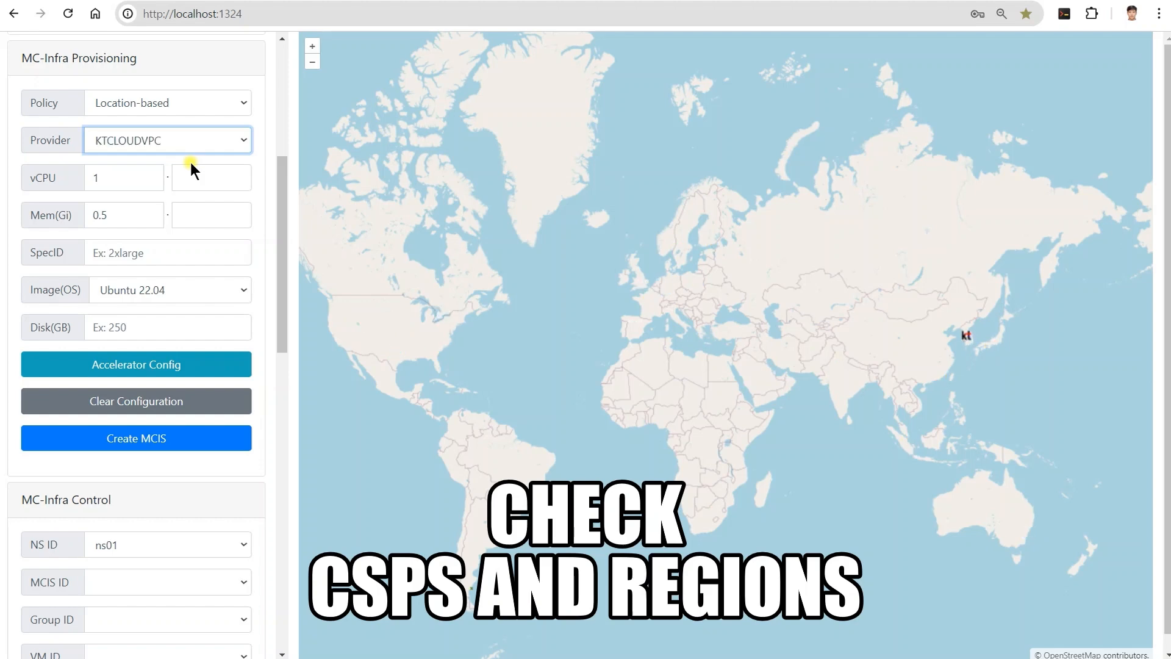
left_click(167, 140)
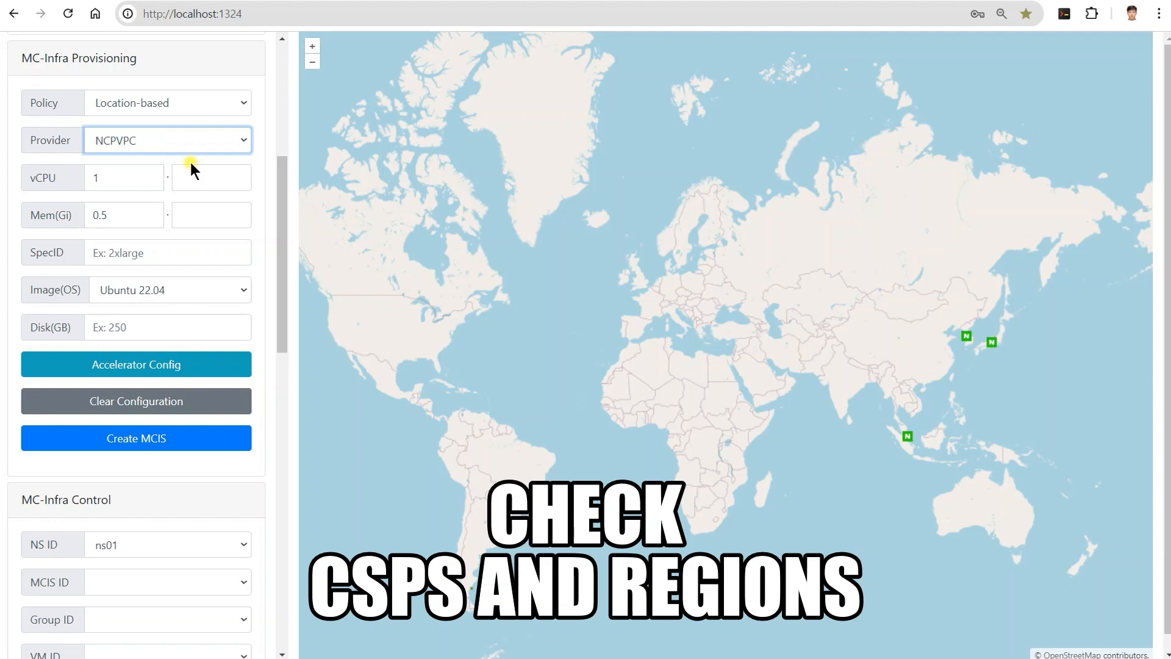
left_click(167, 140)
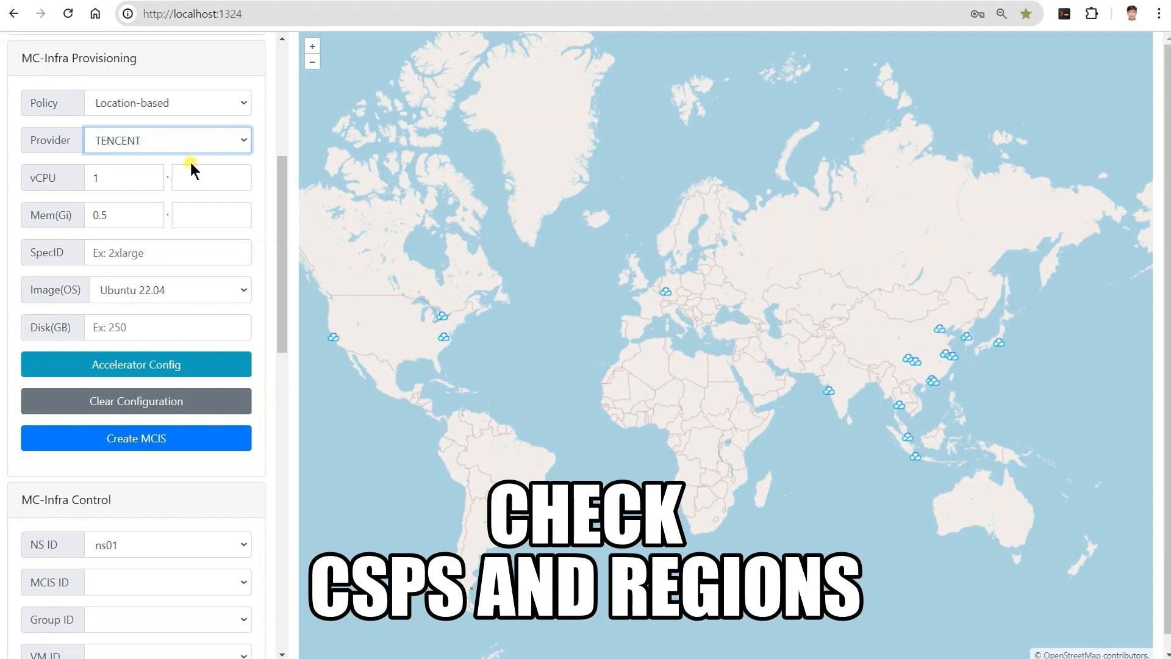
left_click(167, 139)
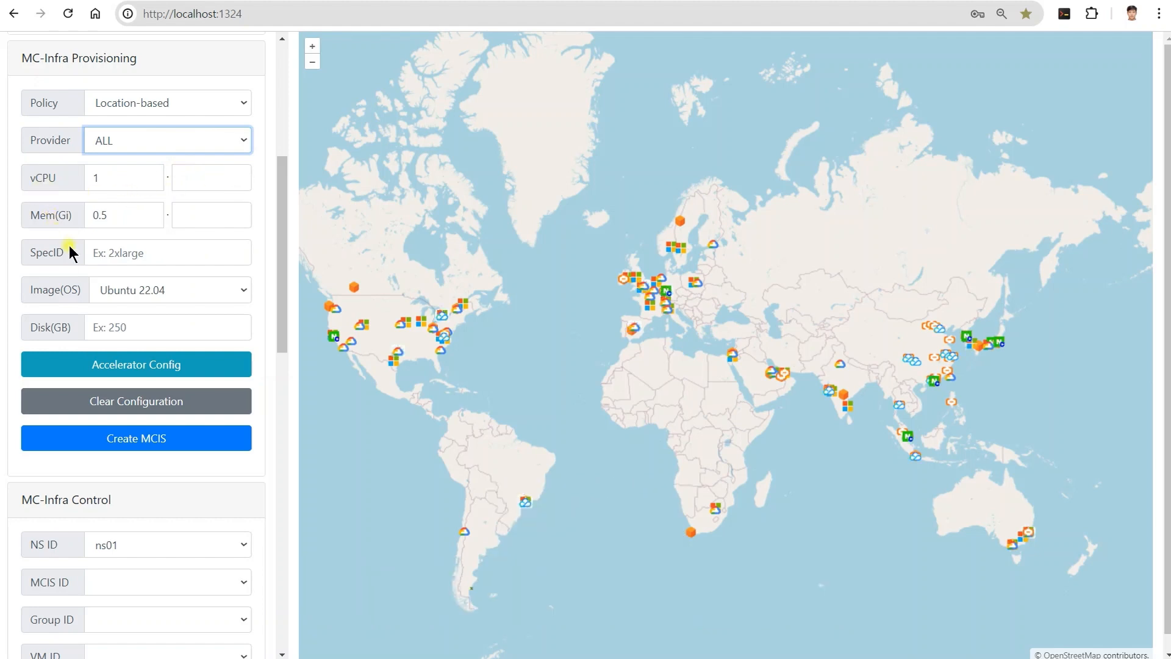
Step: Choose a 200 GB disk size and dismiss the Azure Standard_B1s uaenorth recommendation
left_click(168, 326)
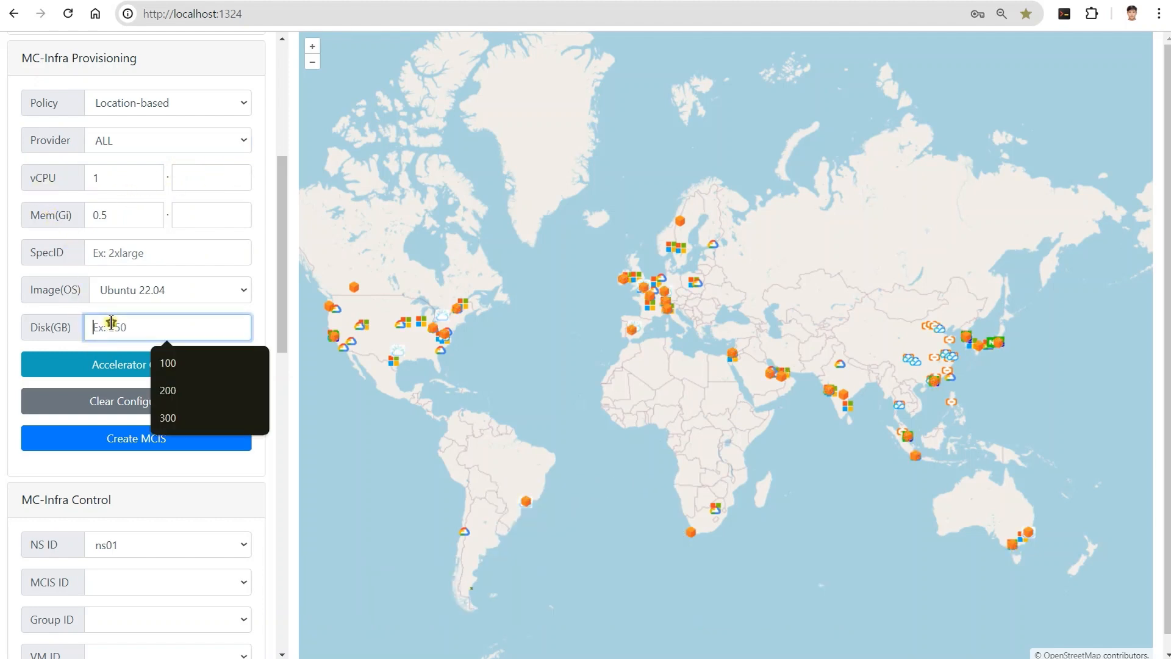
left_click(167, 390)
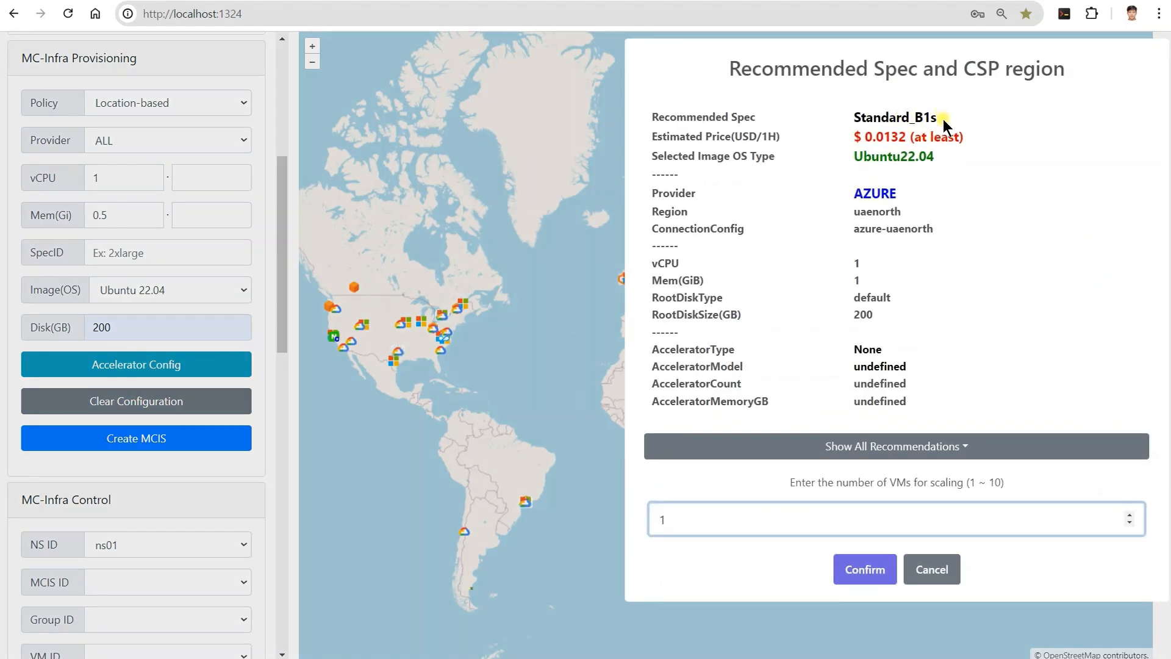
left_click(931, 569)
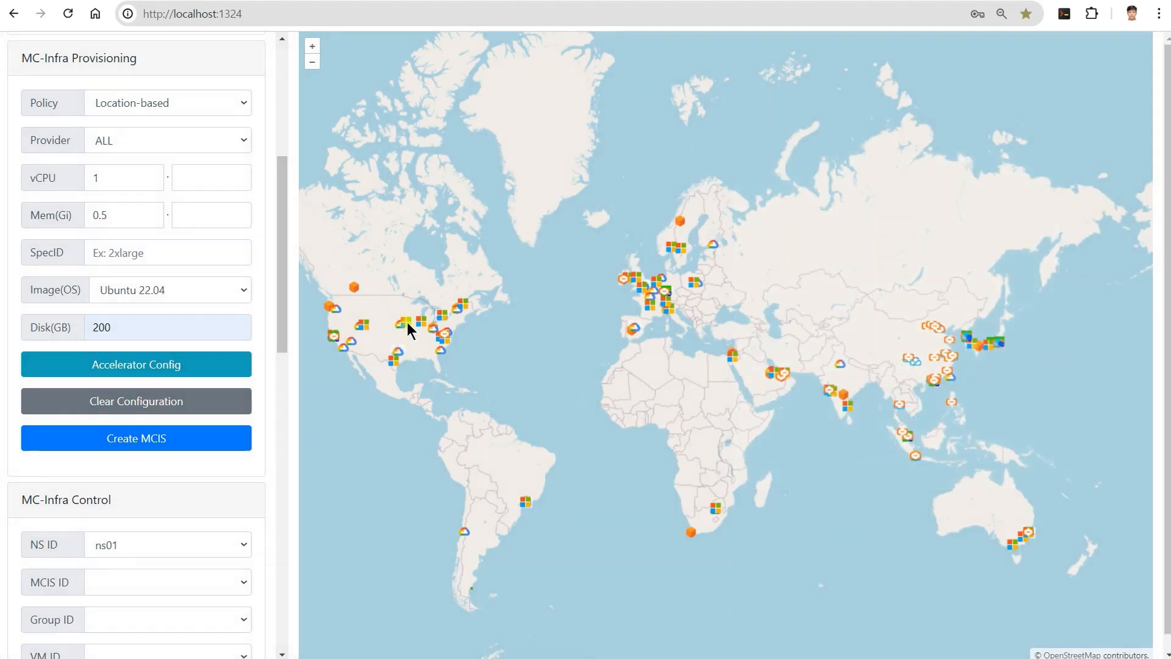
left_click(408, 324)
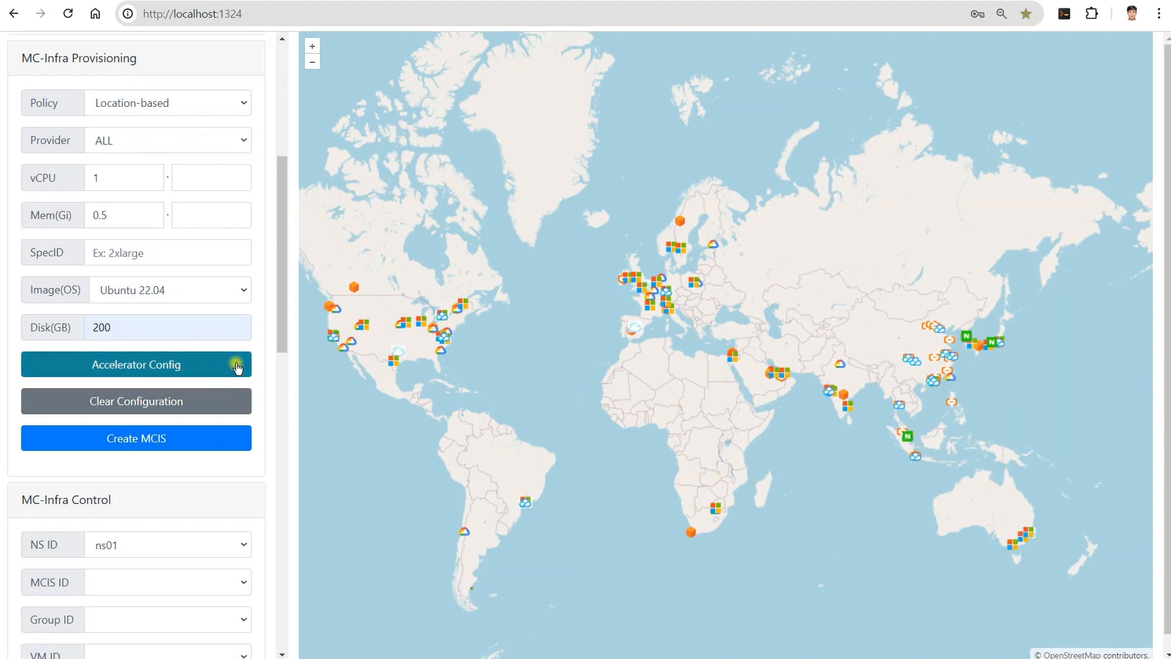
Step: Set a GPU accelerator with model A100, then cancel the p4d.24xlarge us-east-2 recommendation
left_click(136, 365)
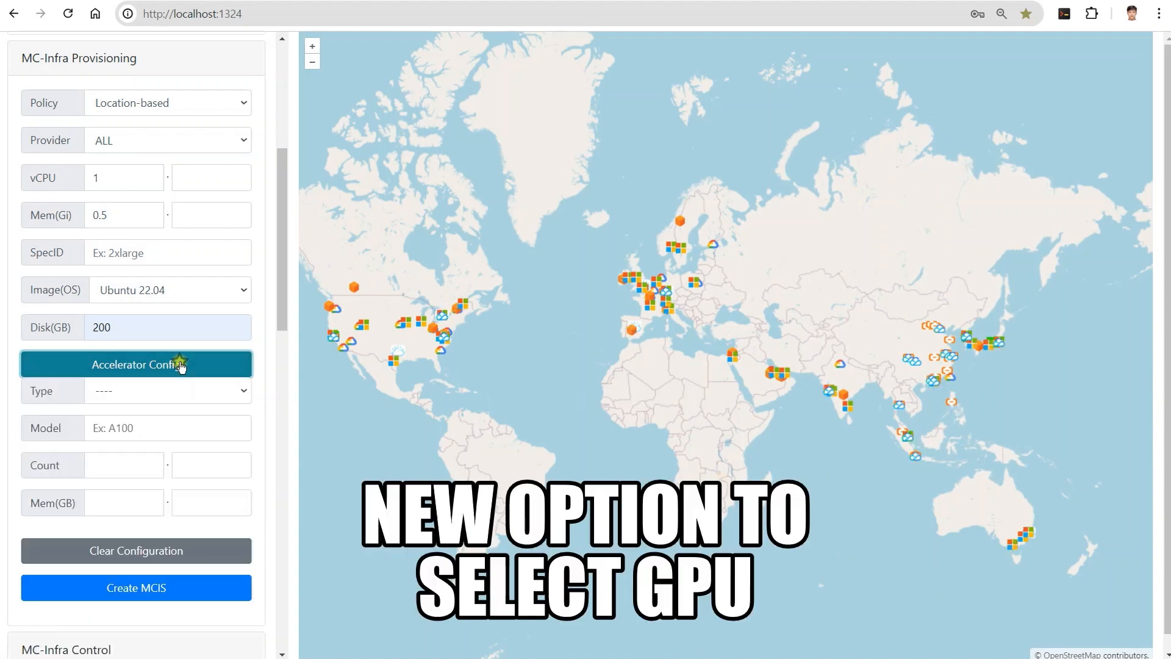
left_click(167, 391)
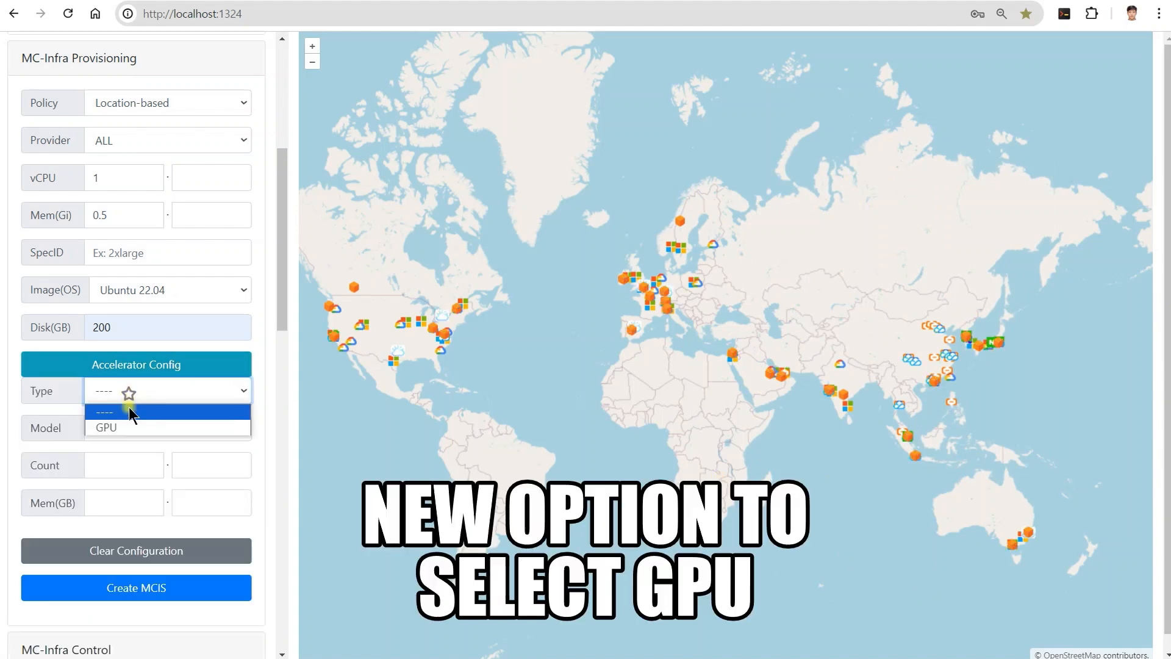
left_click(105, 426)
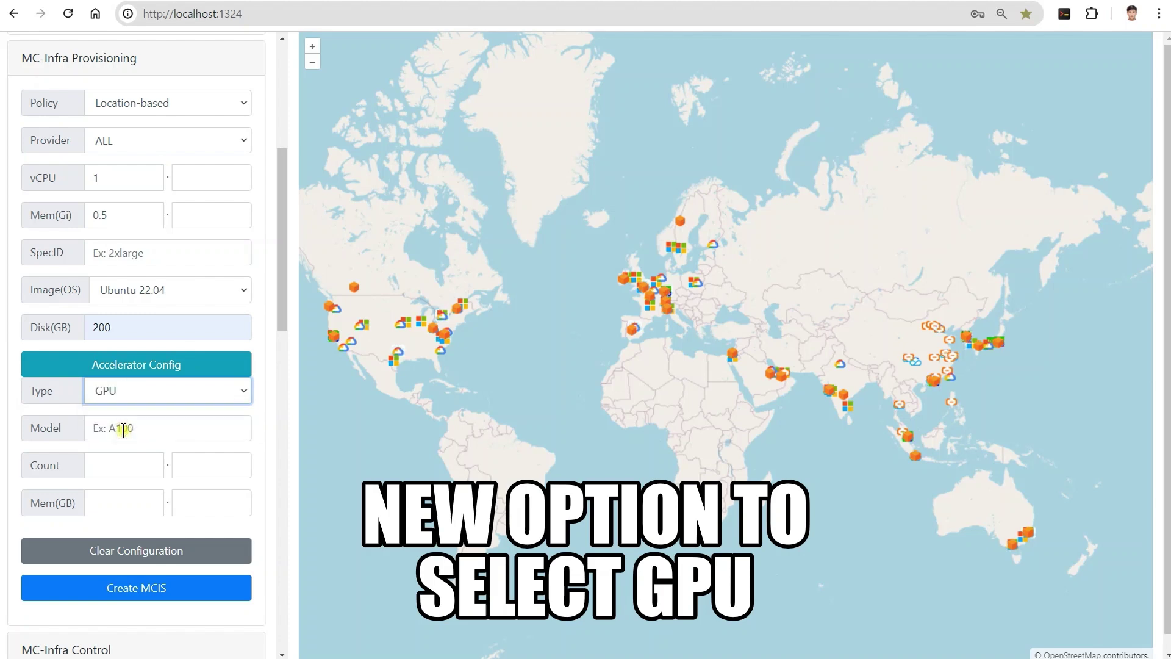
left_click(167, 427)
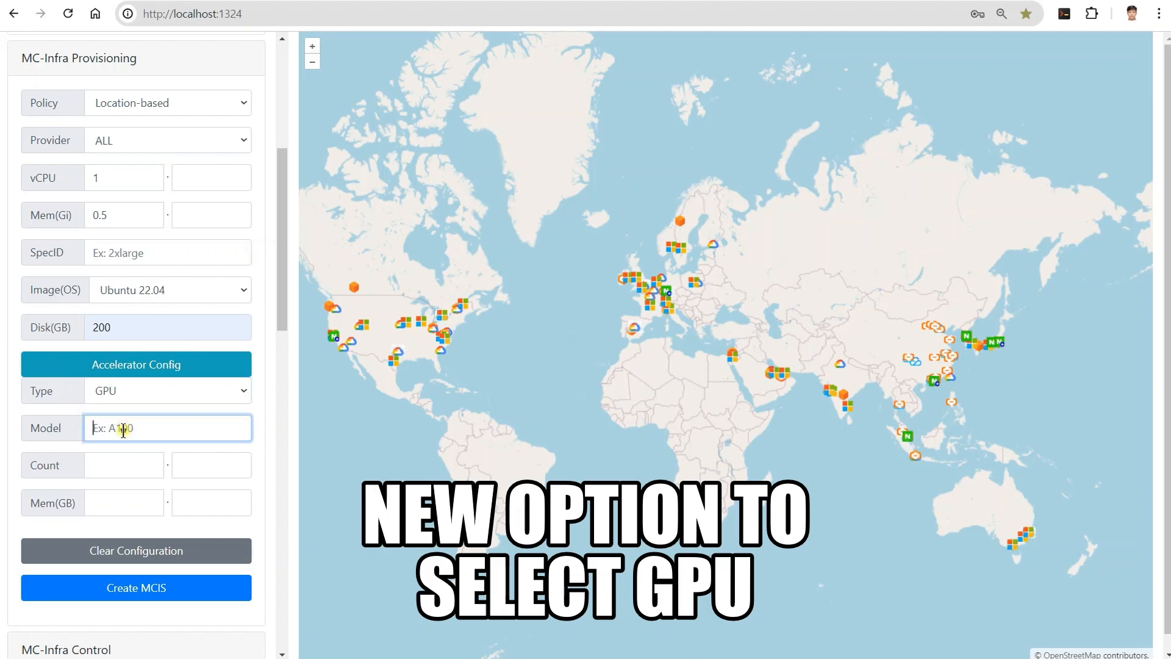
type("A10")
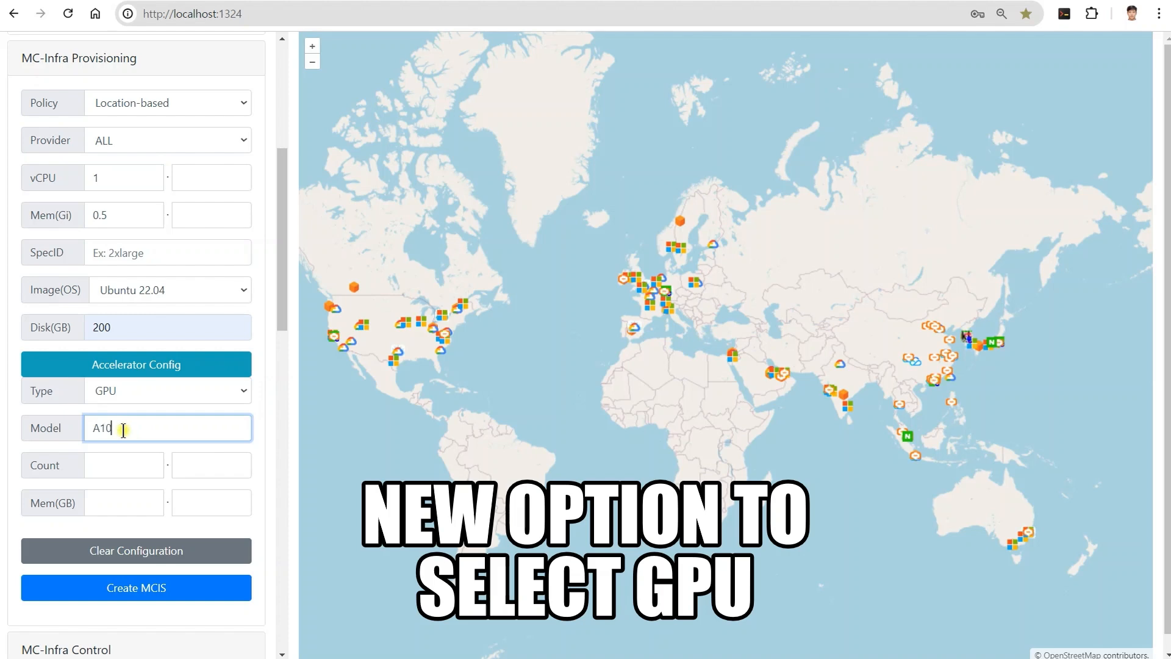
type("0")
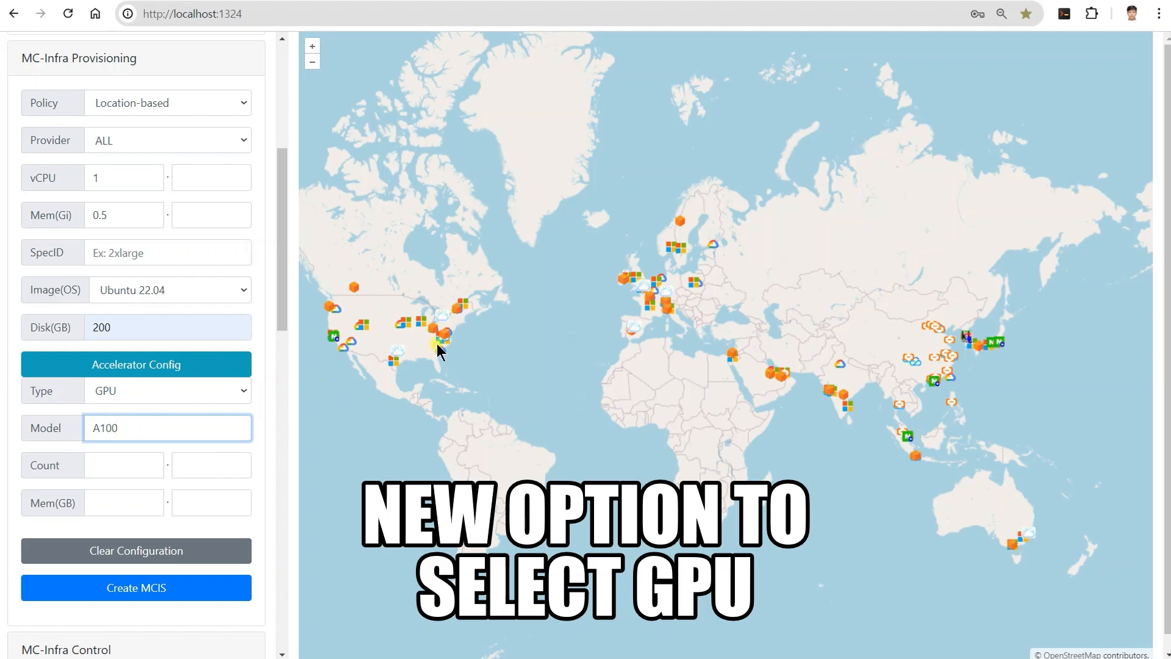
left_click(434, 331)
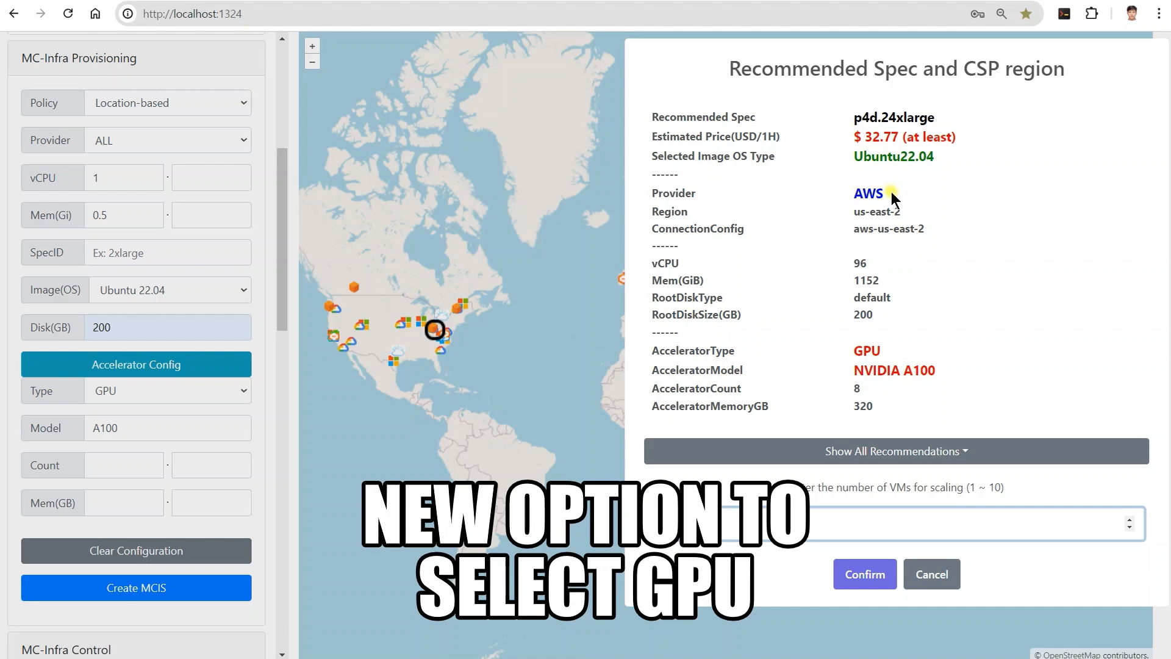
mouse_move(945, 380)
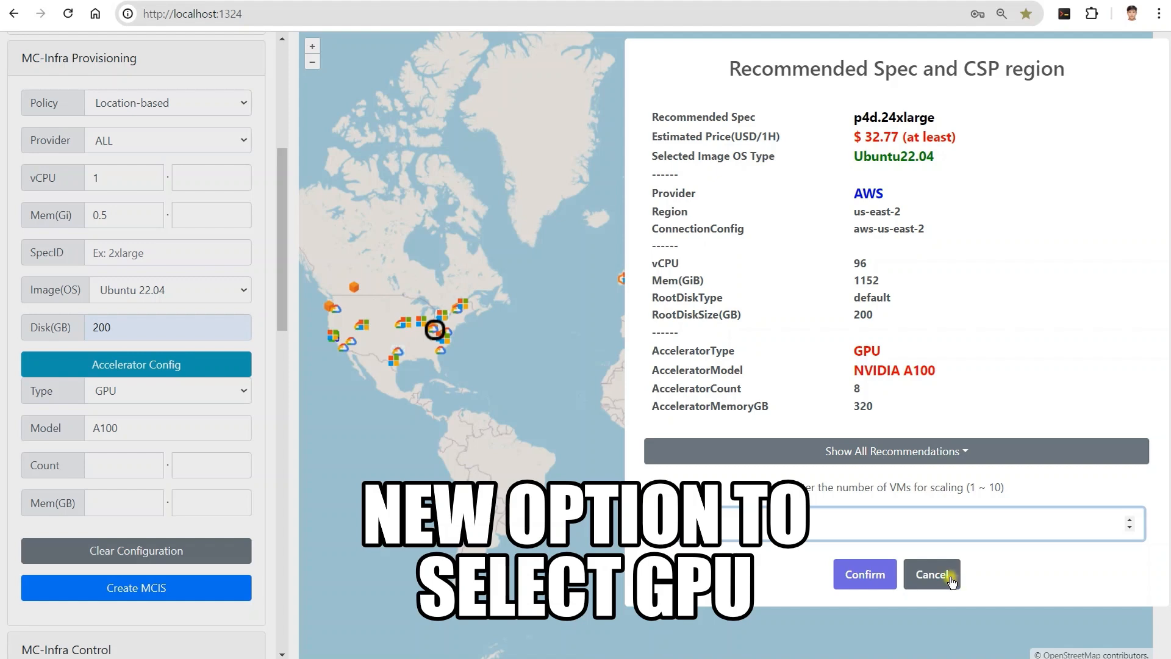
left_click(930, 575)
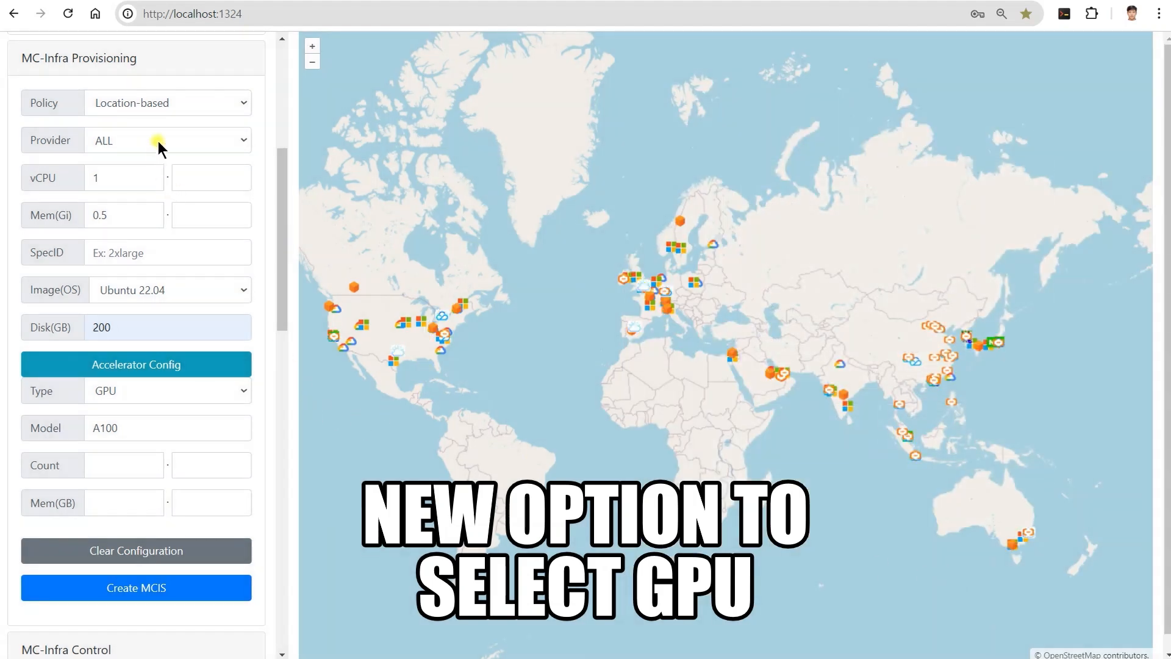
Step: Filter the provider to GCP and dismiss the a2-highgpu-1g single-A100 recommendation
left_click(167, 140)
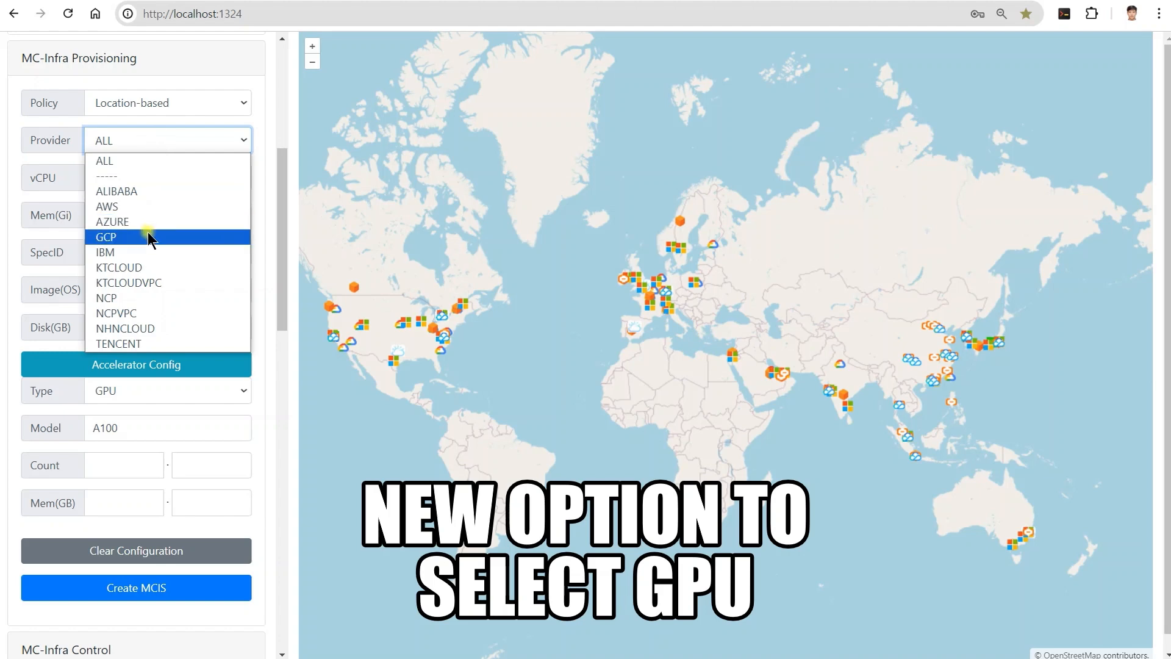
left_click(106, 236)
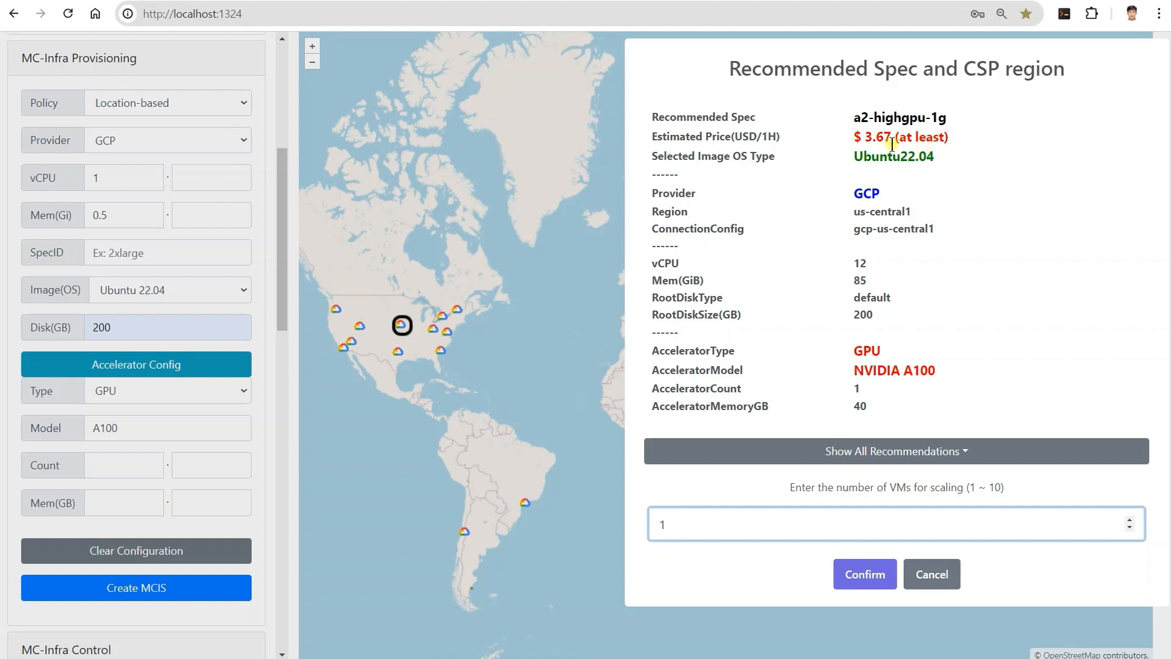
mouse_move(981, 396)
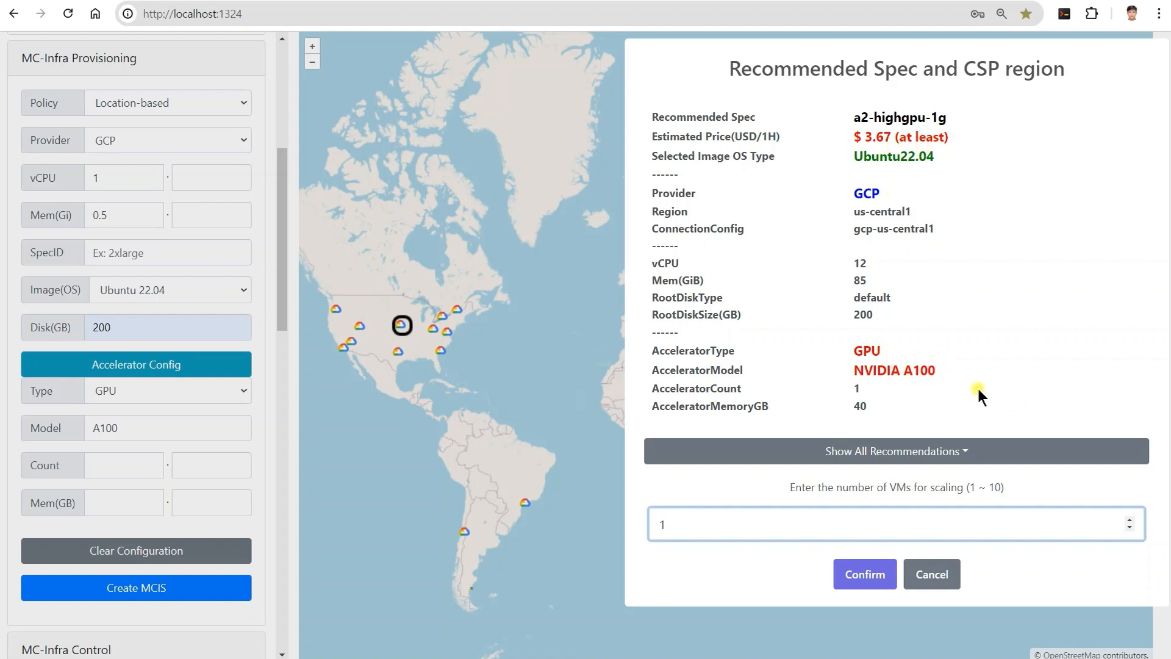
mouse_move(931, 574)
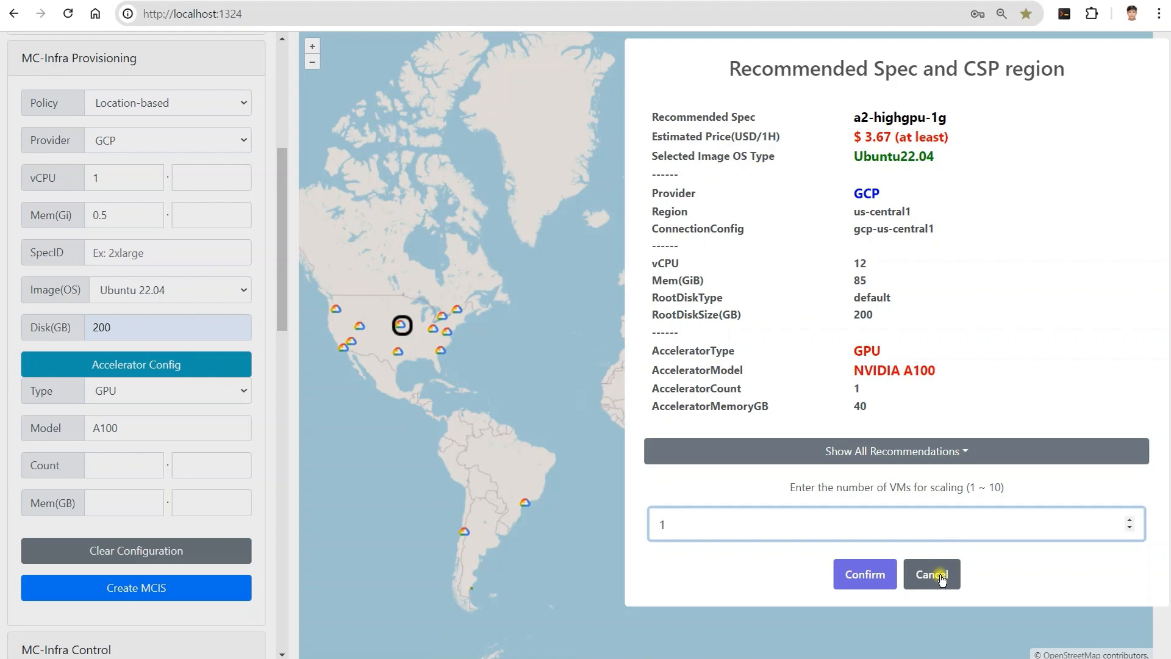
left_click(932, 575)
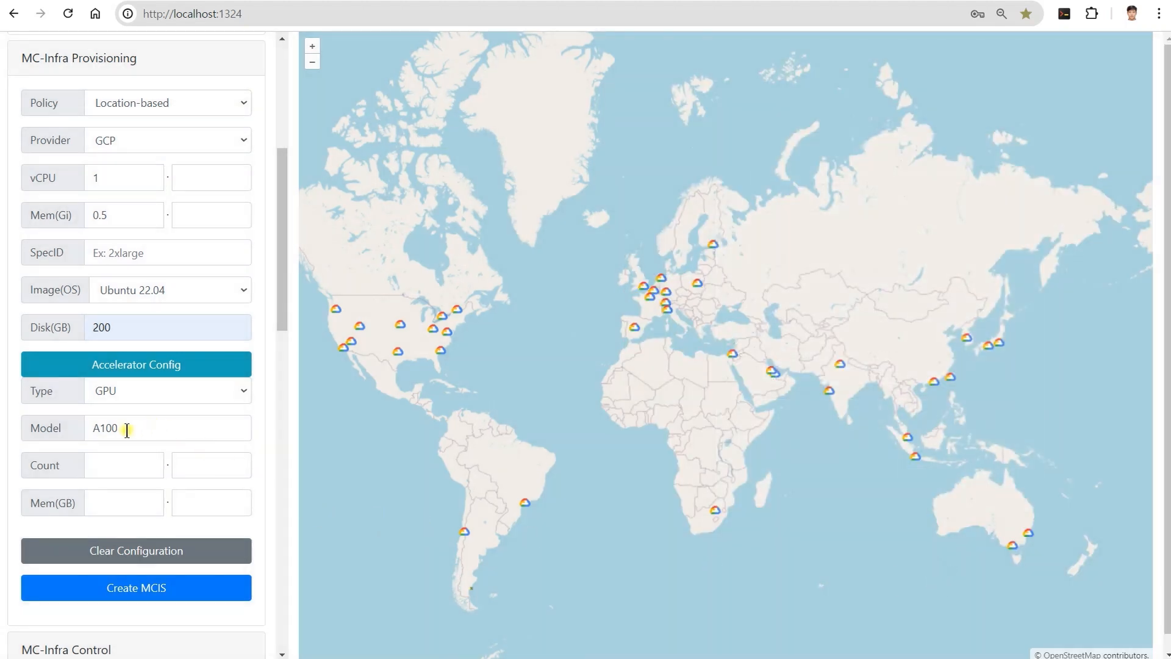
Step: Enter H100 as the GPU model with provider ALL and select the recommended accelerator model
type("H100")
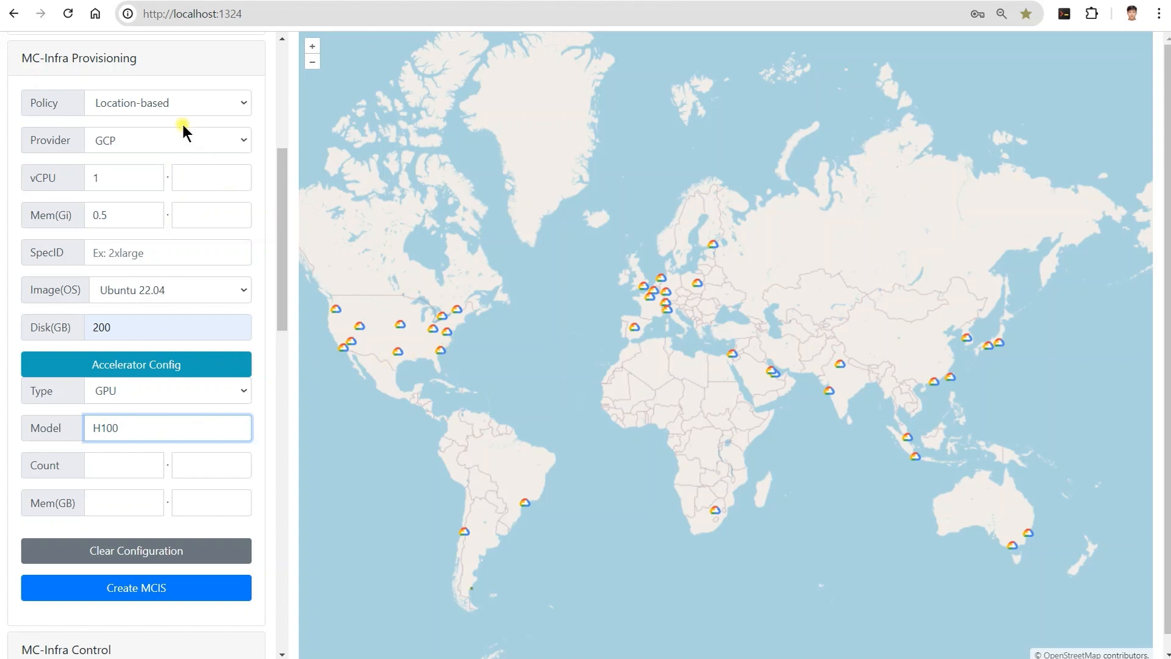
left_click(168, 140)
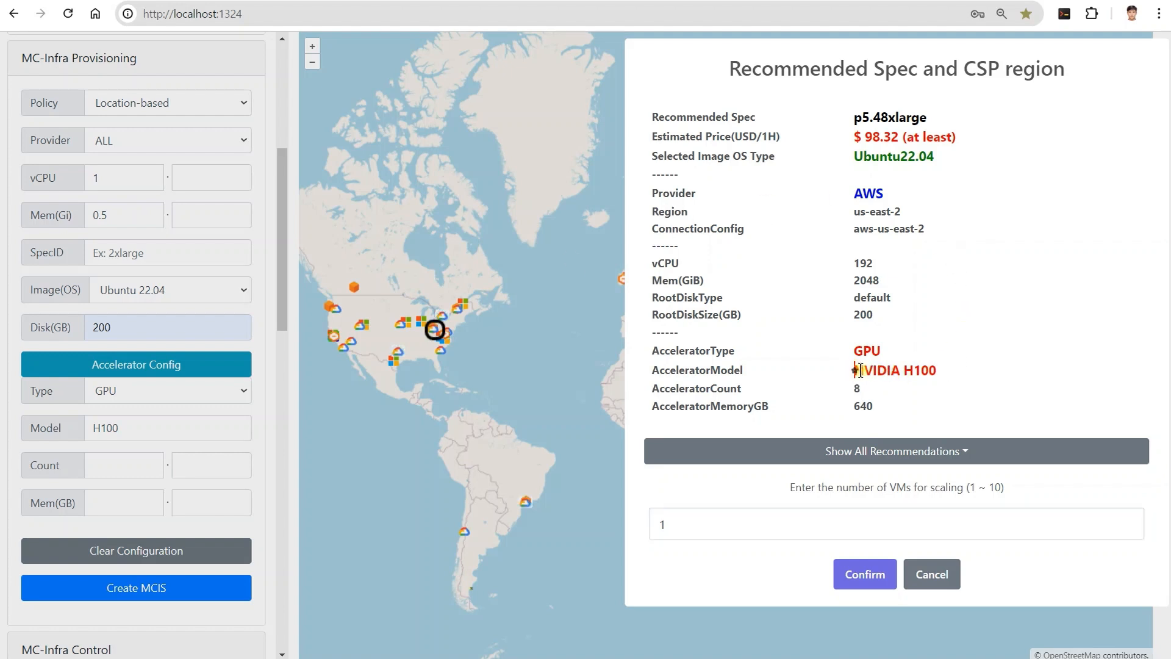
double_click(894, 369)
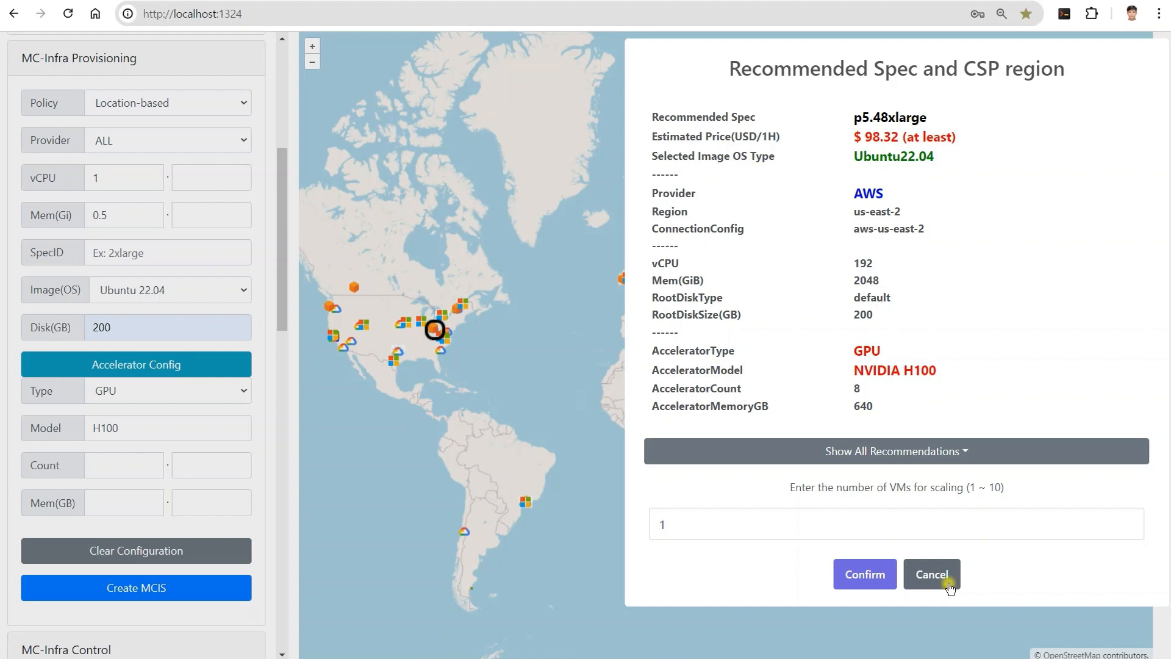
Step: Cancel the Recommended Spec dialog showing the p5.48xlarge with eight H100s
left_click(931, 574)
type("20")
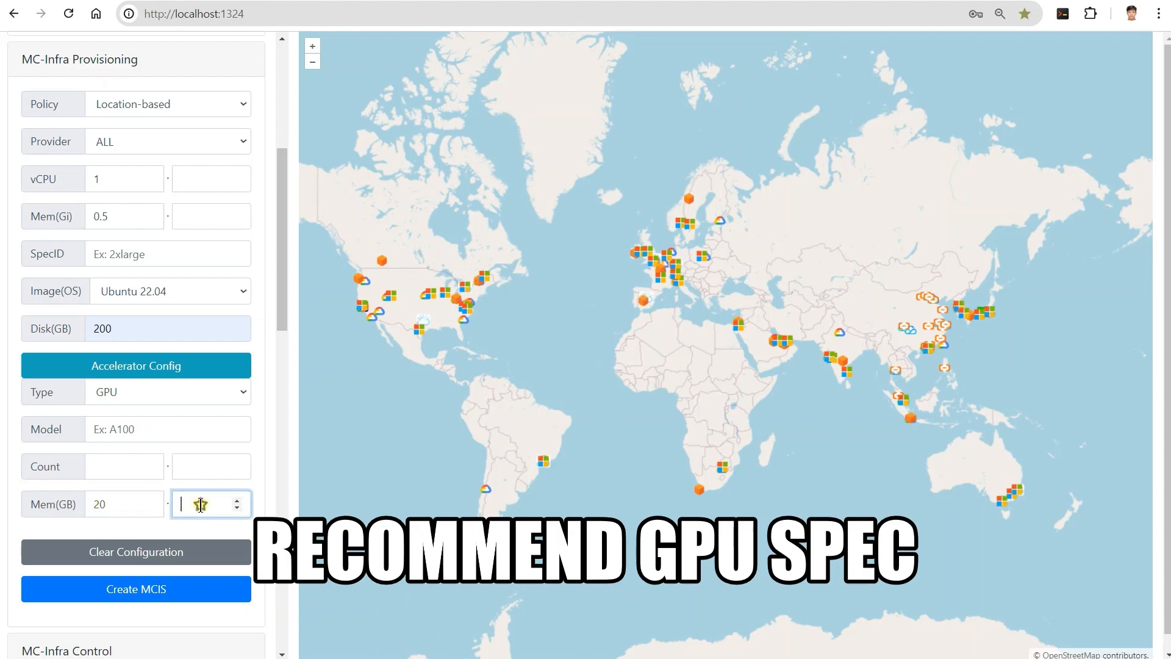
Step: Set max GPU memory to 30 GB and browse all recommendations at 100 per page
type("30")
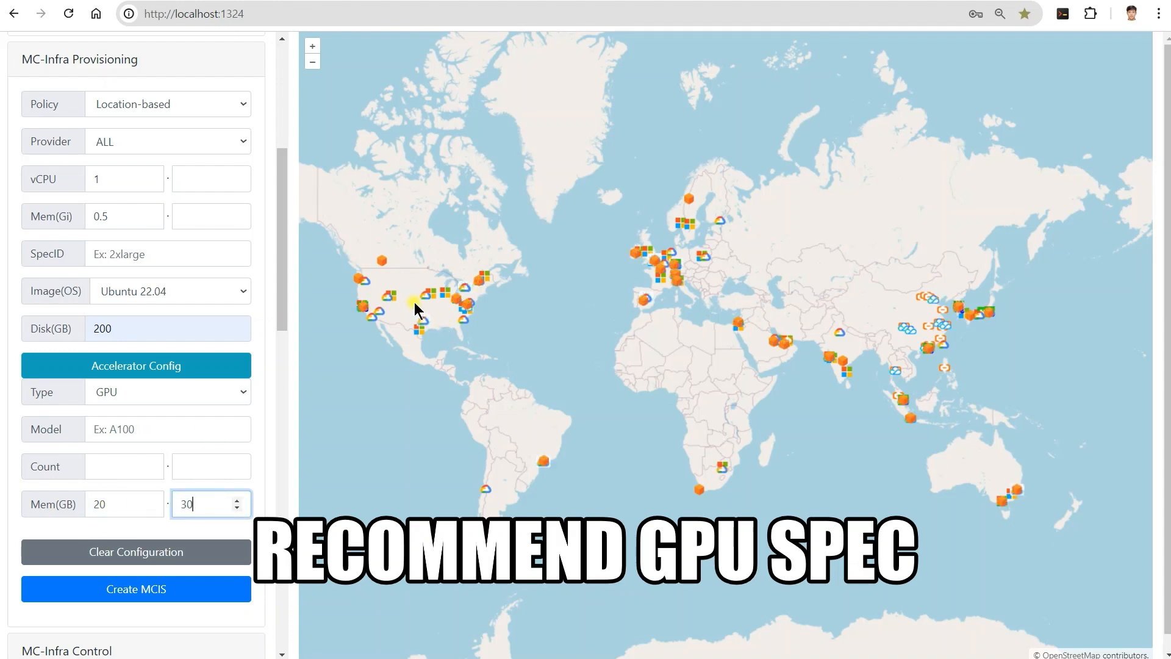
scroll("up", 3)
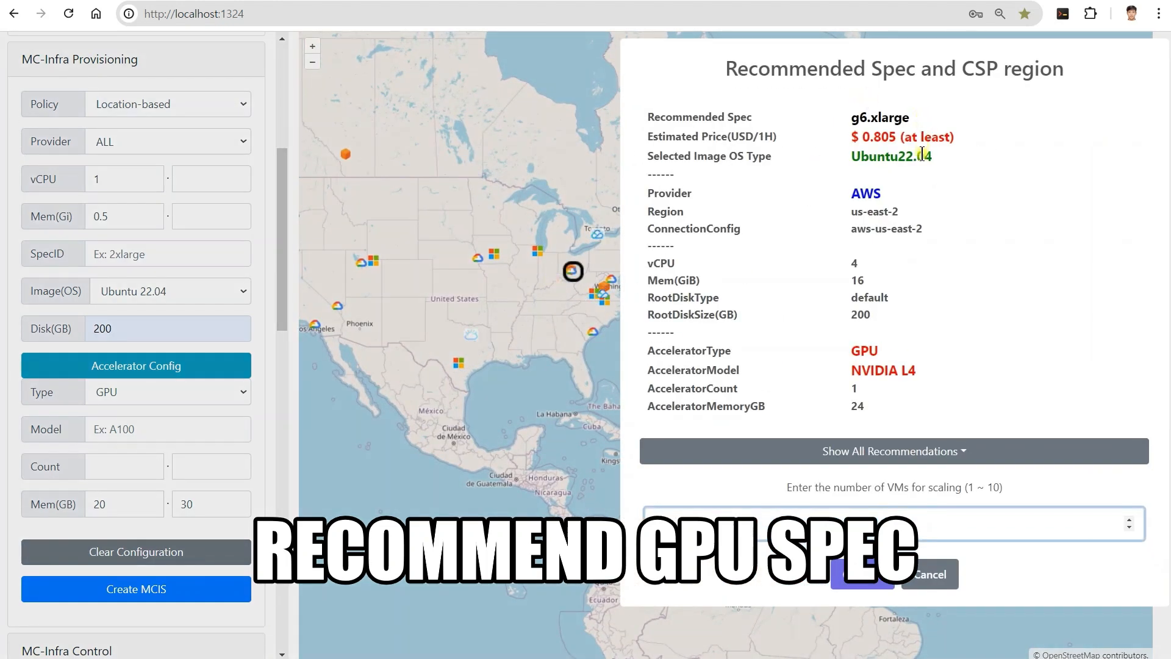
mouse_move(948, 479)
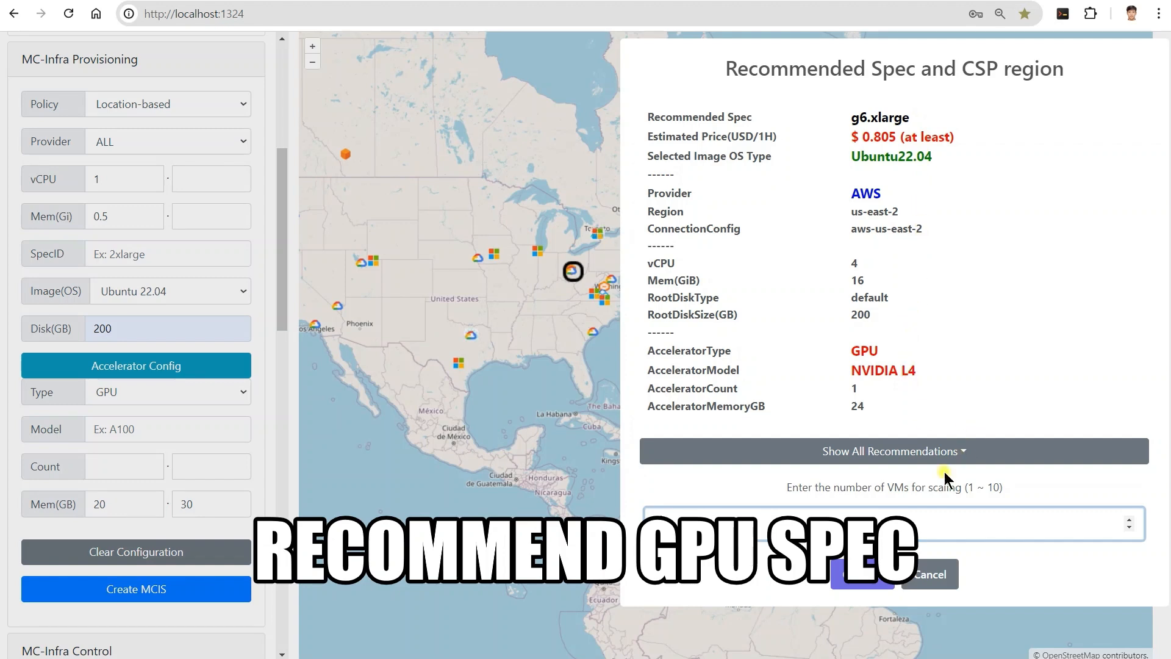
left_click(892, 451)
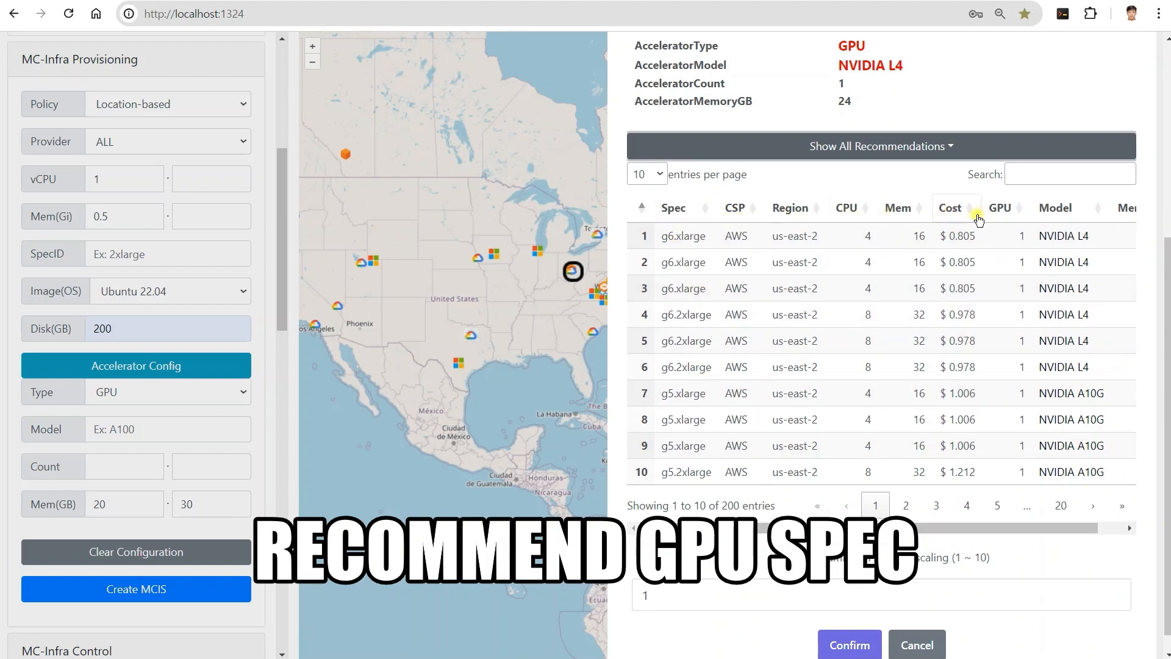
mouse_move(1113, 538)
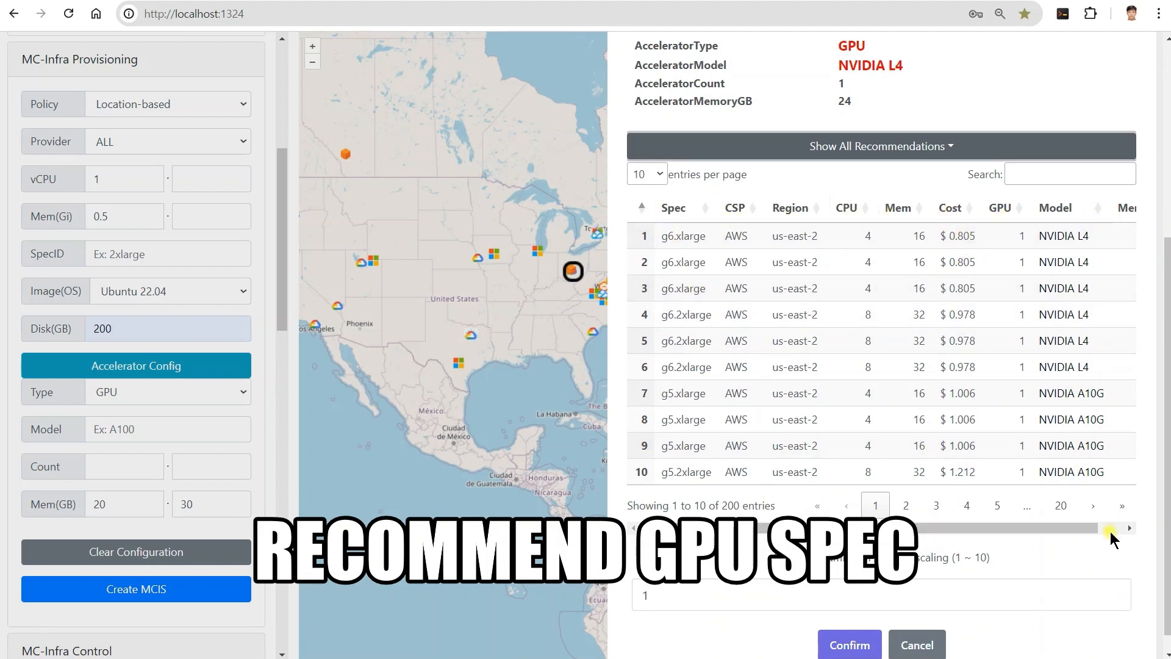
scroll("right", 3)
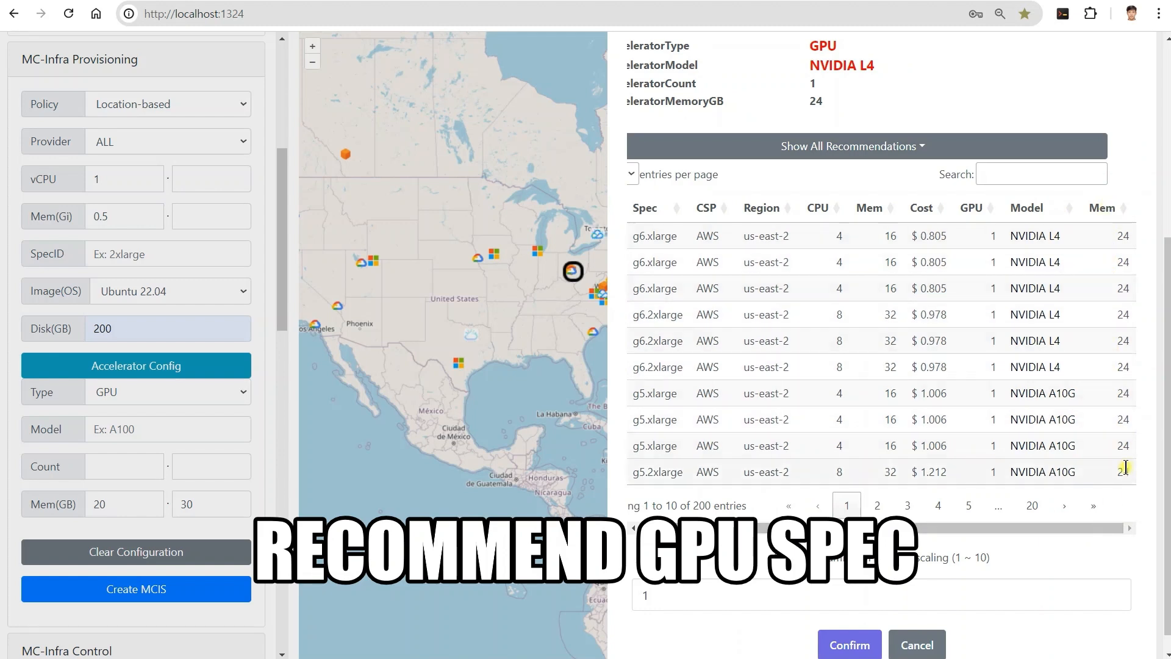
mouse_move(211, 515)
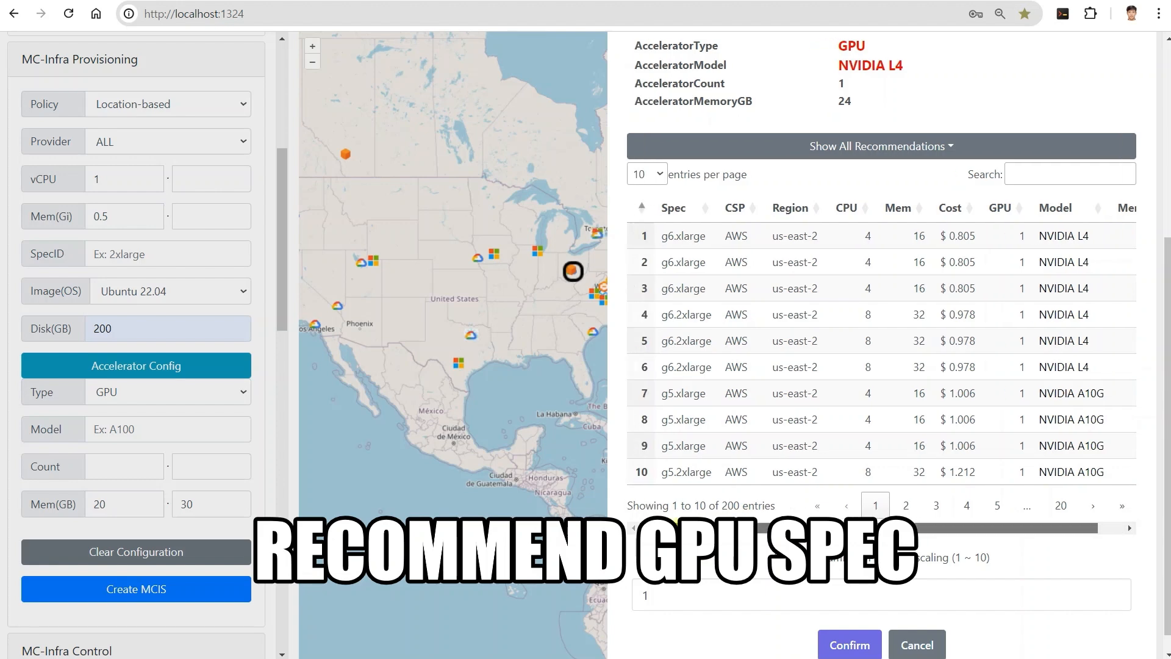
left_click(645, 174)
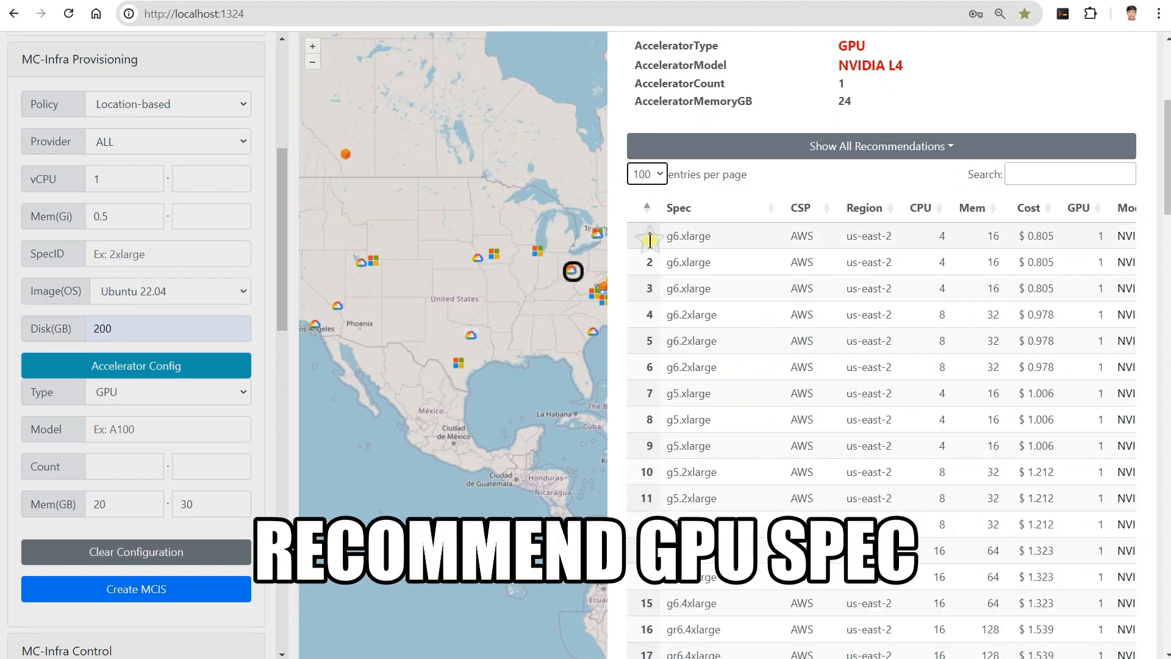
scroll("right", 3)
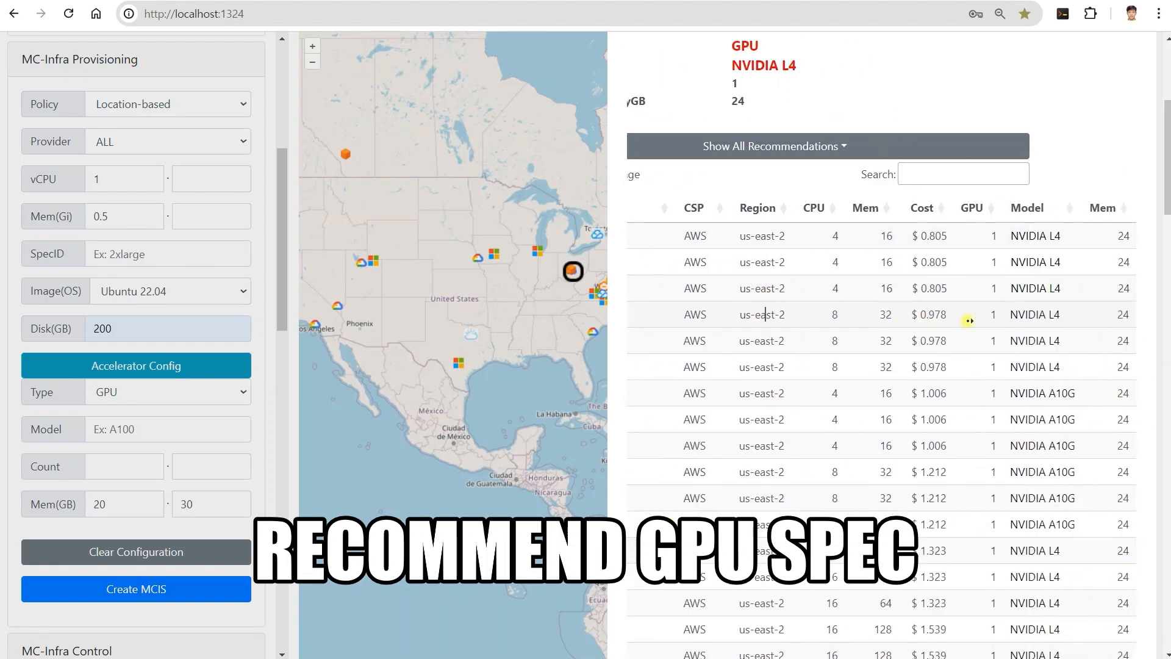
scroll("down", 3)
type("2")
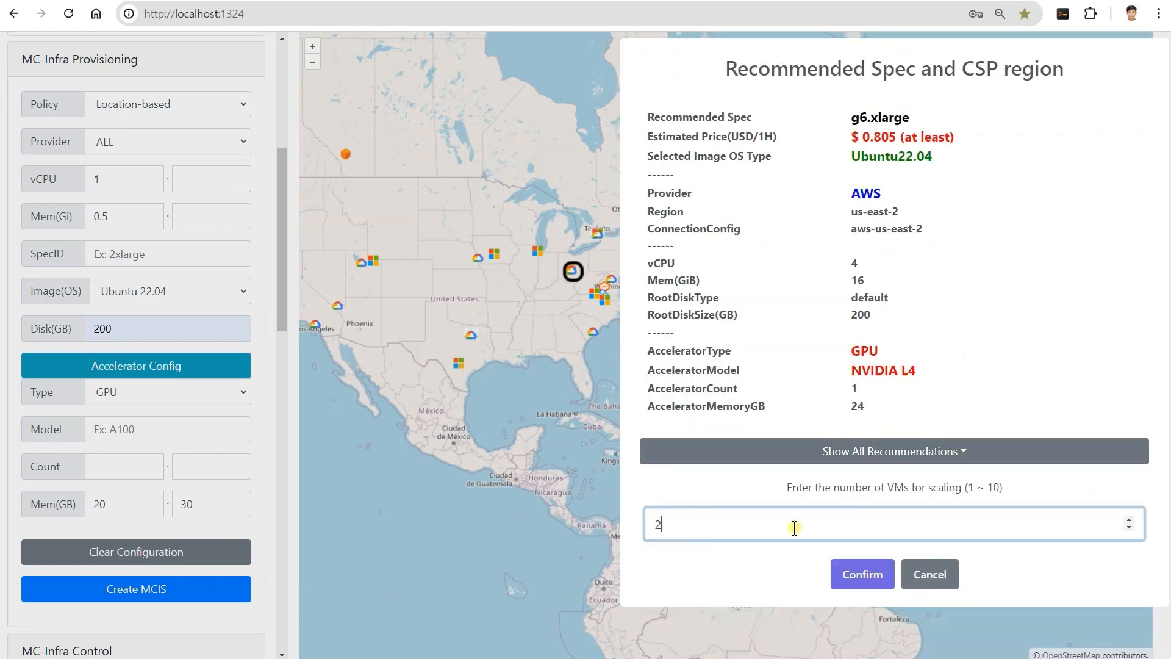
Step: Accept the AWS L4 recommendation for two VMs and the GCP g2-standard-4 in us-west4
left_click(928, 573)
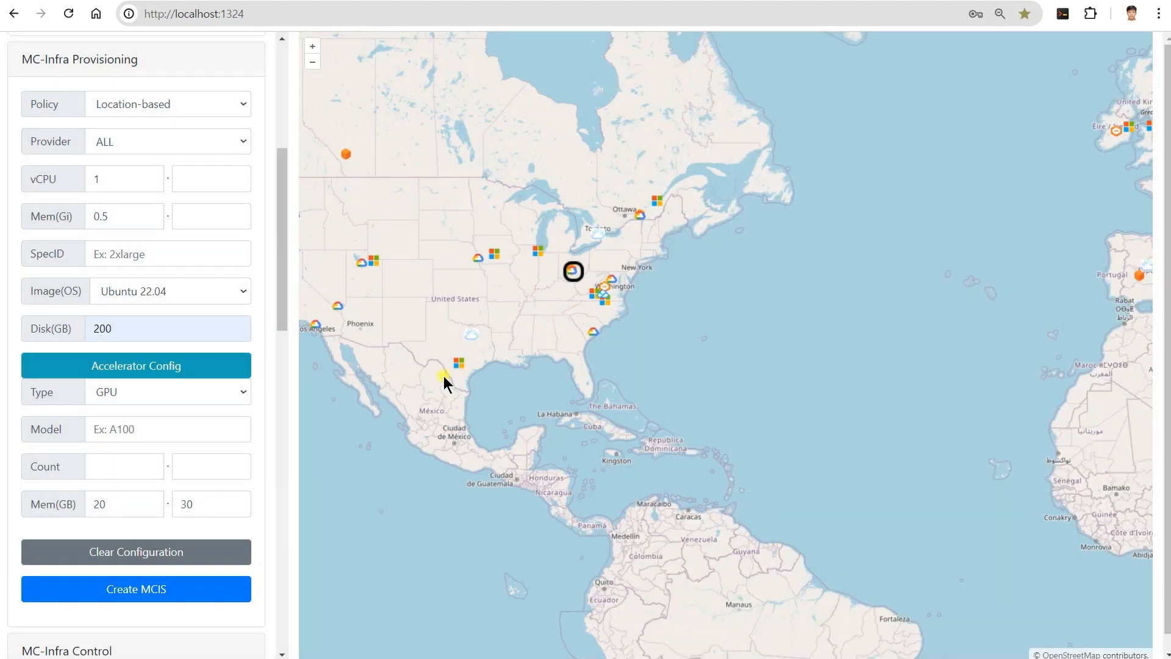
left_click(339, 306)
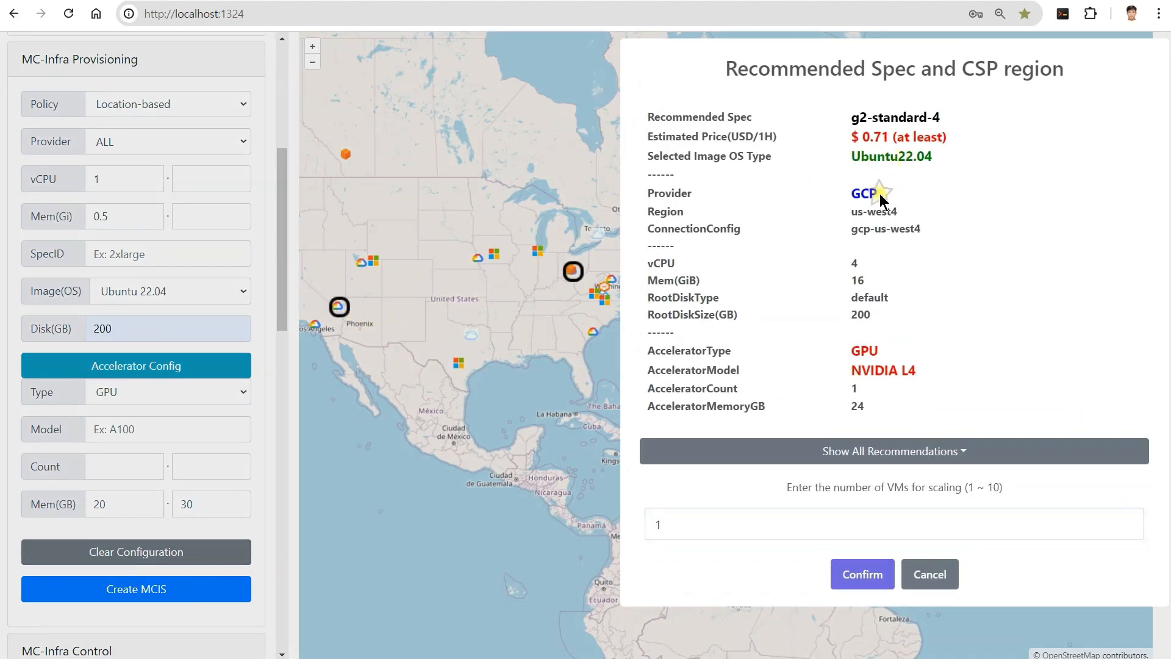
left_click(821, 523)
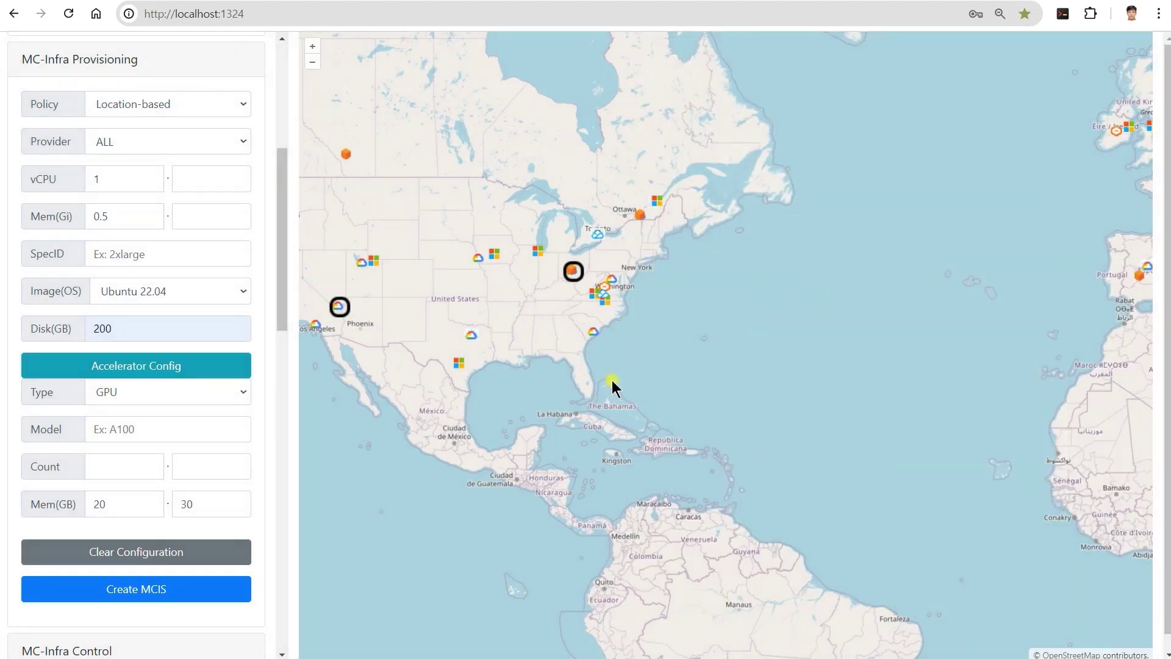
mouse_move(289, 359)
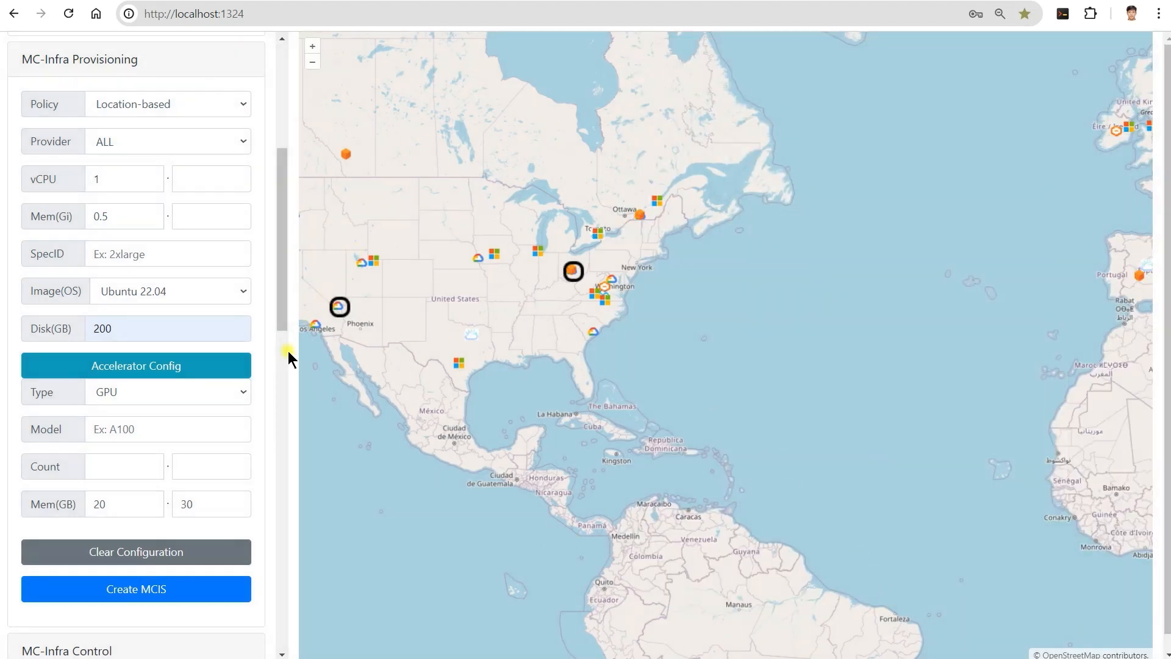
Step: Accept the Alibaba A10 in us-east-1 and the AWS g5.xlarge in Ireland
left_click(167, 141)
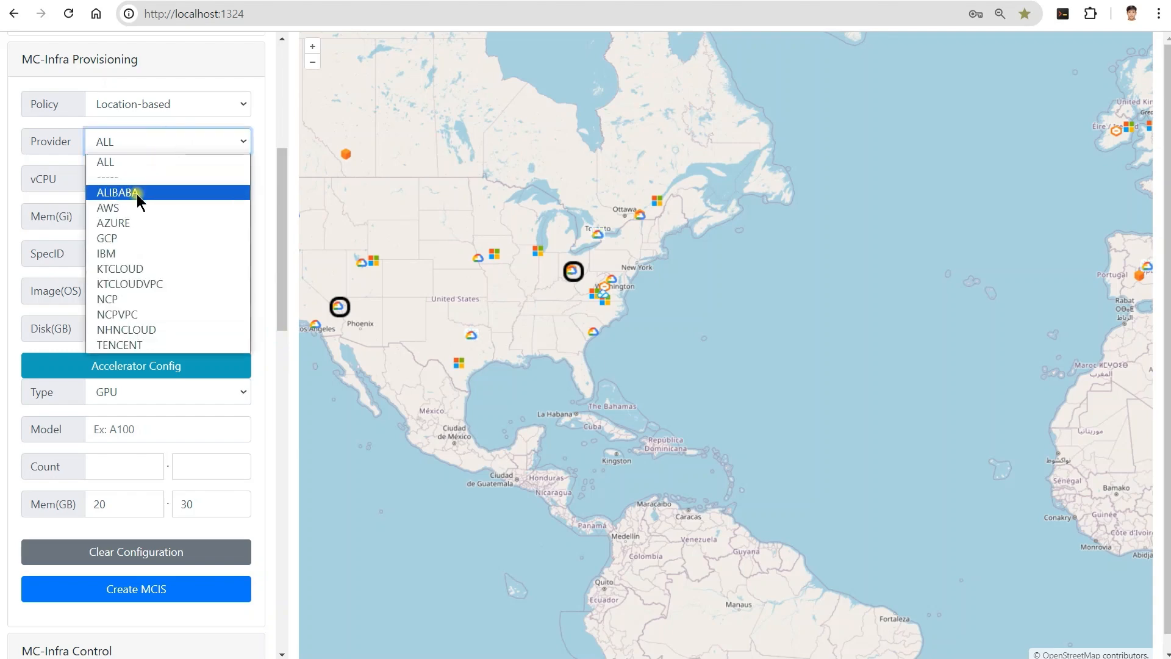
left_click(116, 192)
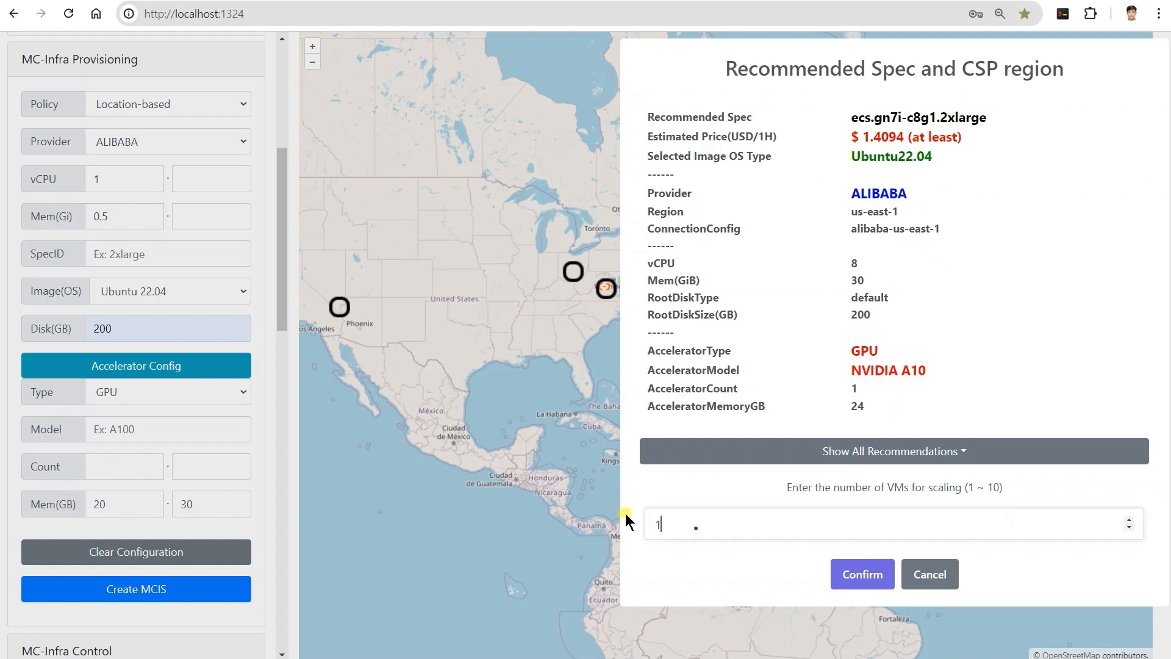
left_click(929, 573)
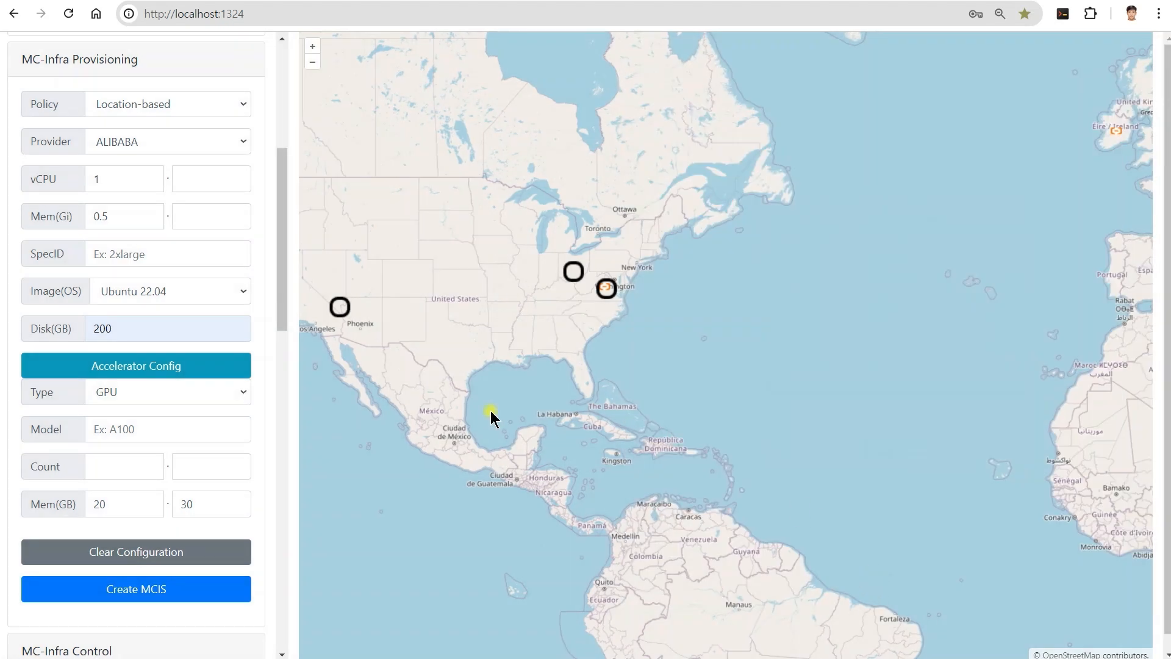
left_click(167, 141)
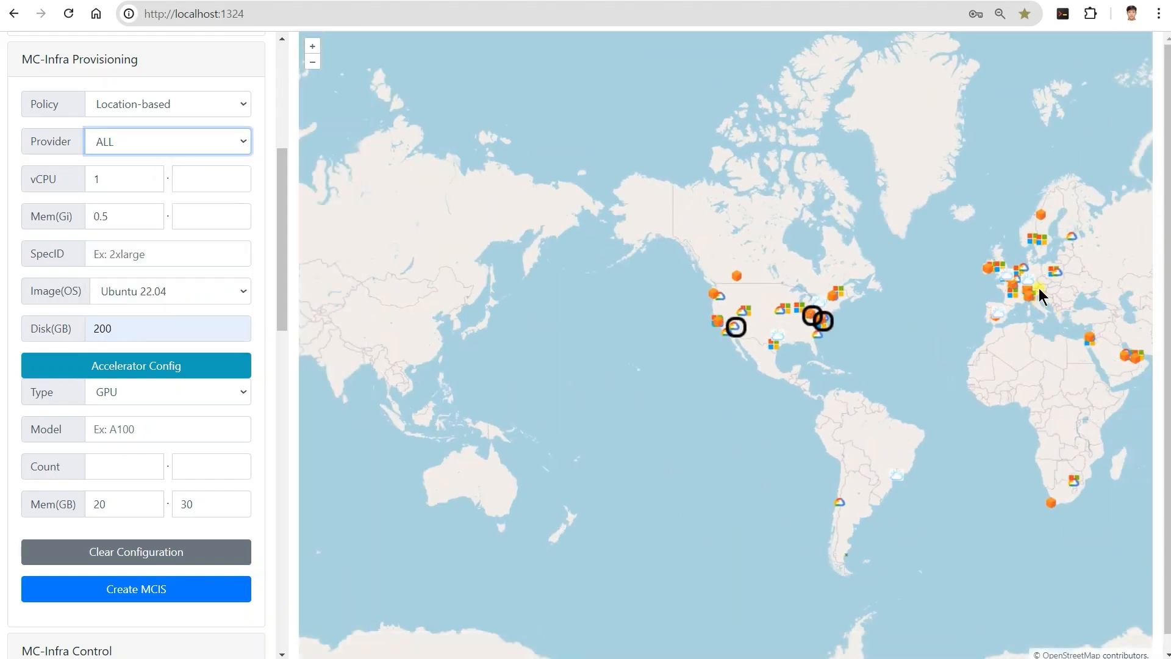
scroll("up", 3)
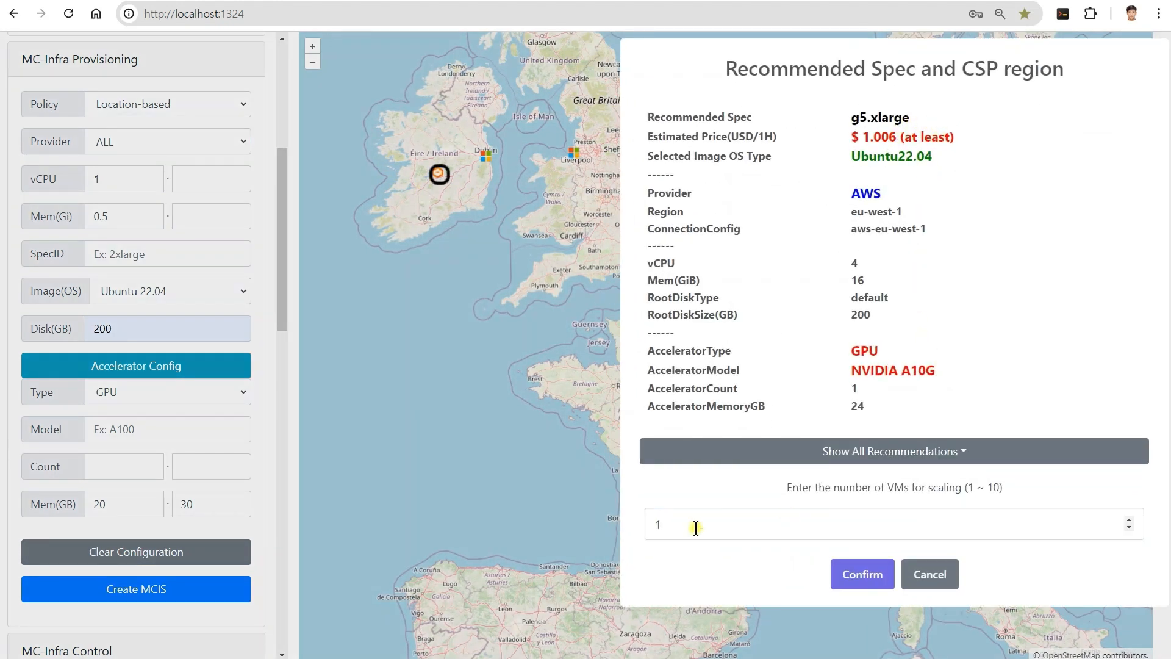
left_click(928, 574)
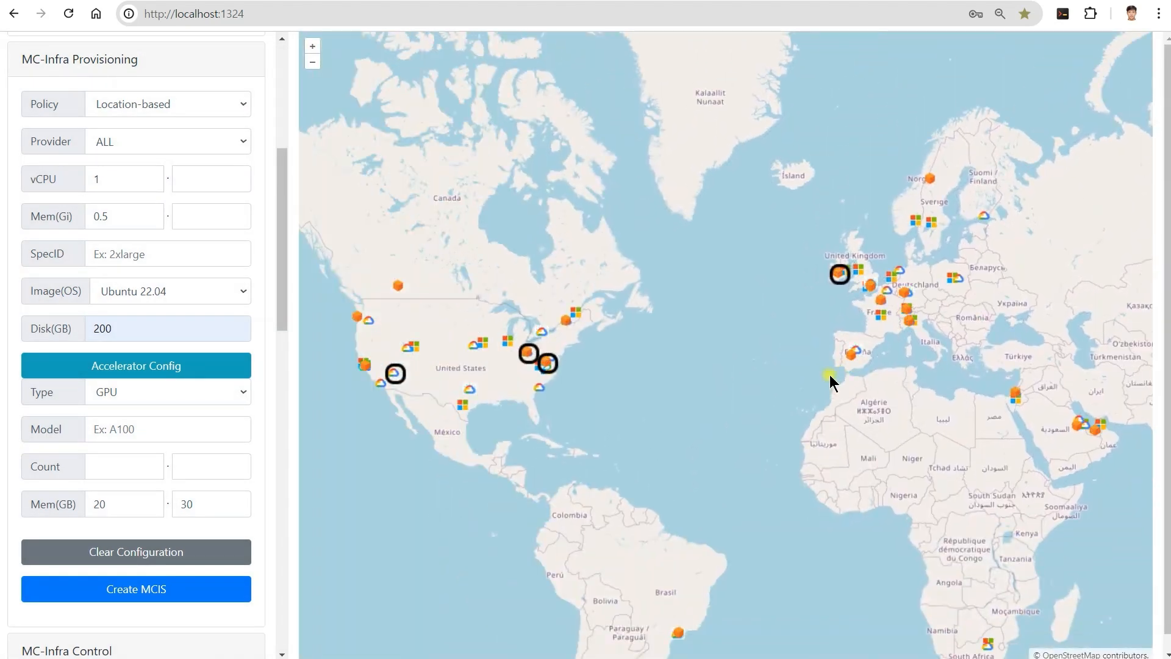
Step: Name the new MCIS 'mc-llm' and bring up its confirmation summary with estimated costs
left_click(136, 588)
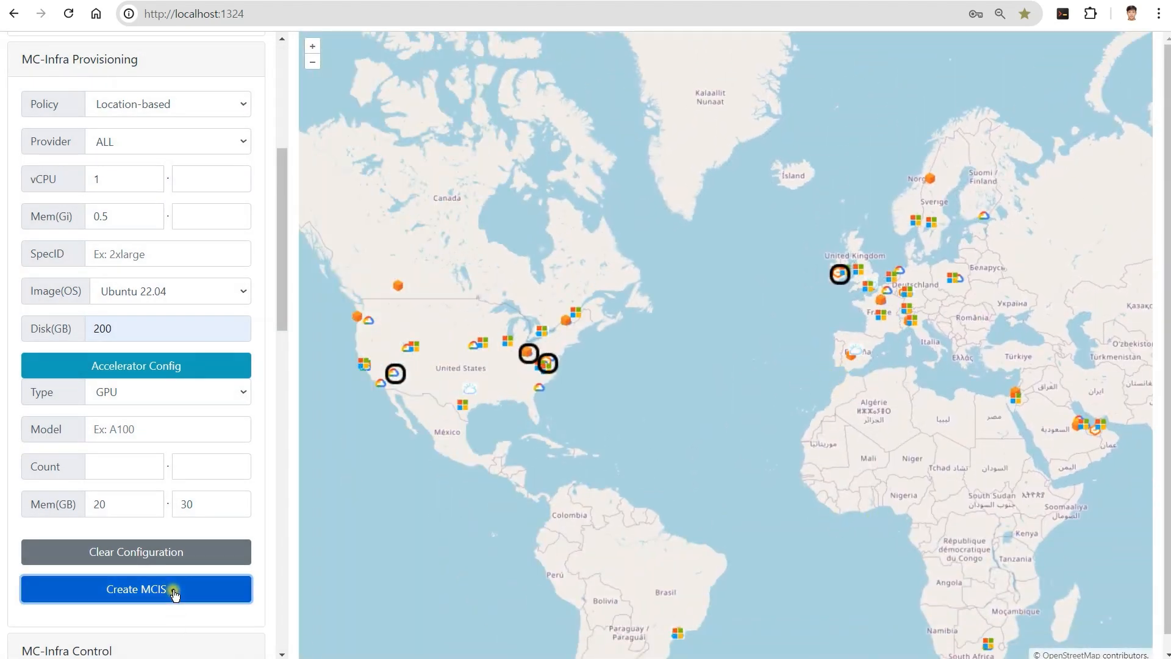
left_click(136, 589)
type("mc-l")
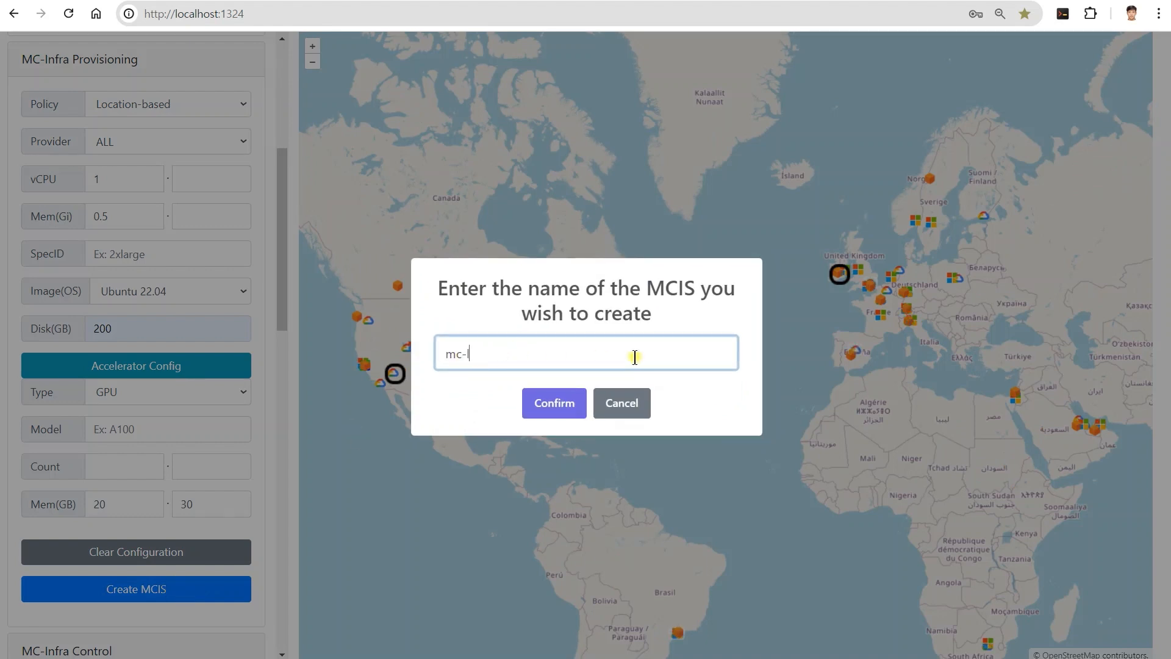
left_click(553, 403)
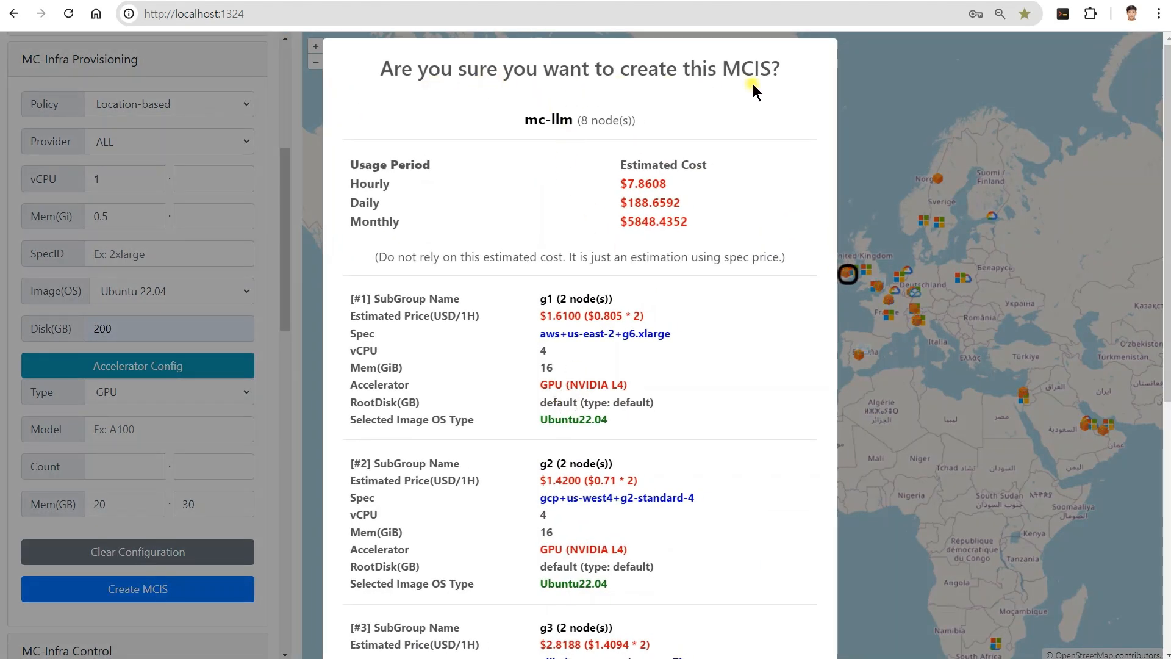
Step: Review the cost estimate and GPU subgroup specs, then approve creating the 8-node mc-llm MCIS
double_click(606, 119)
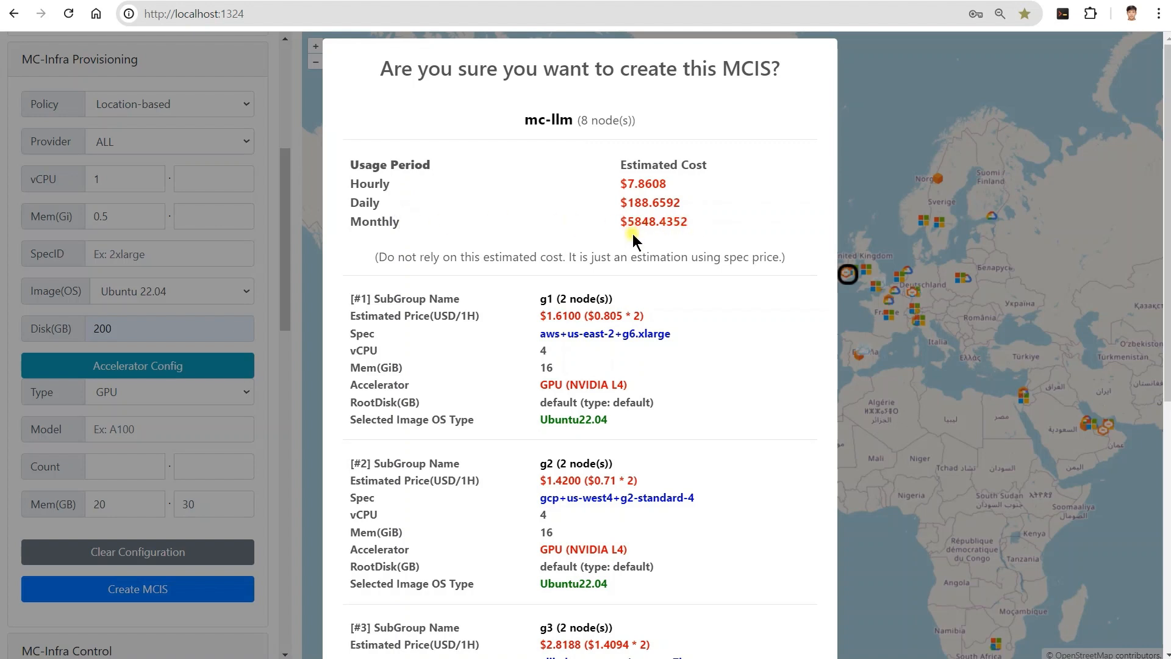
mouse_move(396, 263)
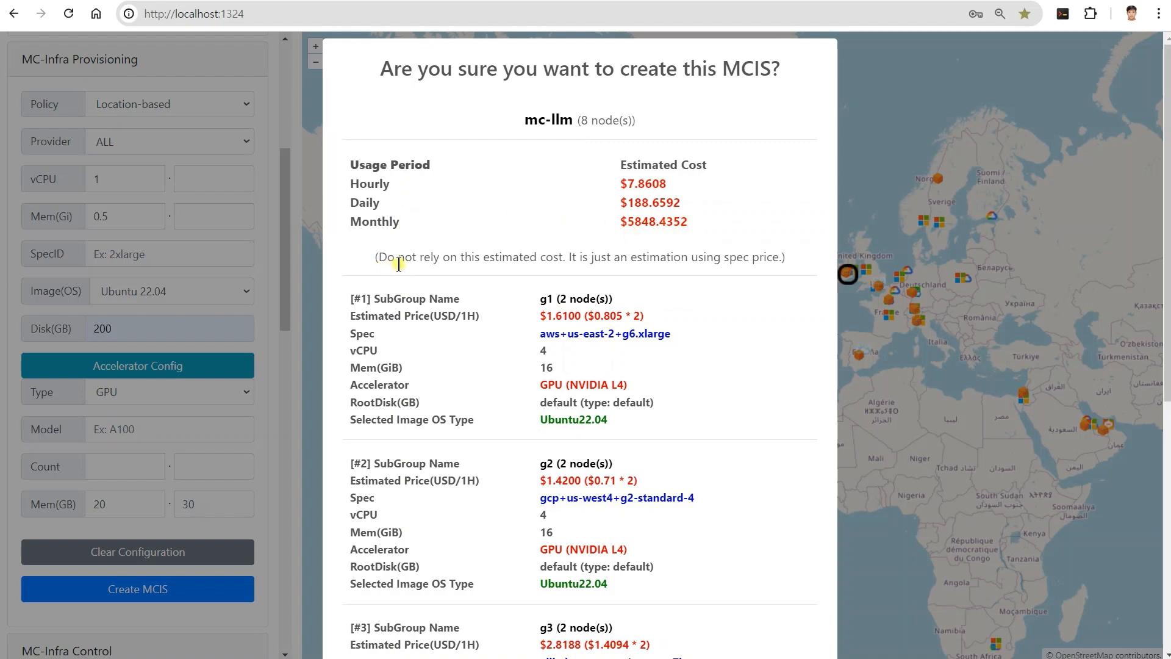
mouse_move(485, 274)
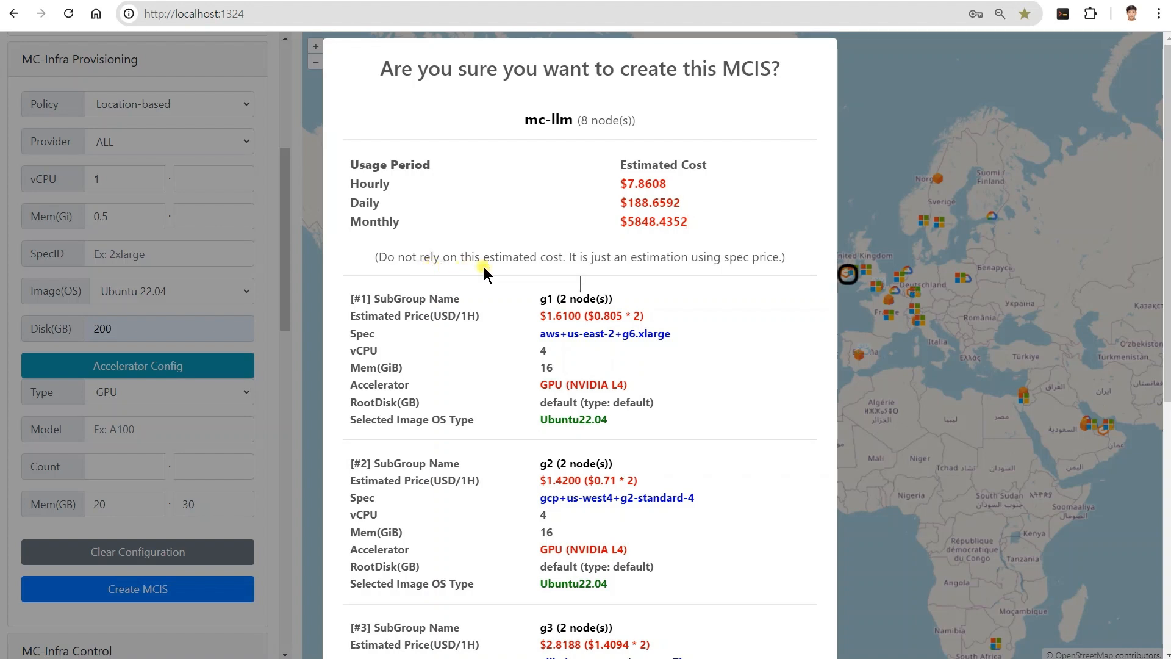
mouse_move(626, 262)
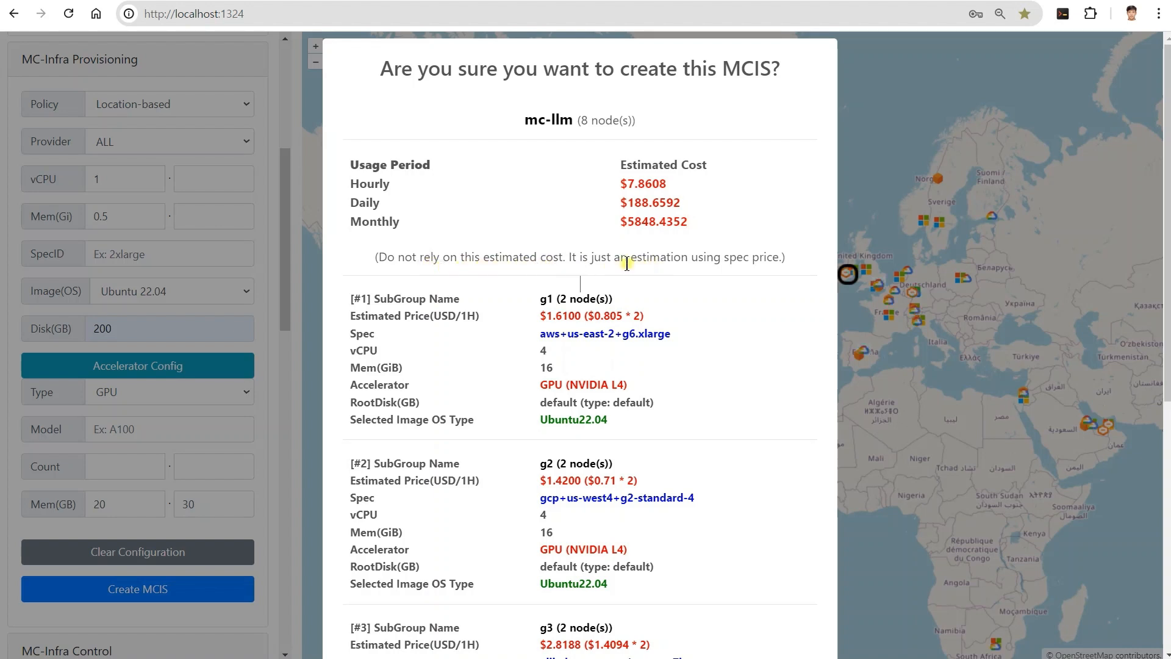
mouse_move(683, 272)
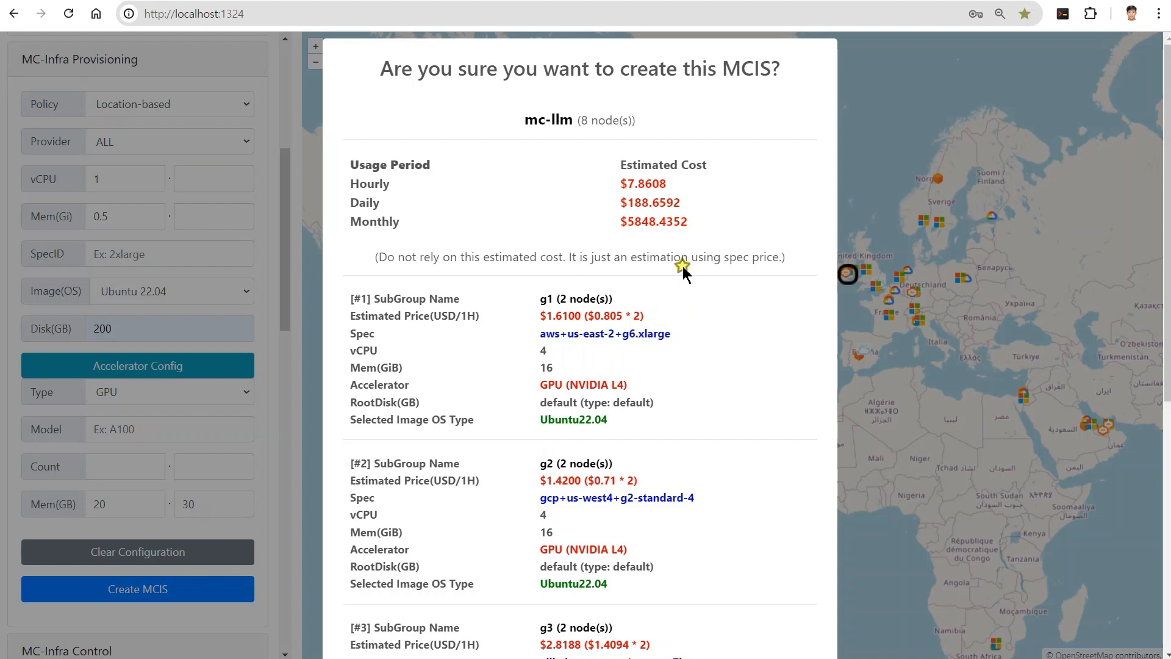
scroll("down", 3)
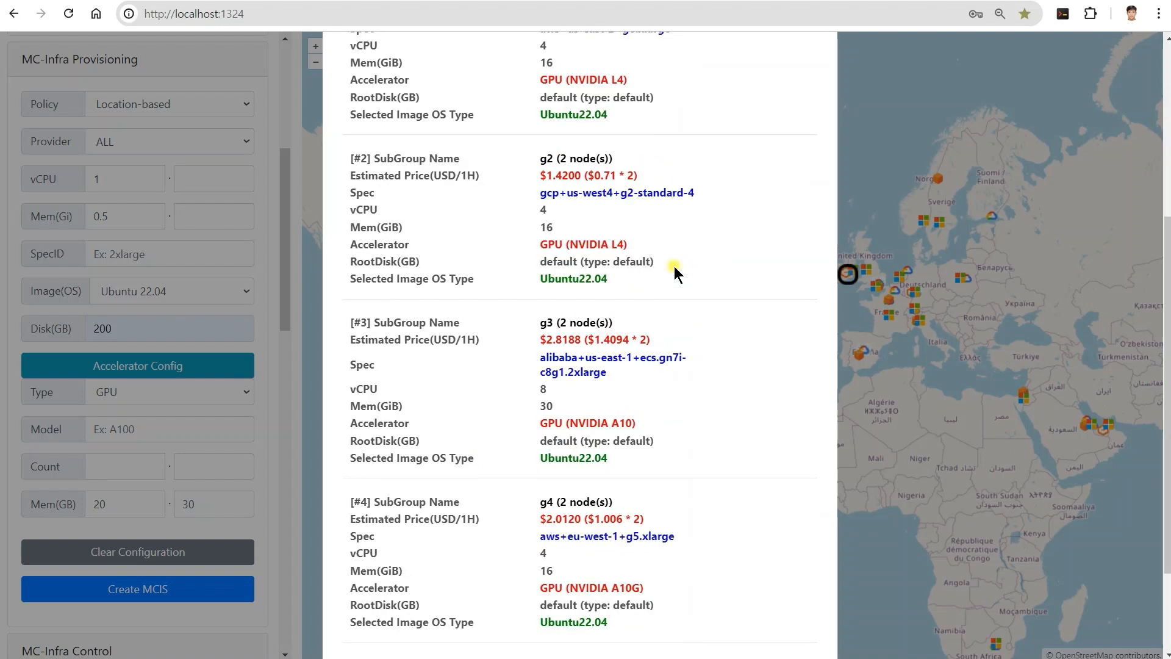
scroll("up", 3)
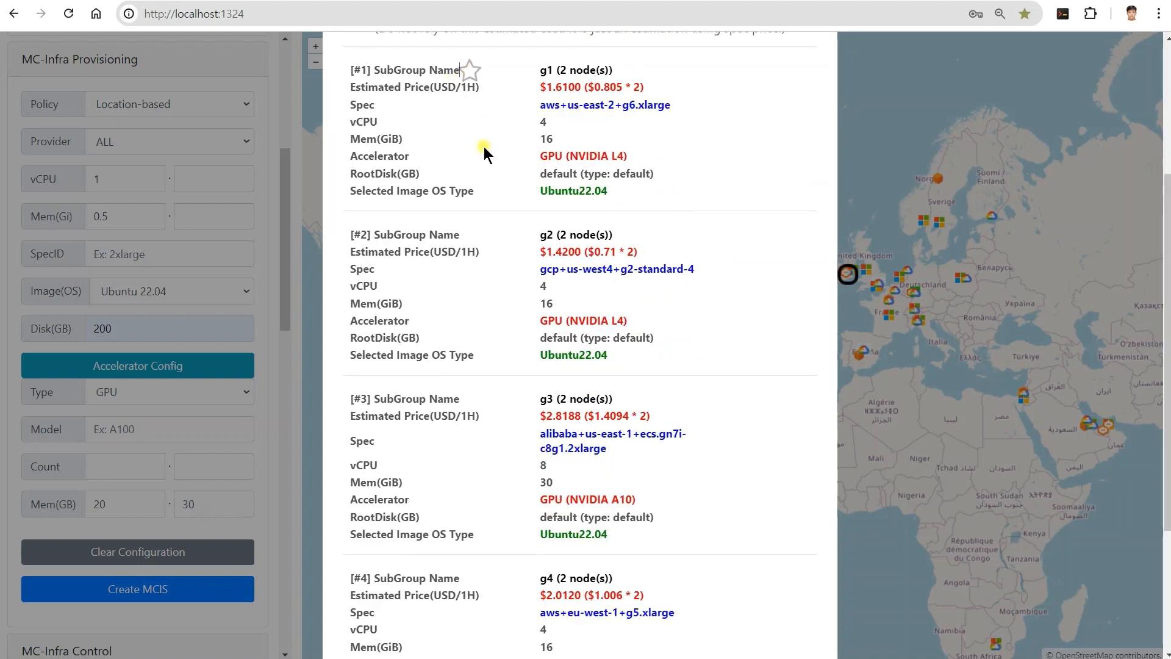
scroll("down", 3)
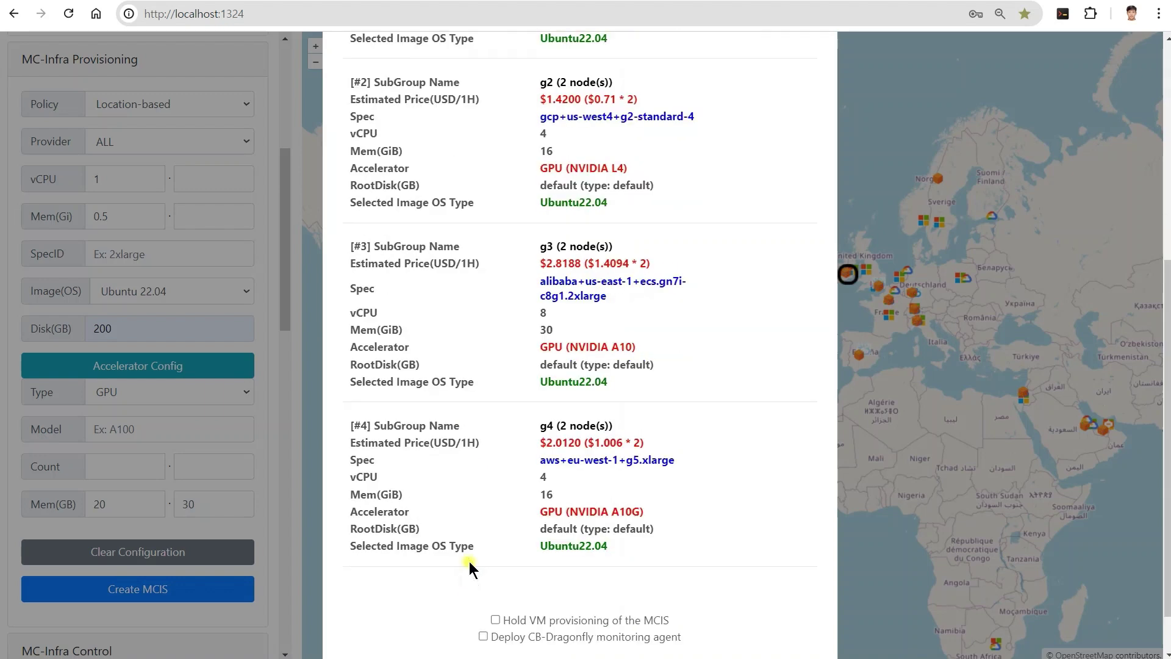
left_click(137, 588)
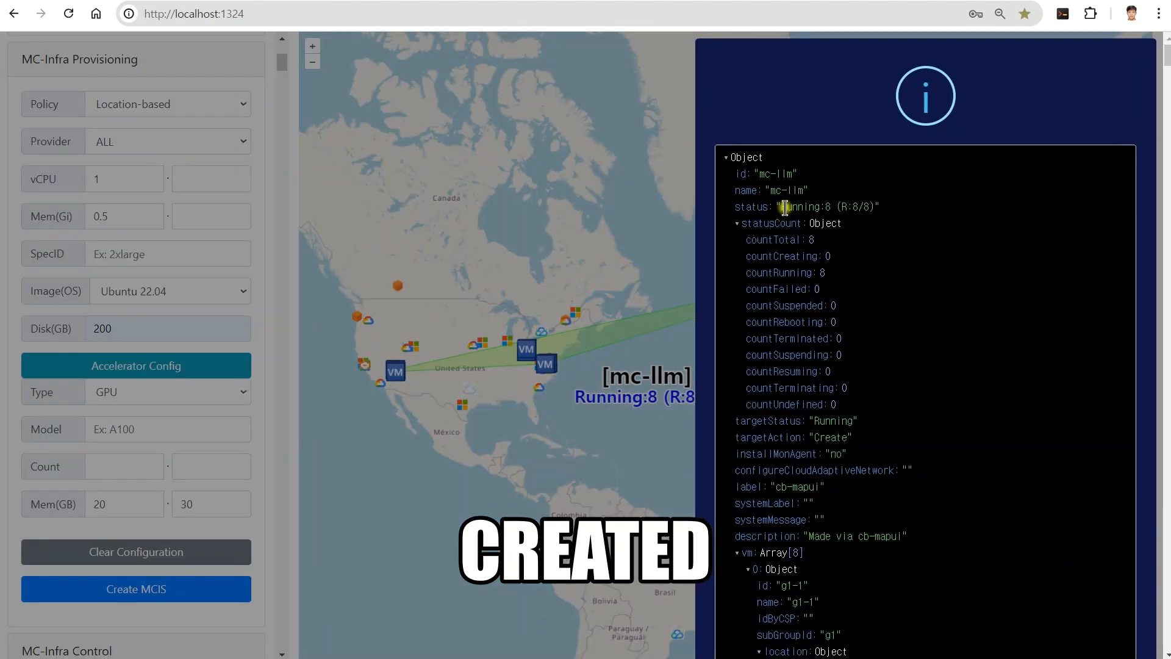
Step: Verify mc-llm shows Running:8, collapse statusCount and VM entries, and close the details
double_click(829, 206)
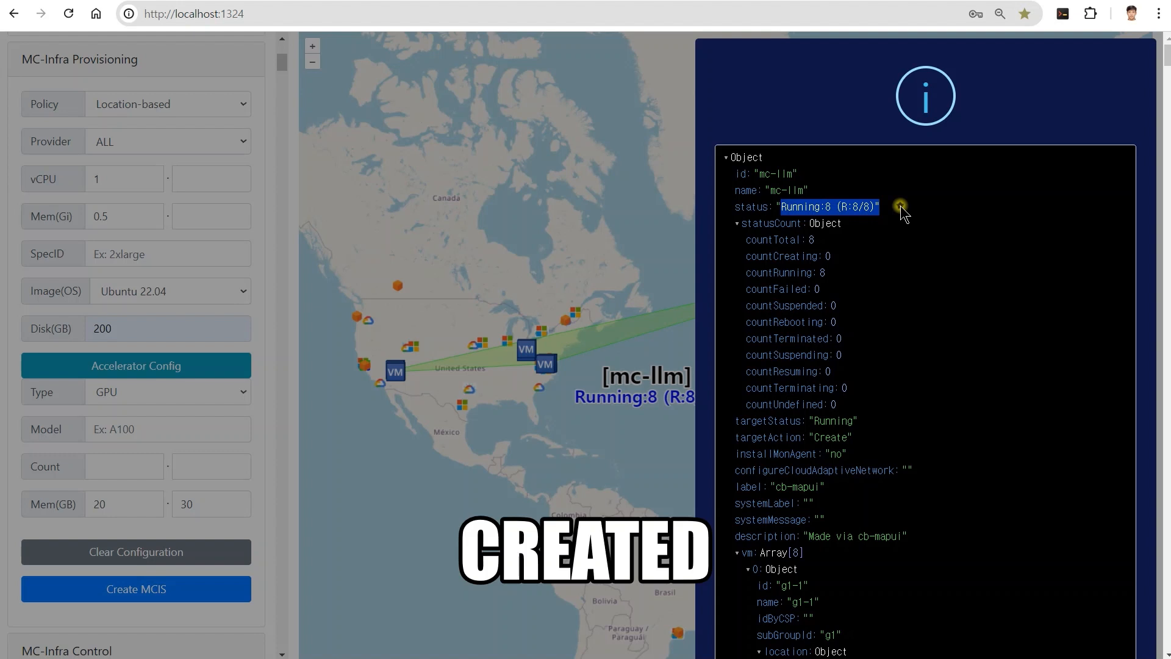
left_click(736, 223)
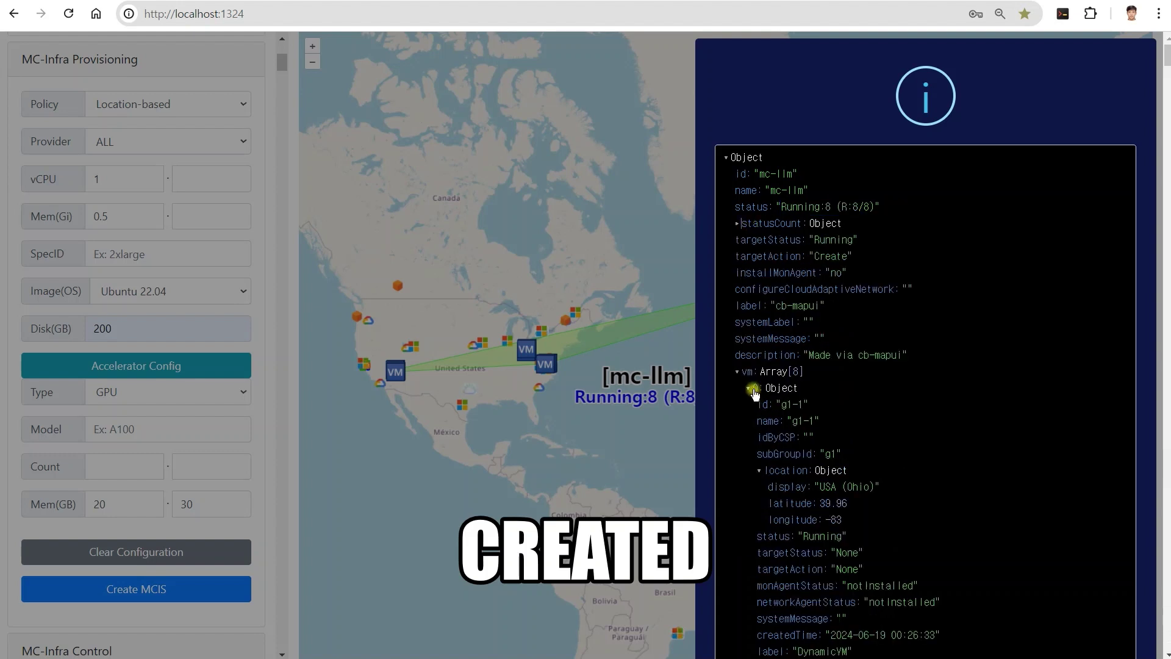
left_click(749, 388)
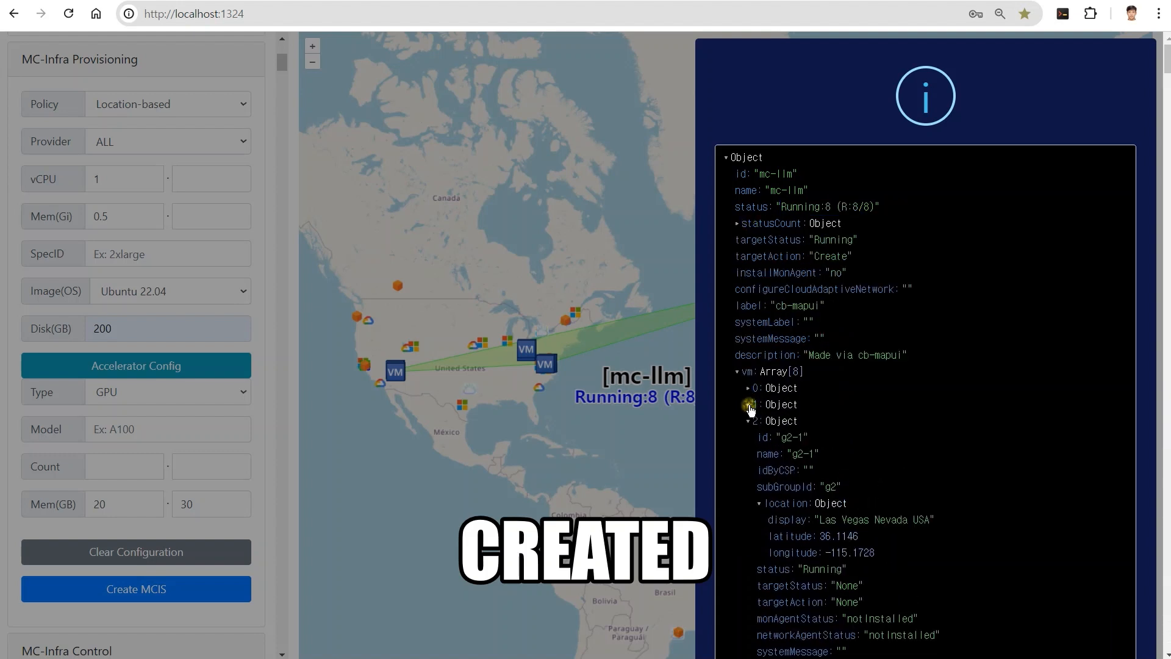
left_click(748, 404)
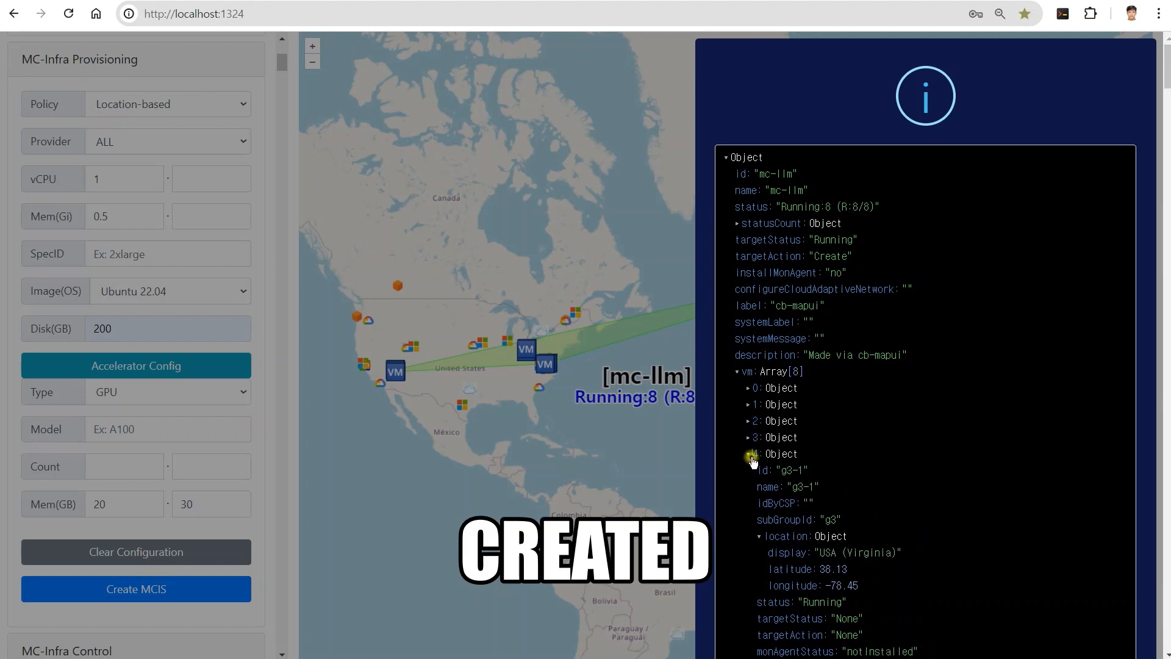
left_click(751, 454)
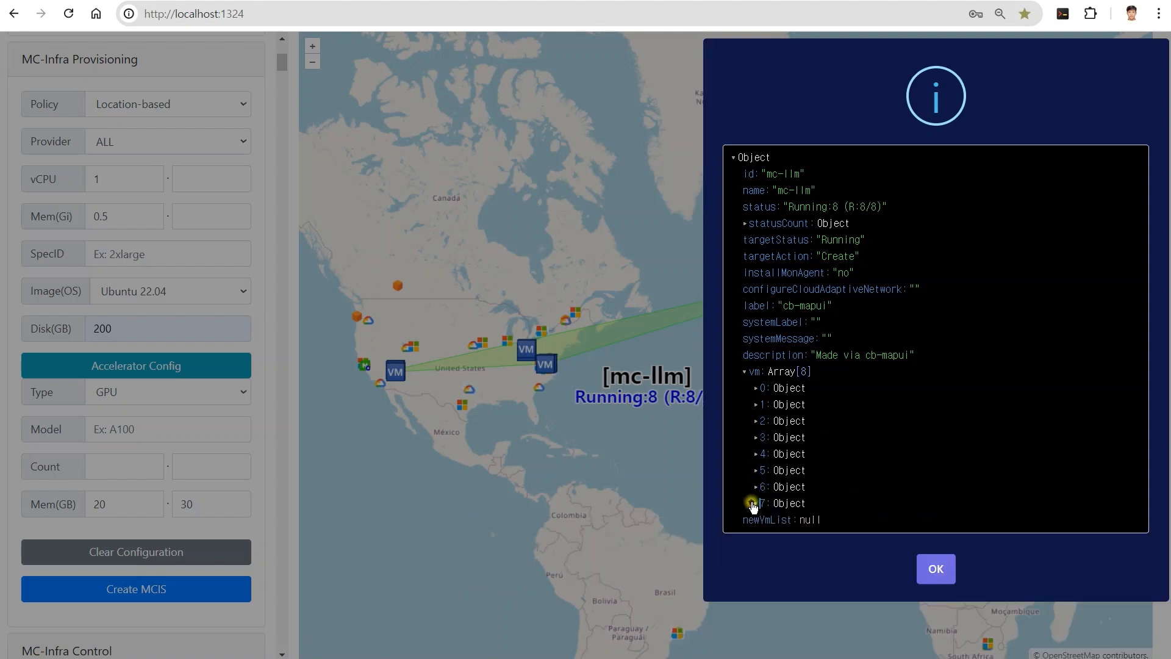
left_click(934, 569)
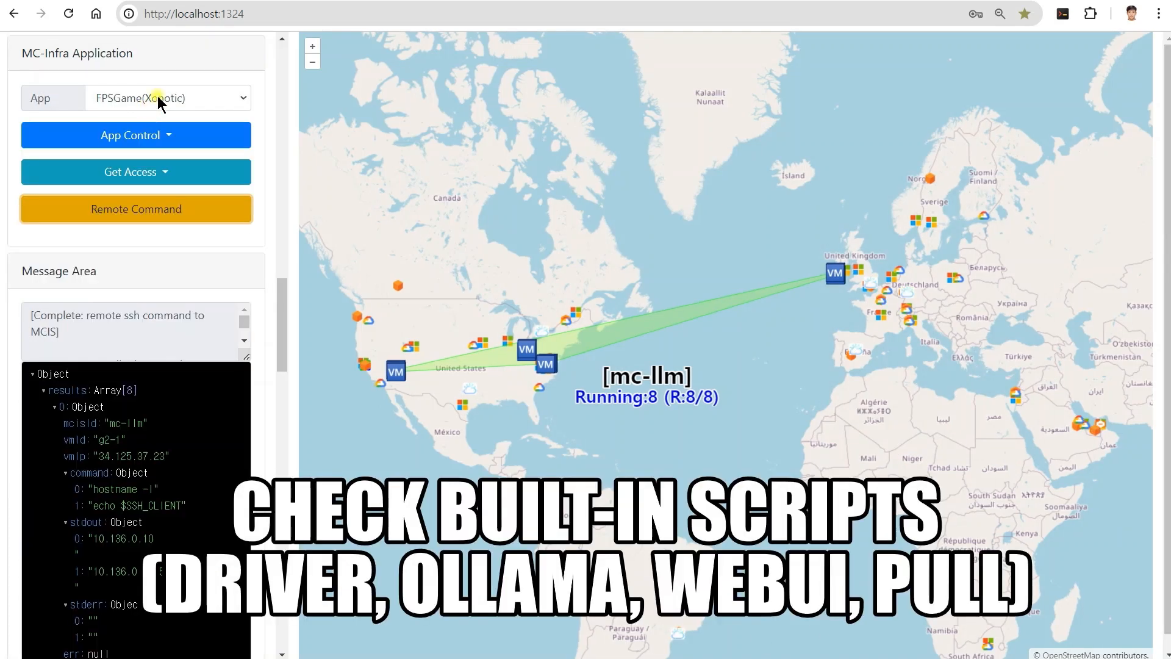
Step: Select NvidiaDriver from the App dropdown's built-in scripts
left_click(167, 98)
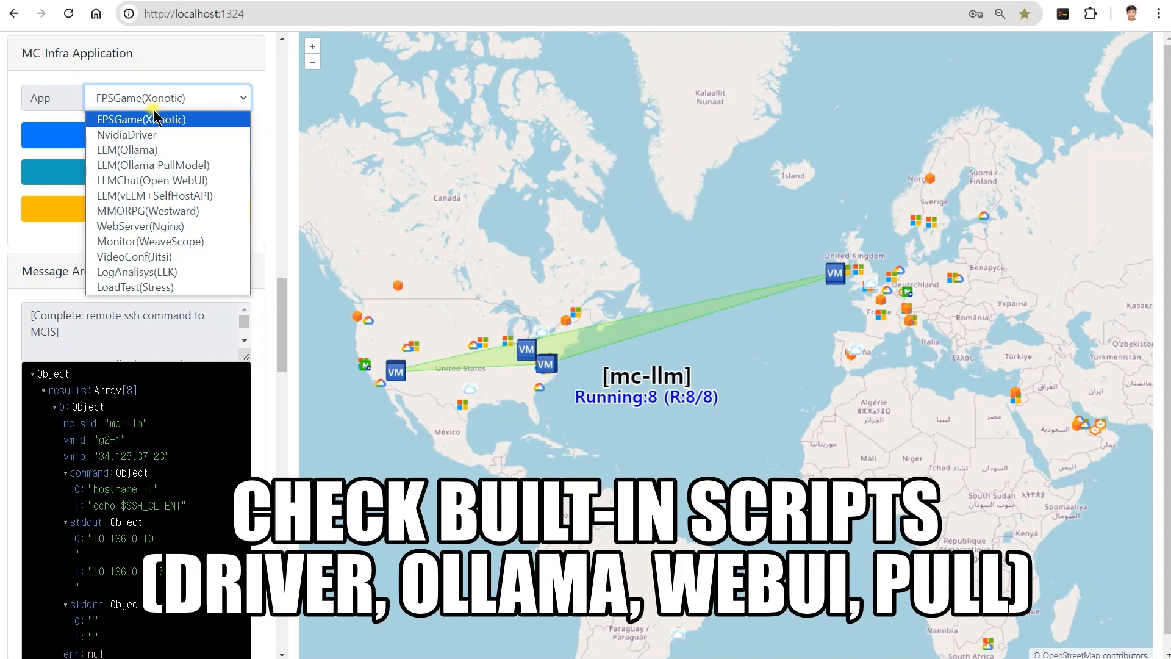
mouse_move(127, 136)
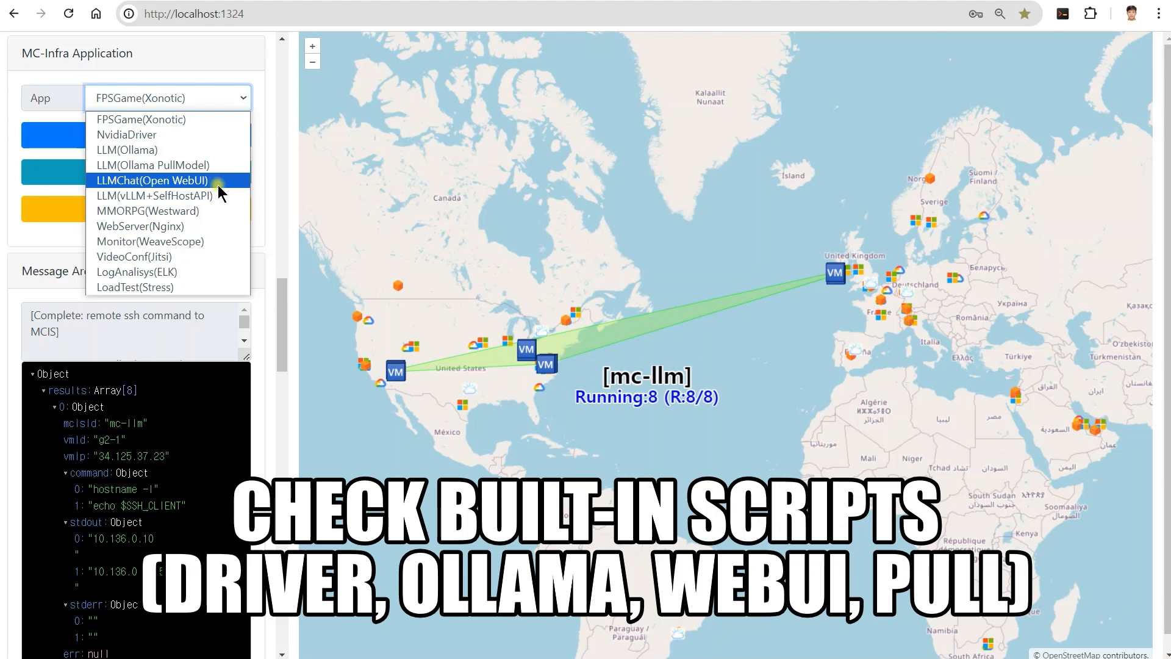
mouse_move(164, 195)
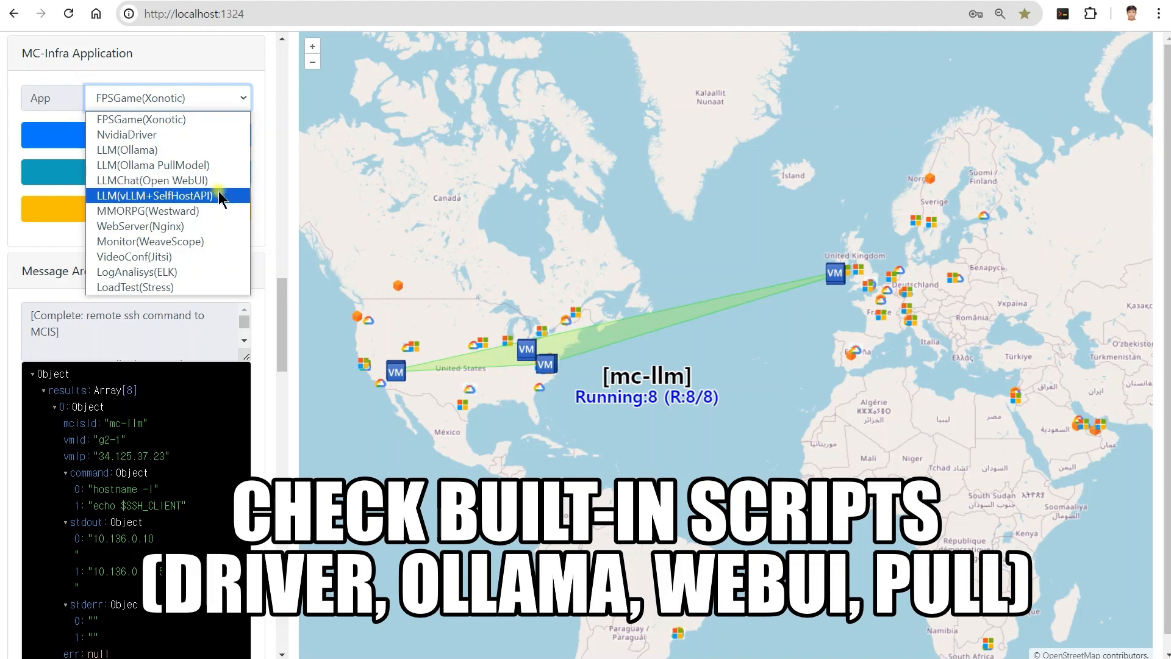
left_click(127, 134)
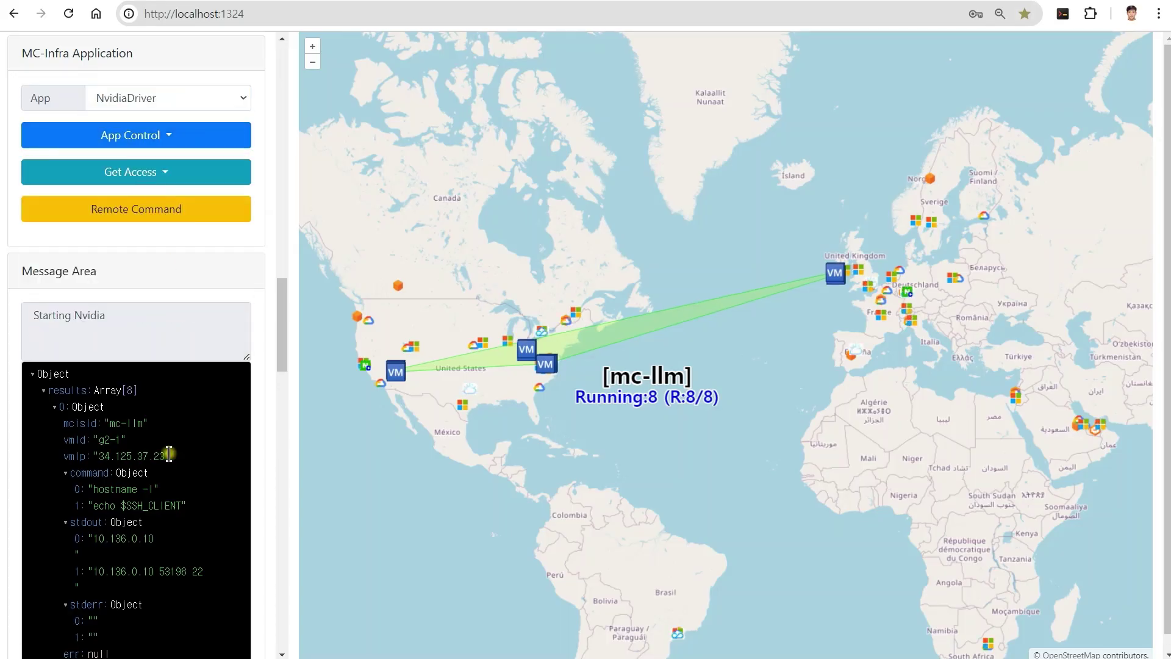
Step: Execute the NvidiaDriver CUDA install script on mc-llm and review results ending in a reboot notice
left_click(136, 209)
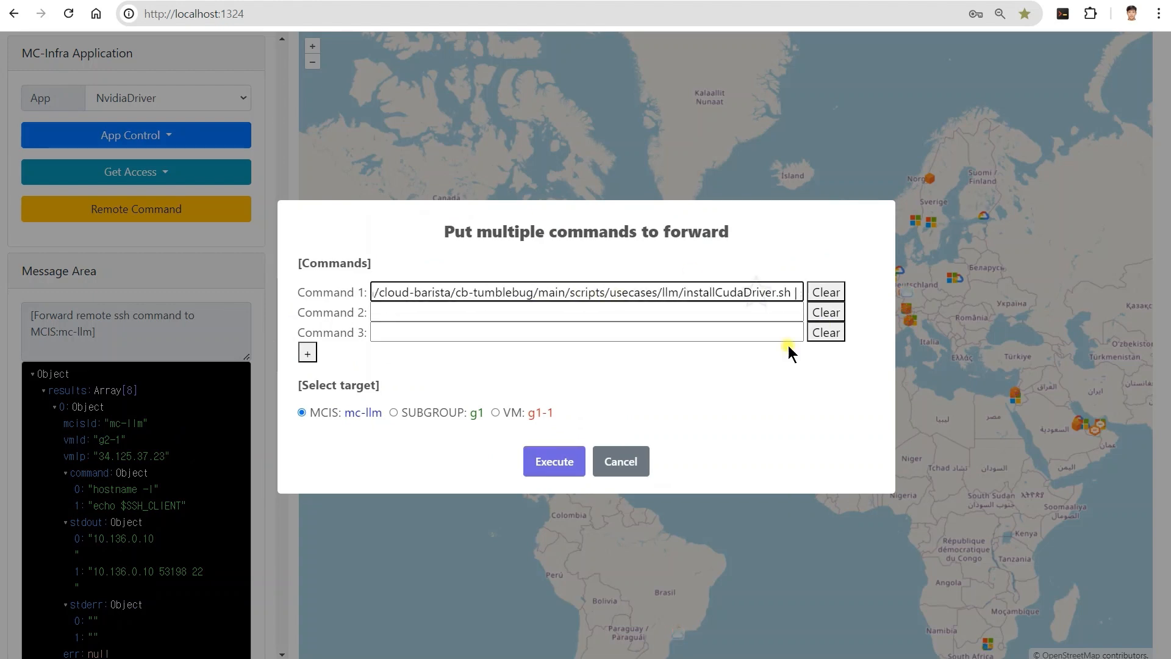
left_click(553, 461)
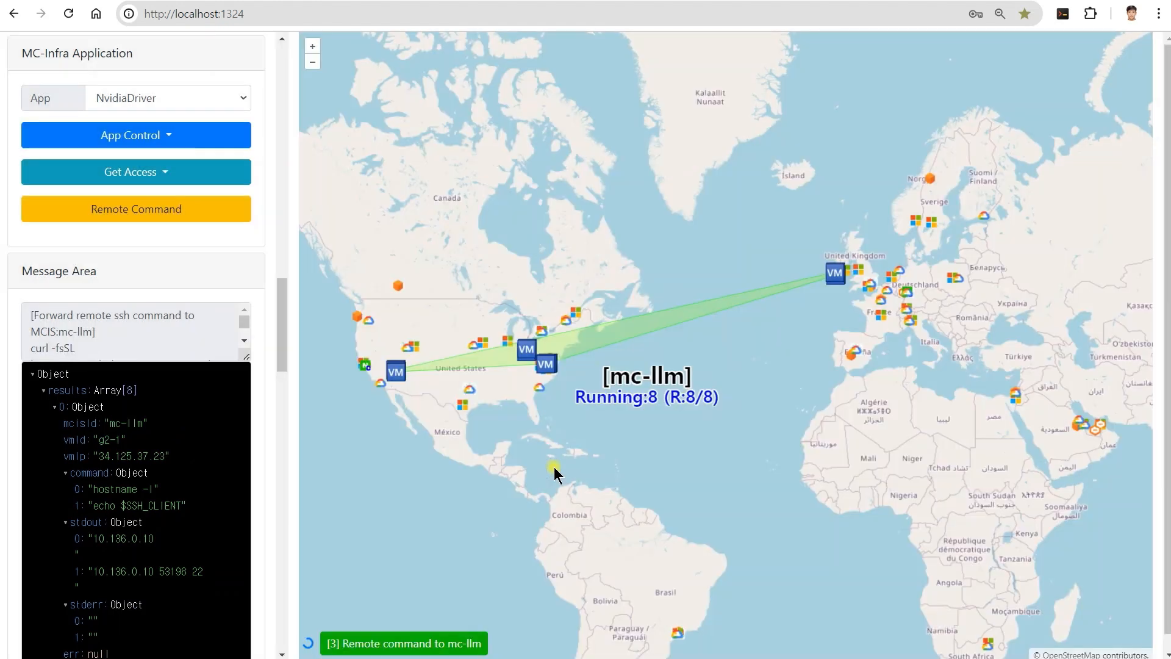
left_click(404, 643)
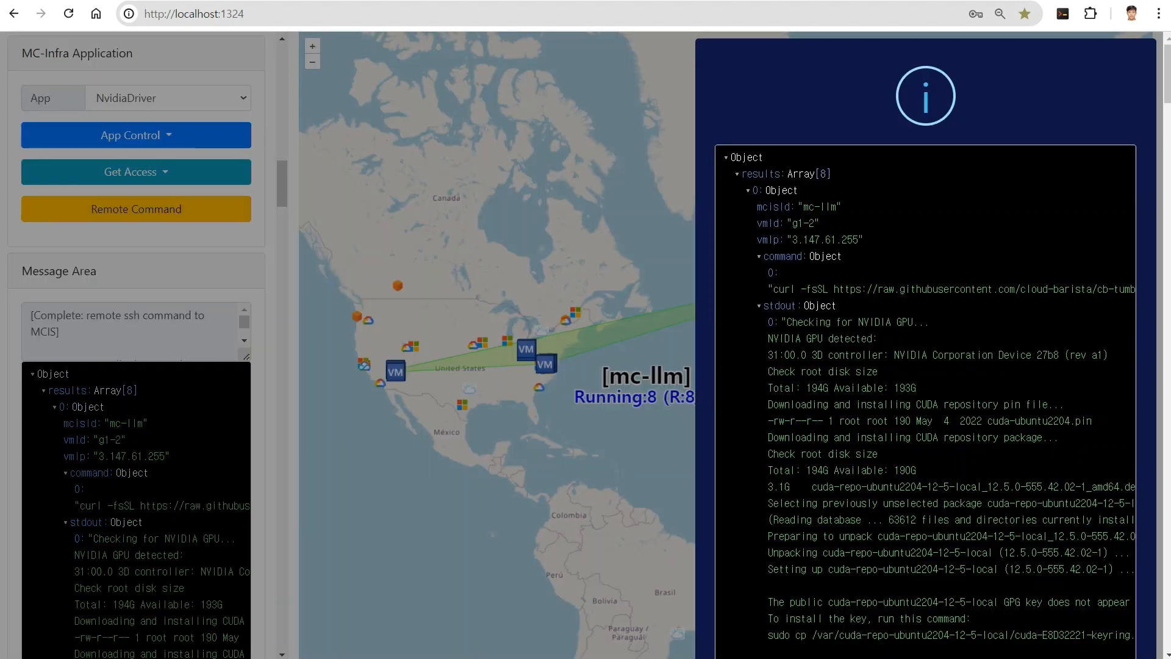
scroll("down", 3)
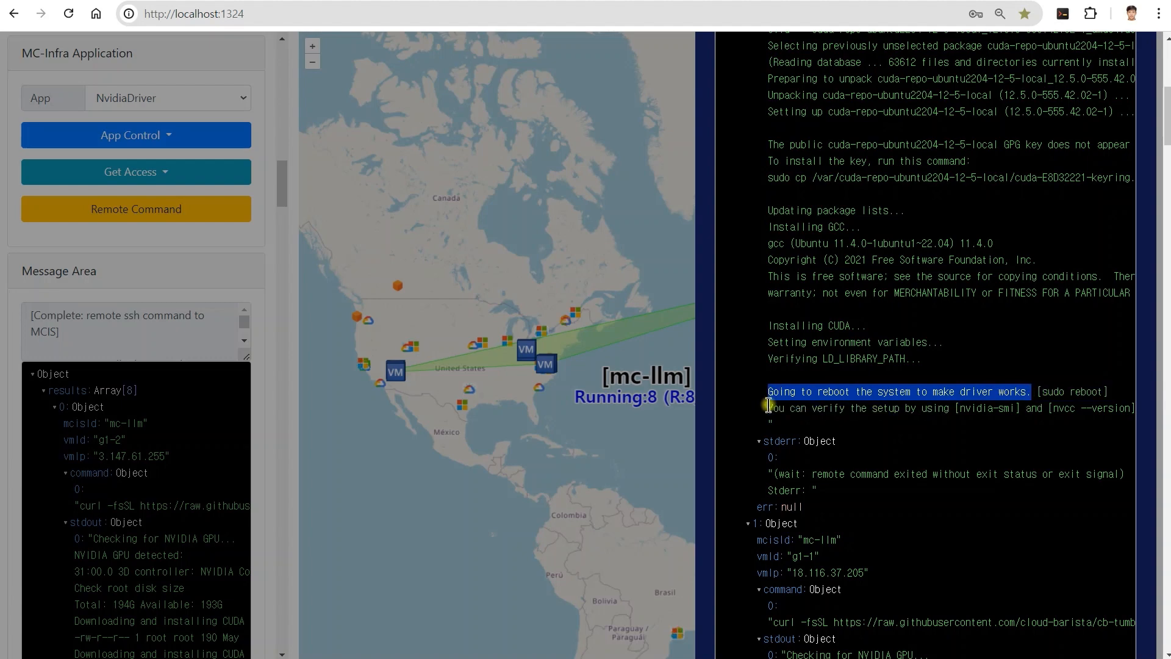
scroll("up", 3)
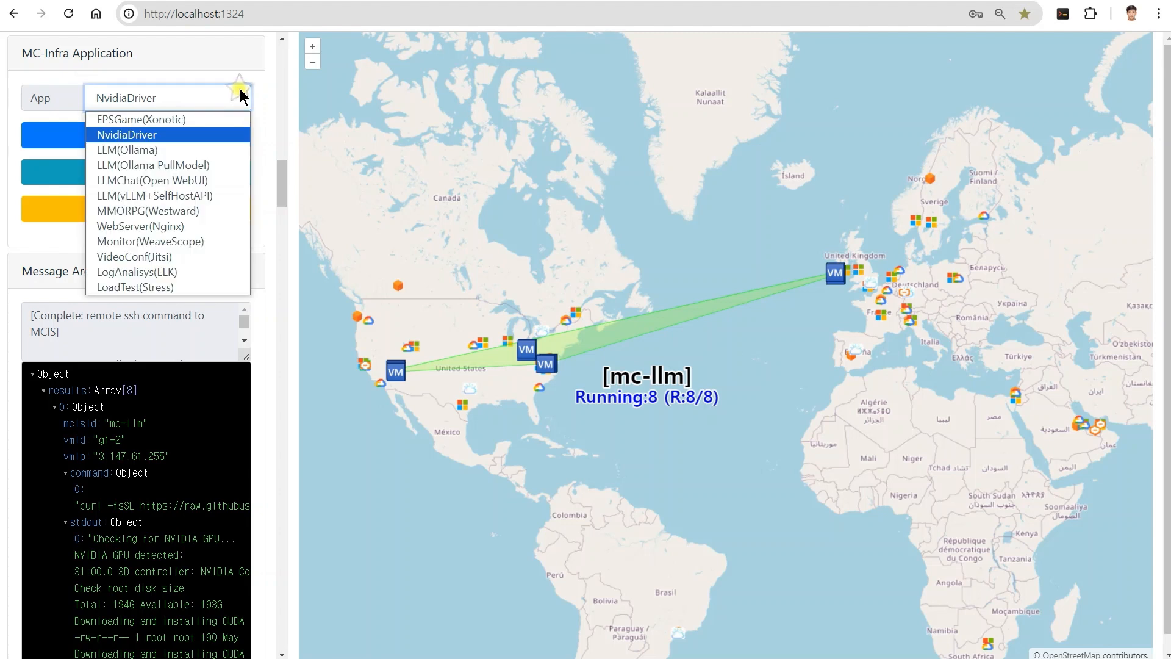
Step: Select LLM(Ollama) and execute its deploy command on the whole mc-llm MCIS
left_click(137, 150)
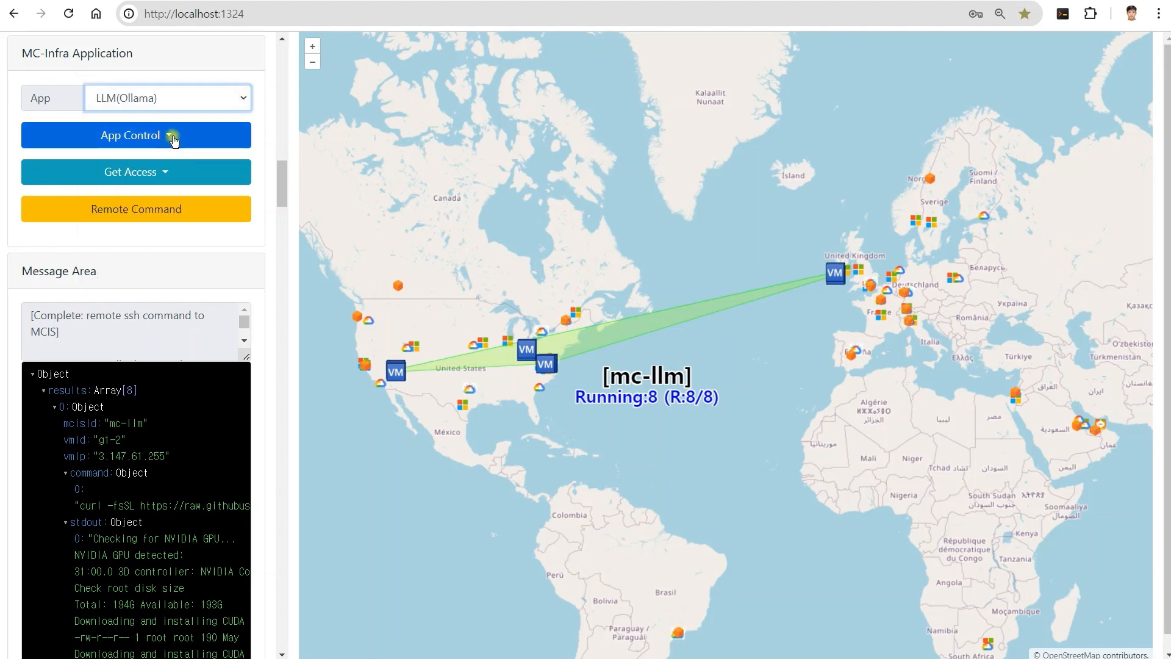
left_click(136, 135)
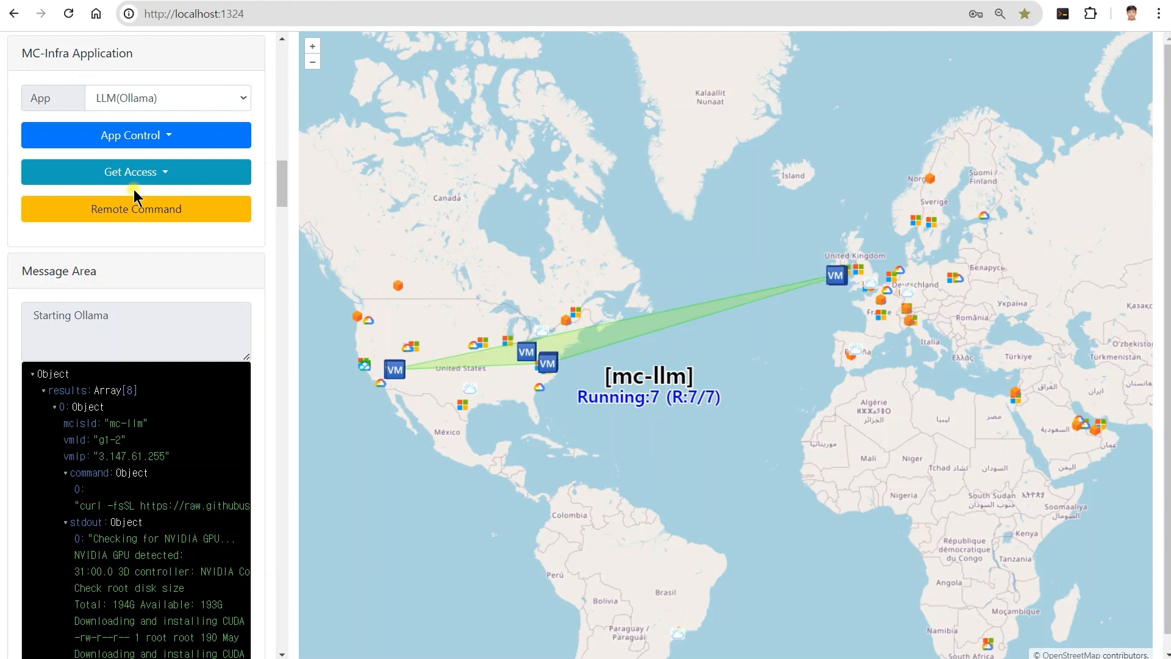
left_click(135, 209)
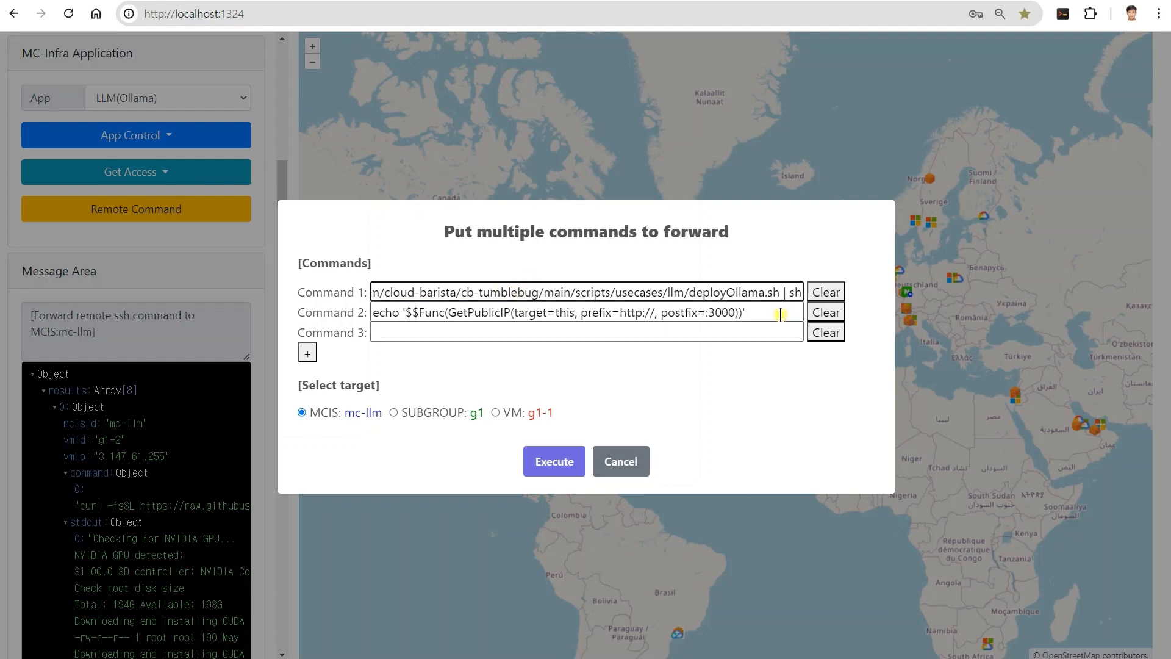
left_click(523, 312)
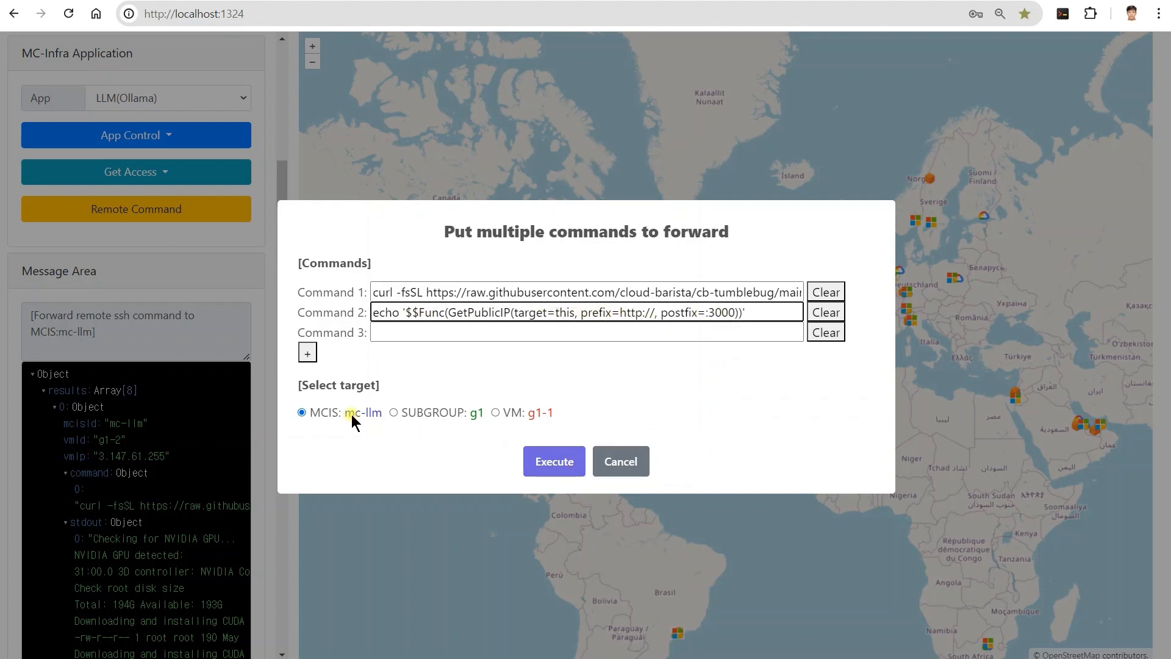
left_click(553, 461)
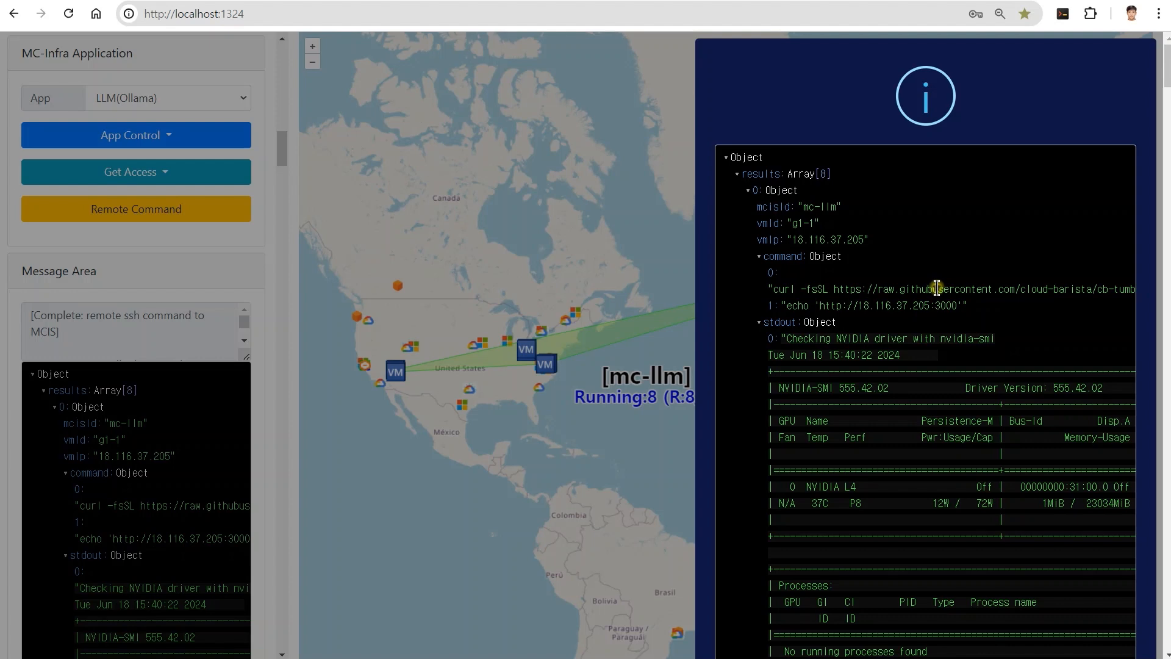
Step: Review the Ollama install results for all eight VMs, collapse entries, and dismiss them
scroll("down", 3)
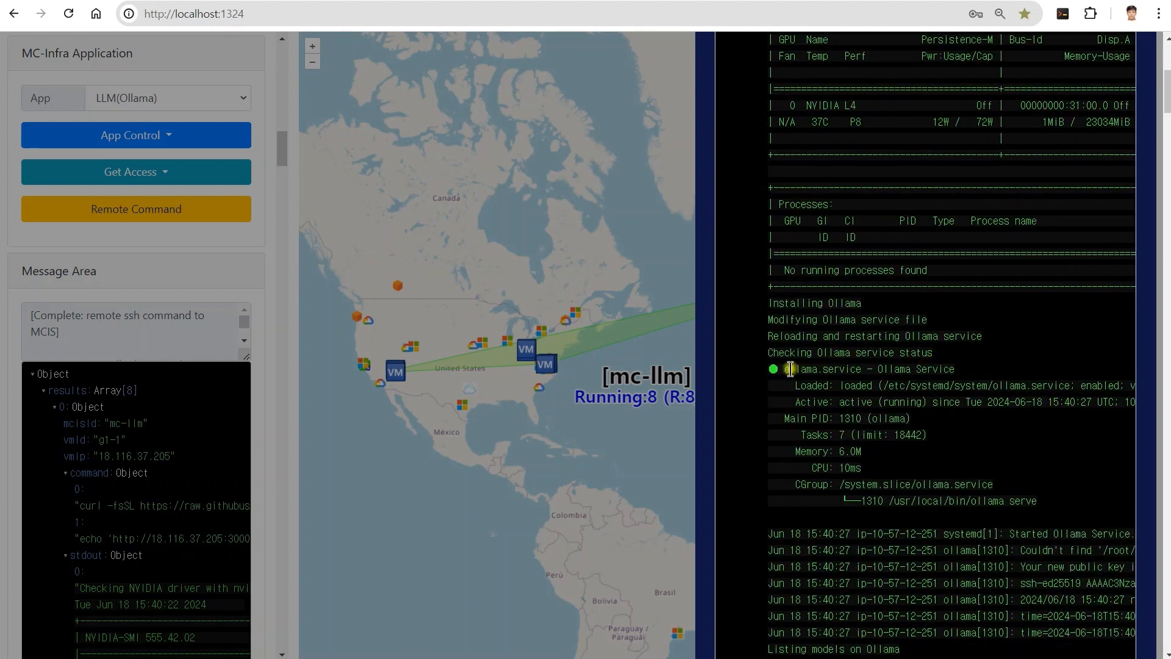
scroll("down", 3)
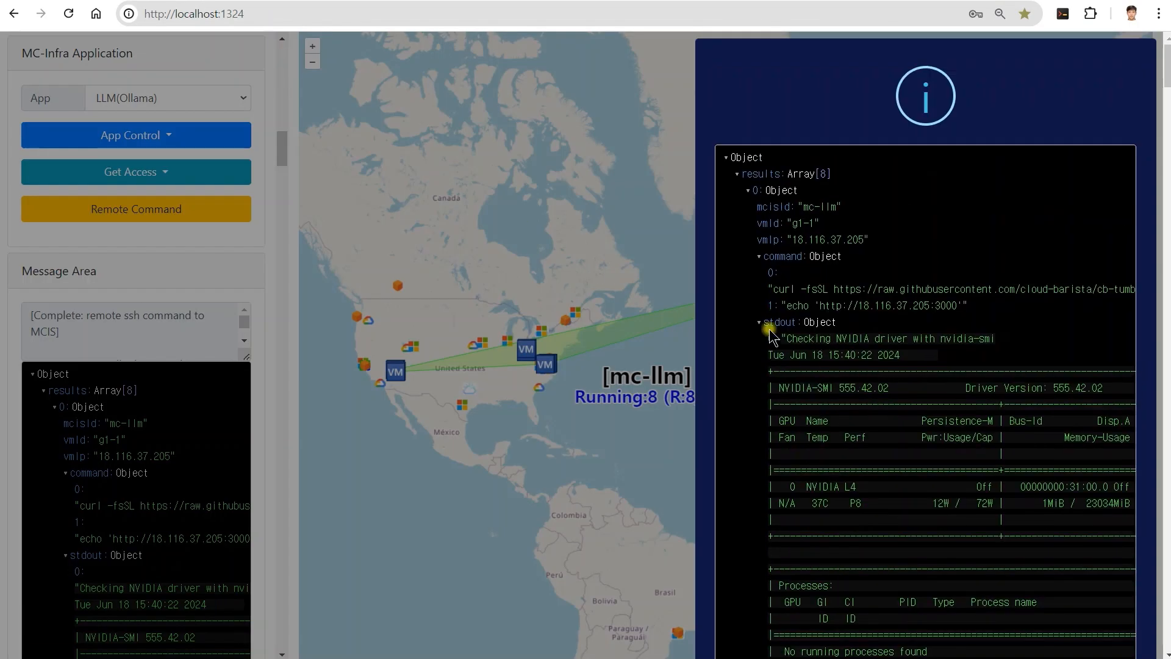
left_click(749, 190)
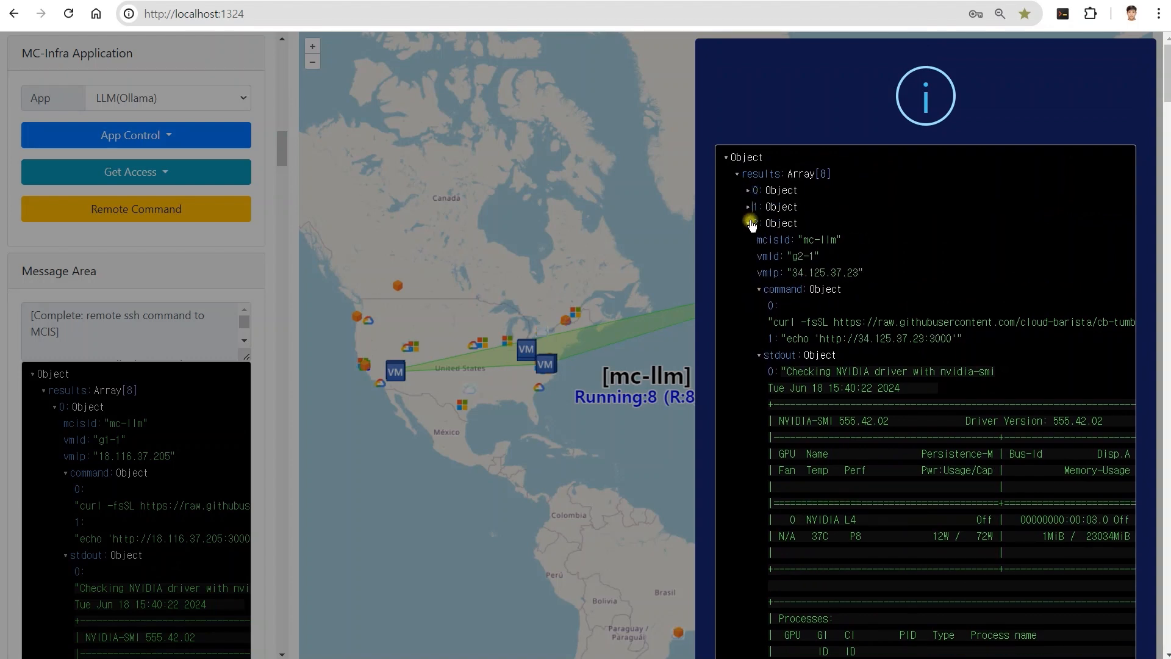
left_click(748, 223)
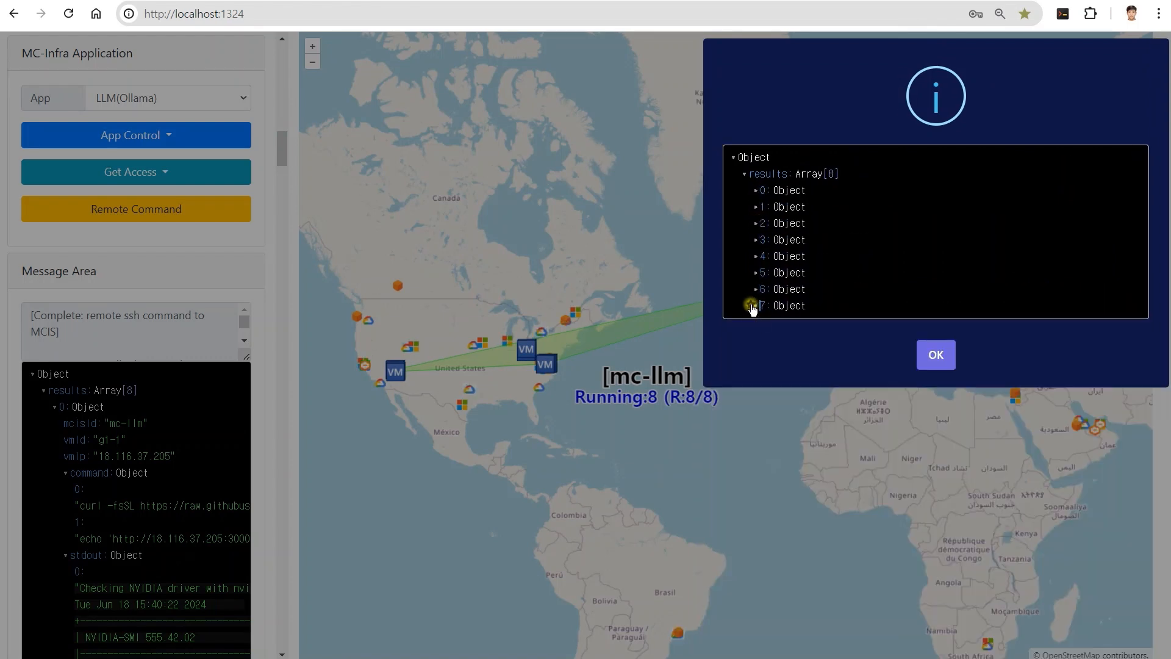
left_click(934, 353)
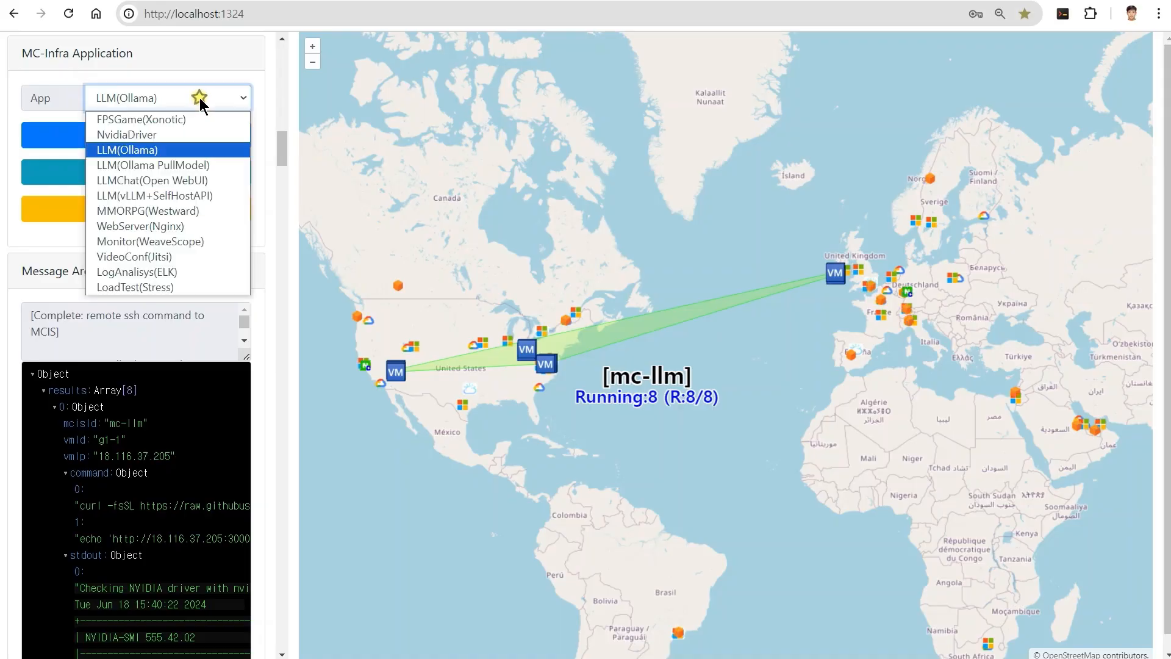
Step: Run LLM(Ollama PullModel) on mc-llm and check the llama3, solar and phi3 pull results
left_click(152, 165)
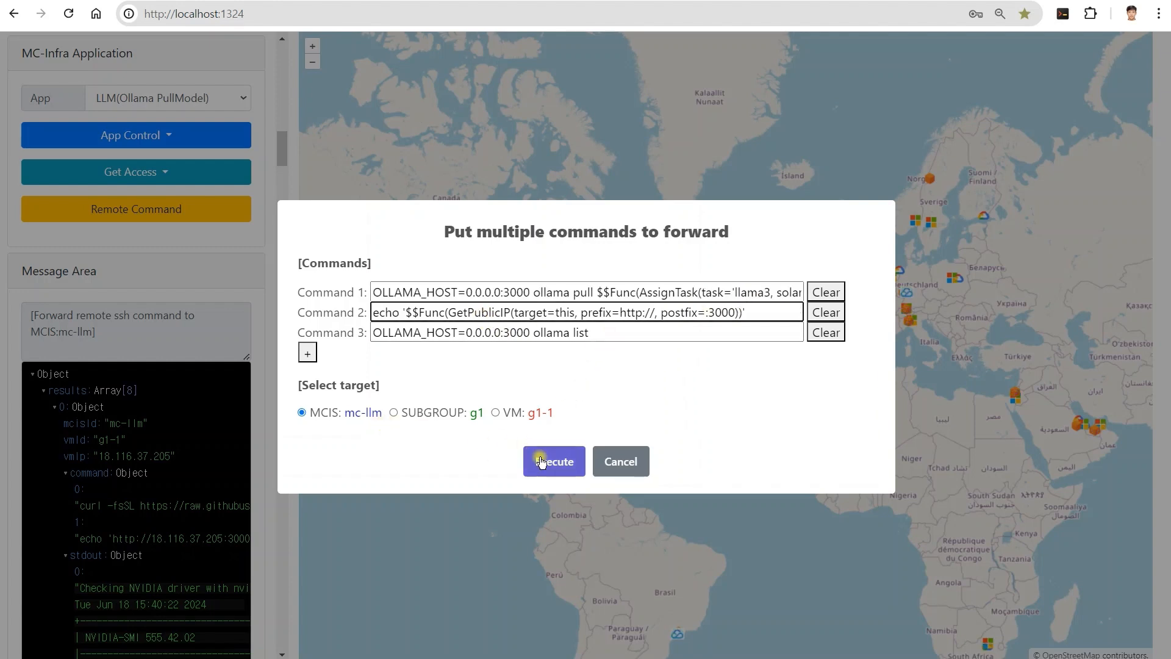
left_click(553, 461)
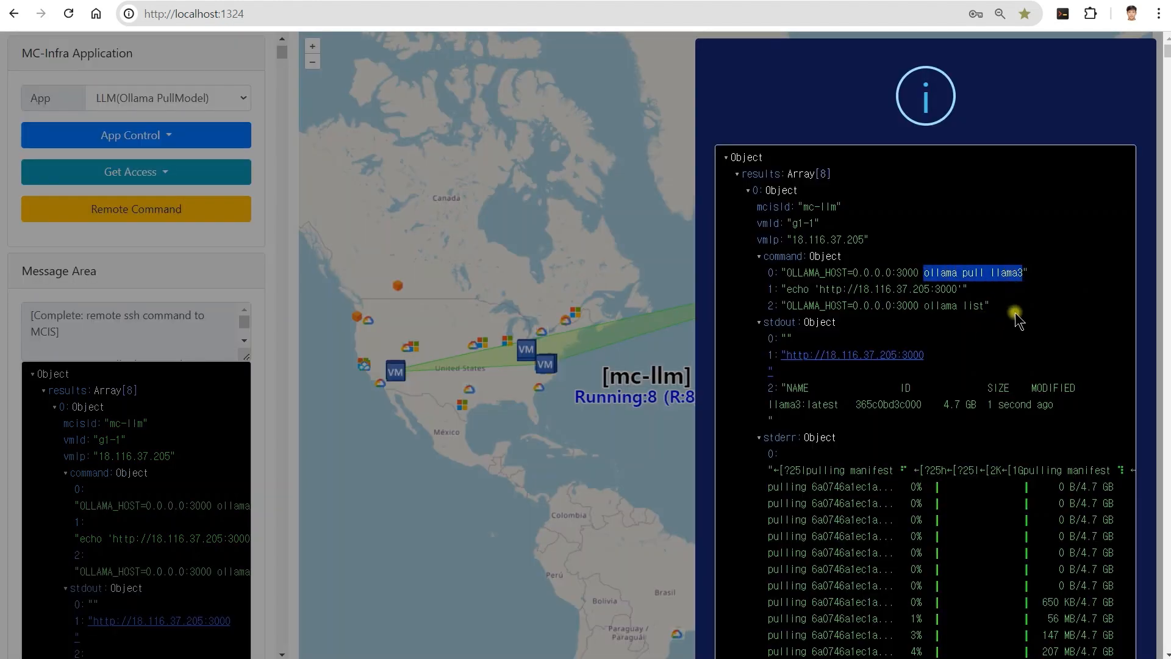
mouse_move(1007, 297)
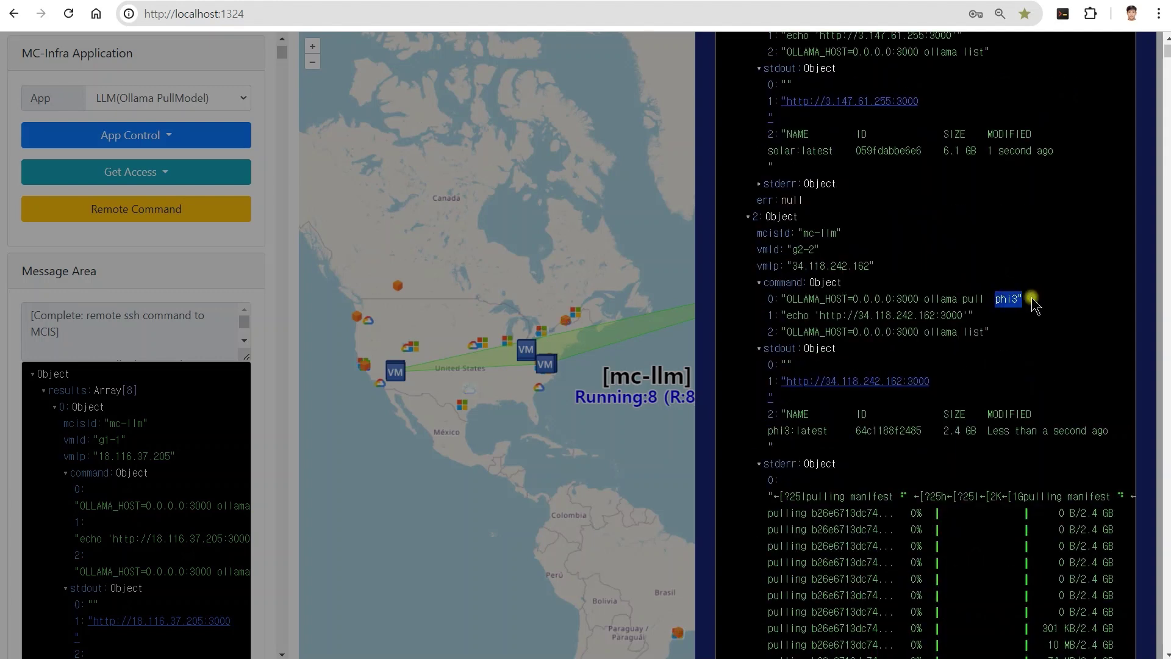
scroll("down", 3)
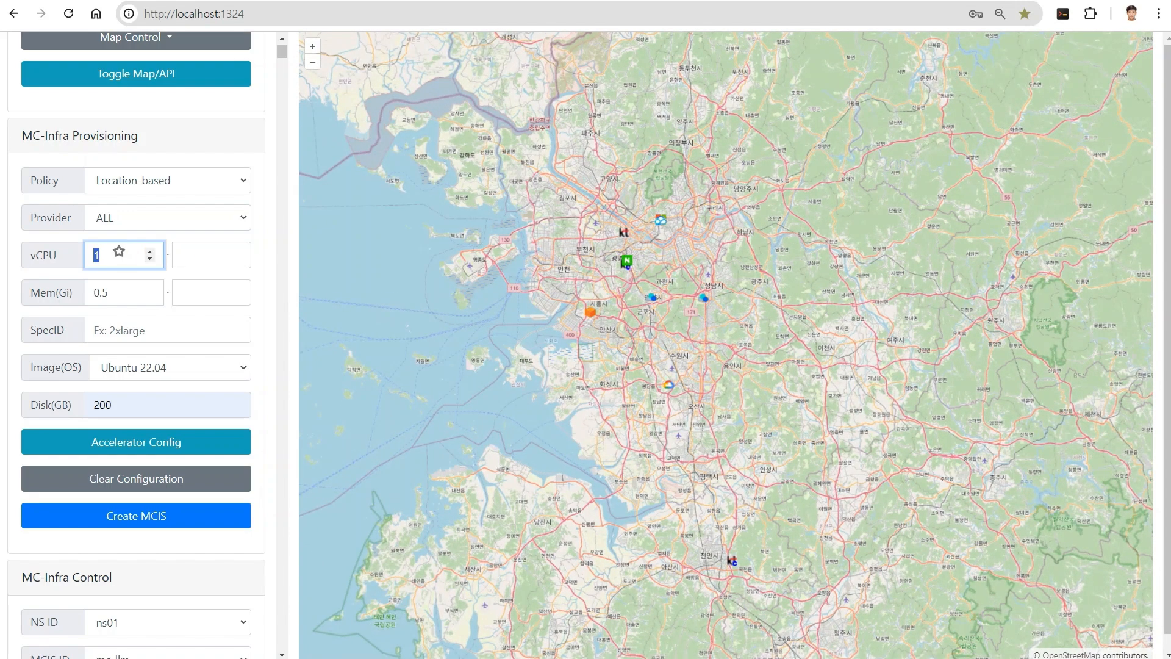
Step: Choose the Ubuntu 20.04 image and accept the recommended NCP 8-vCPU spec
left_click(168, 367)
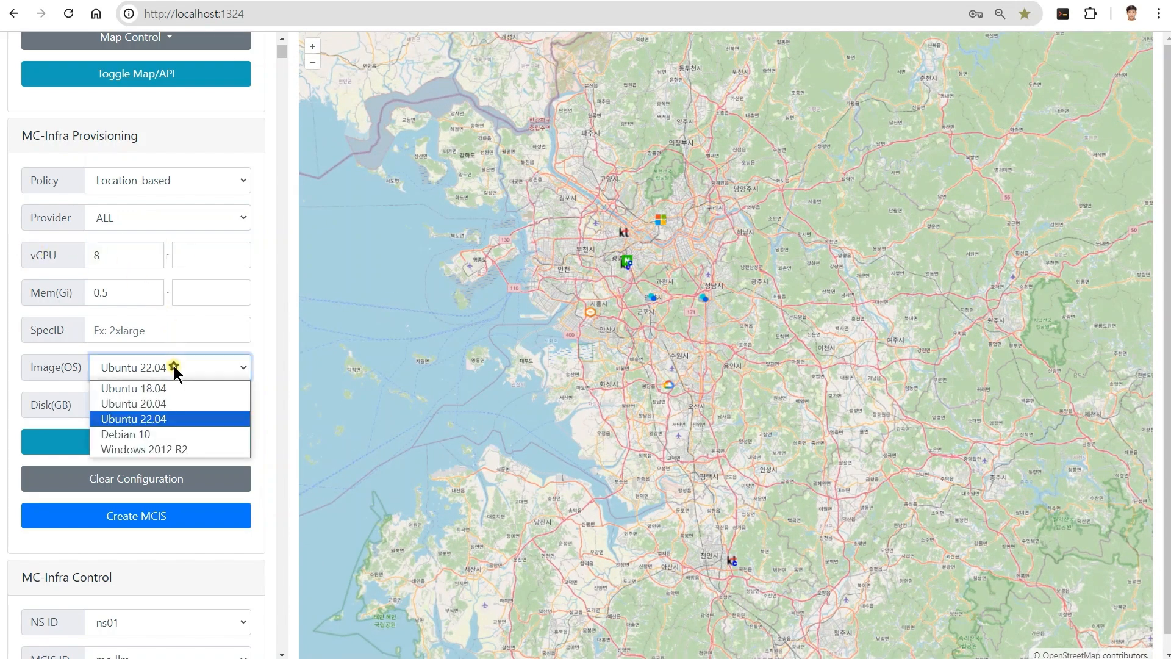
left_click(133, 403)
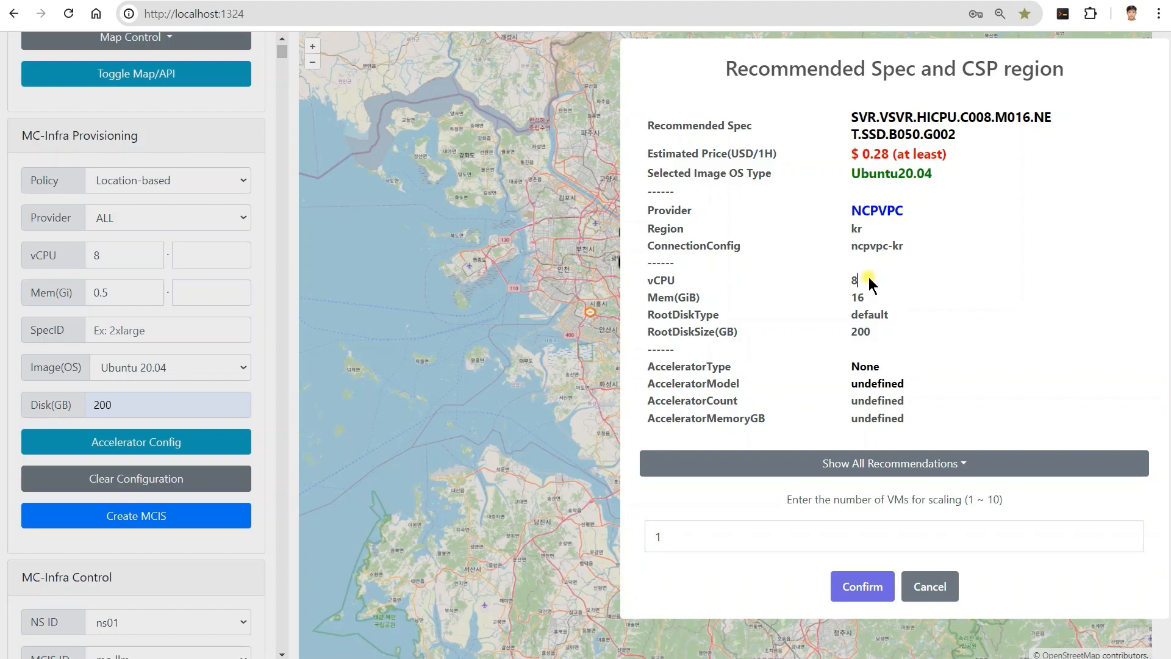
left_click(861, 585)
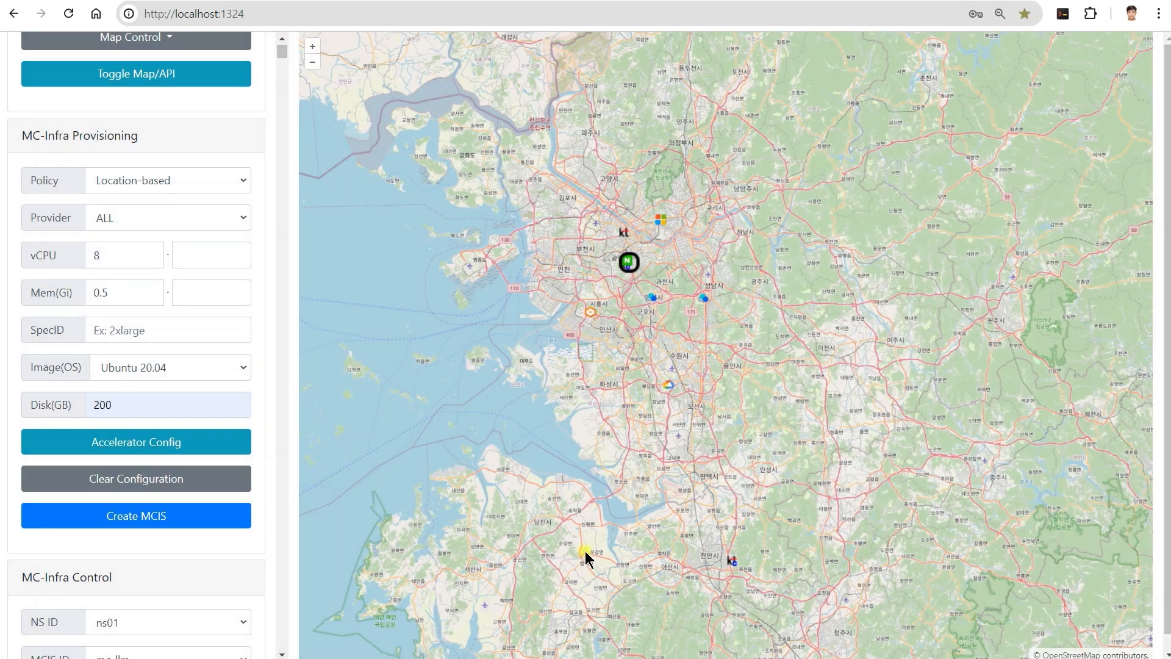
Step: Name the MCIS 'webui' and confirm its creation
left_click(136, 515)
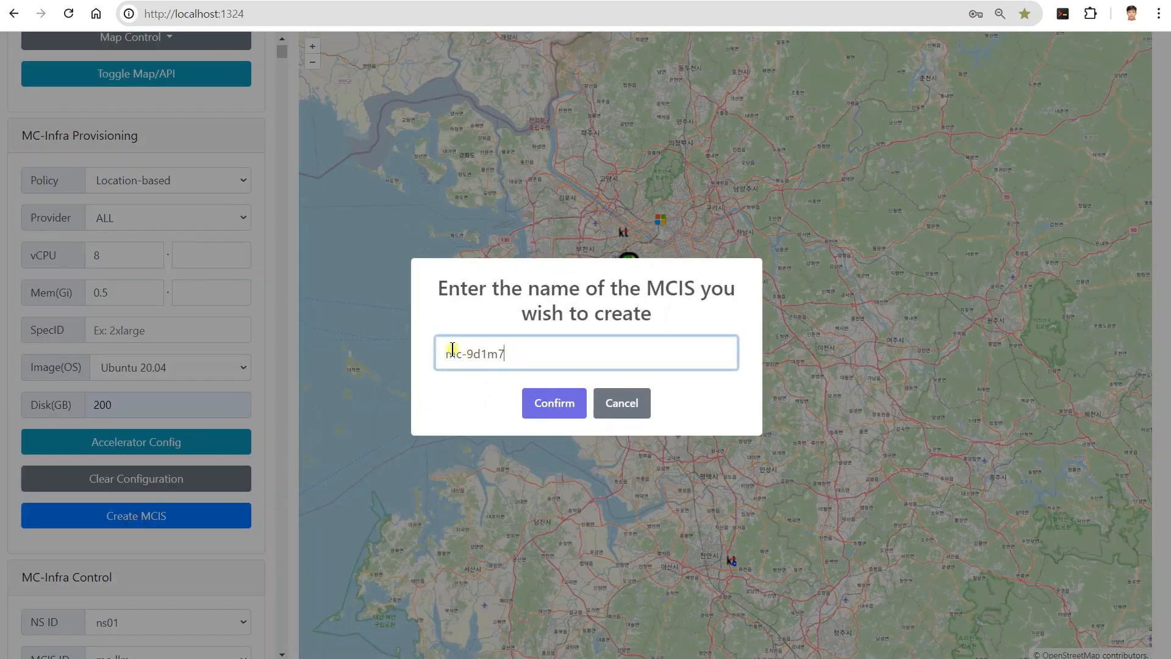
type("webui")
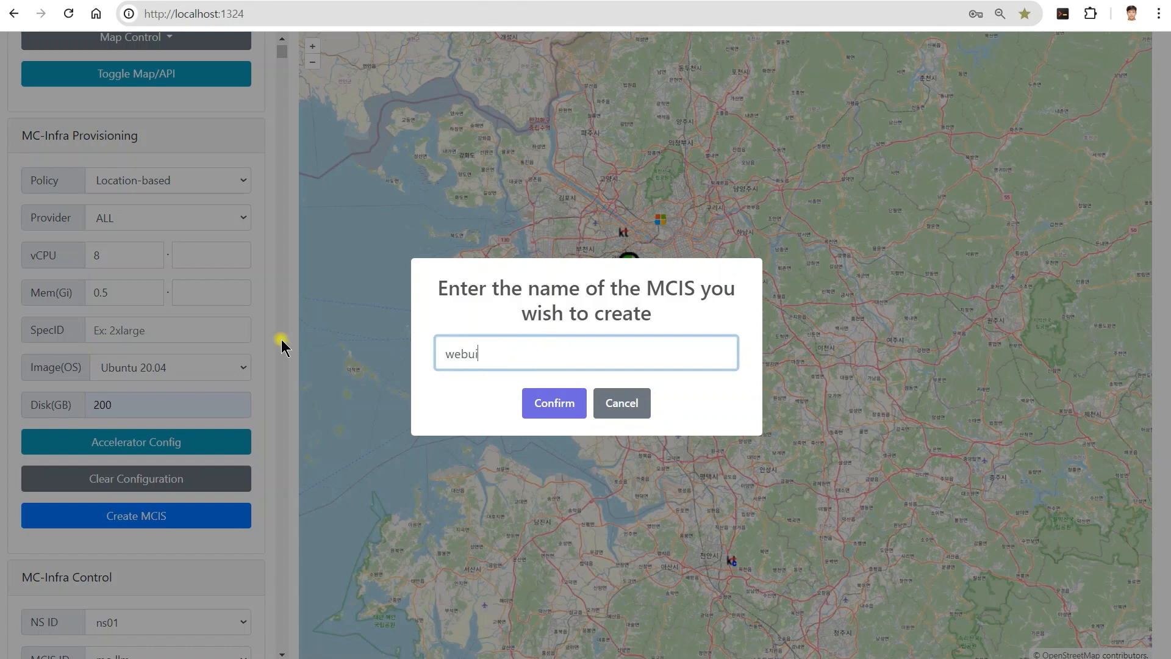
left_click(553, 402)
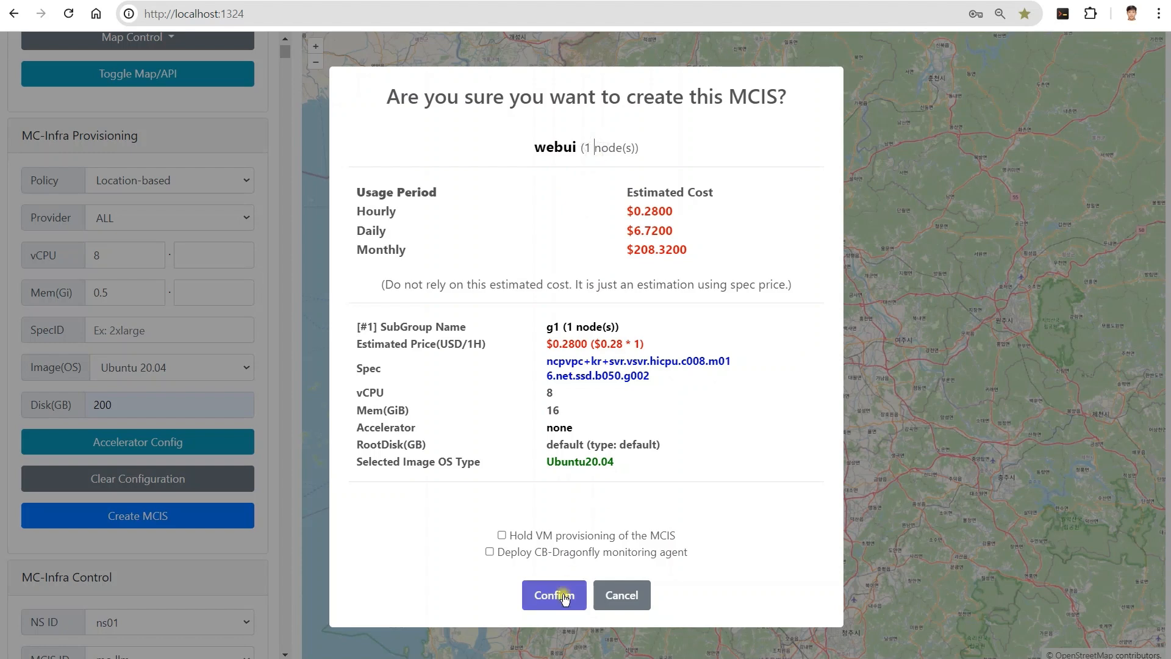
left_click(553, 595)
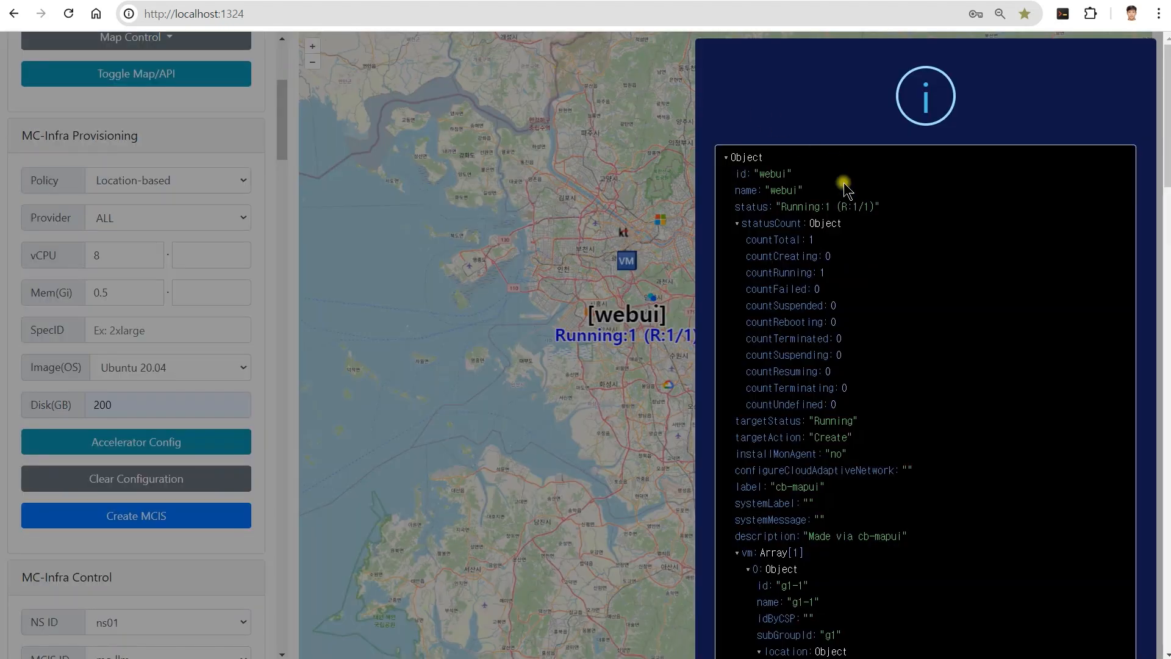
mouse_move(743, 211)
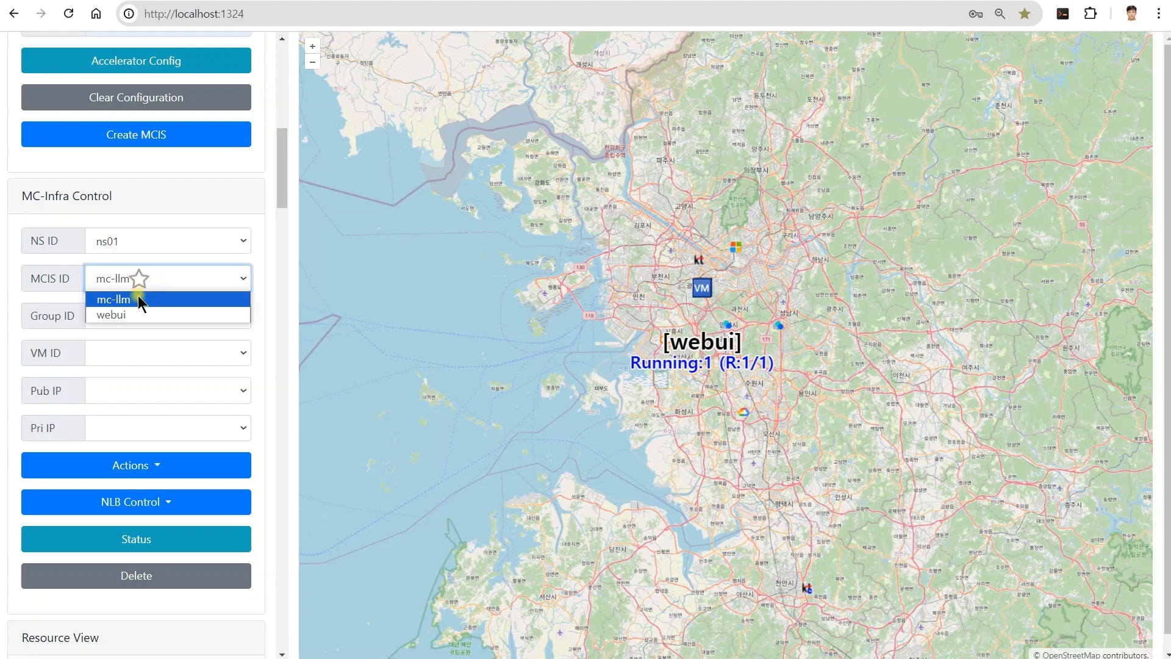
Step: Select webui in the MCIS ID dropdown to show its g1-1 VM and public IP
left_click(110, 315)
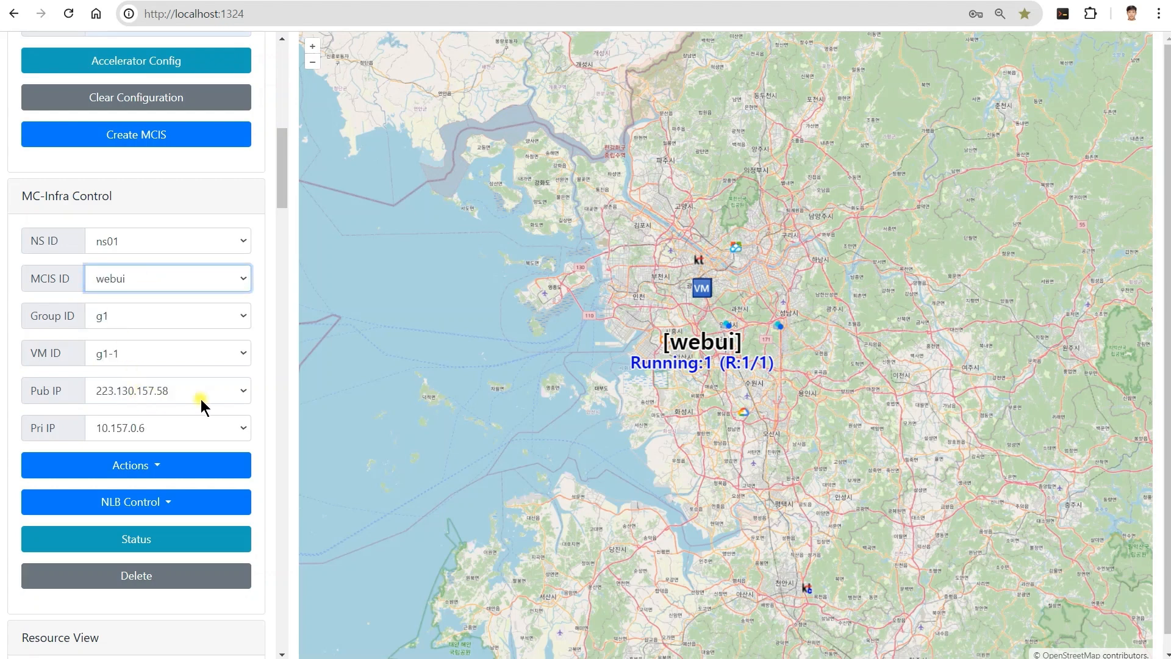
scroll("up", 3)
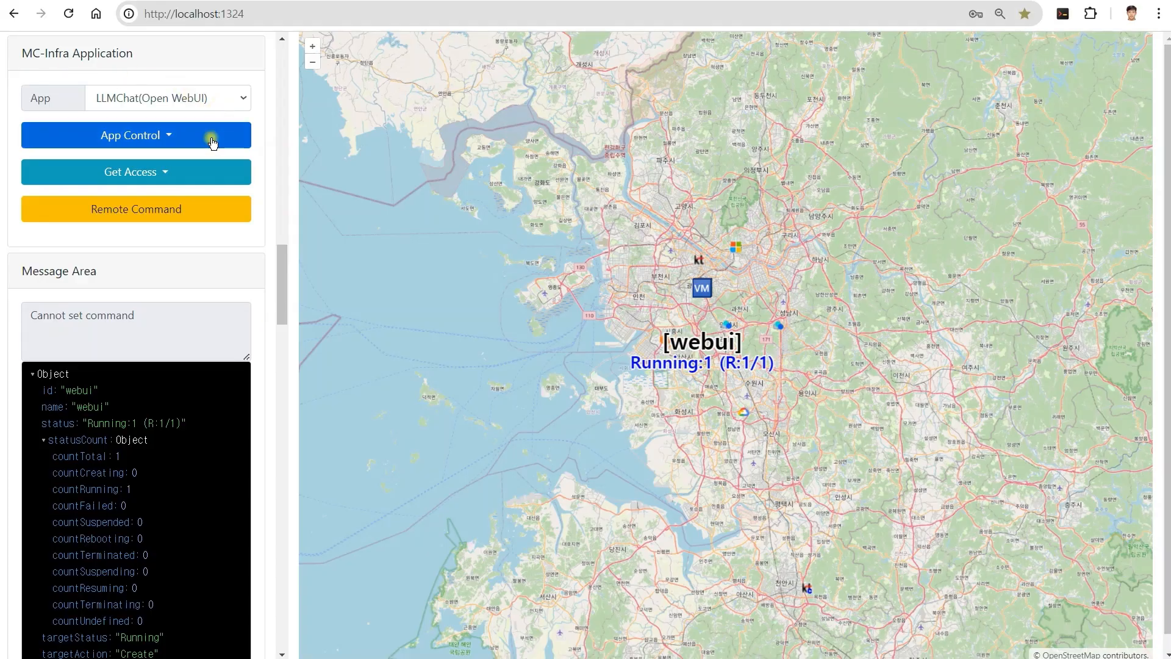
Step: Select LLMChat(Open WebUI) from the App dropdown
left_click(167, 98)
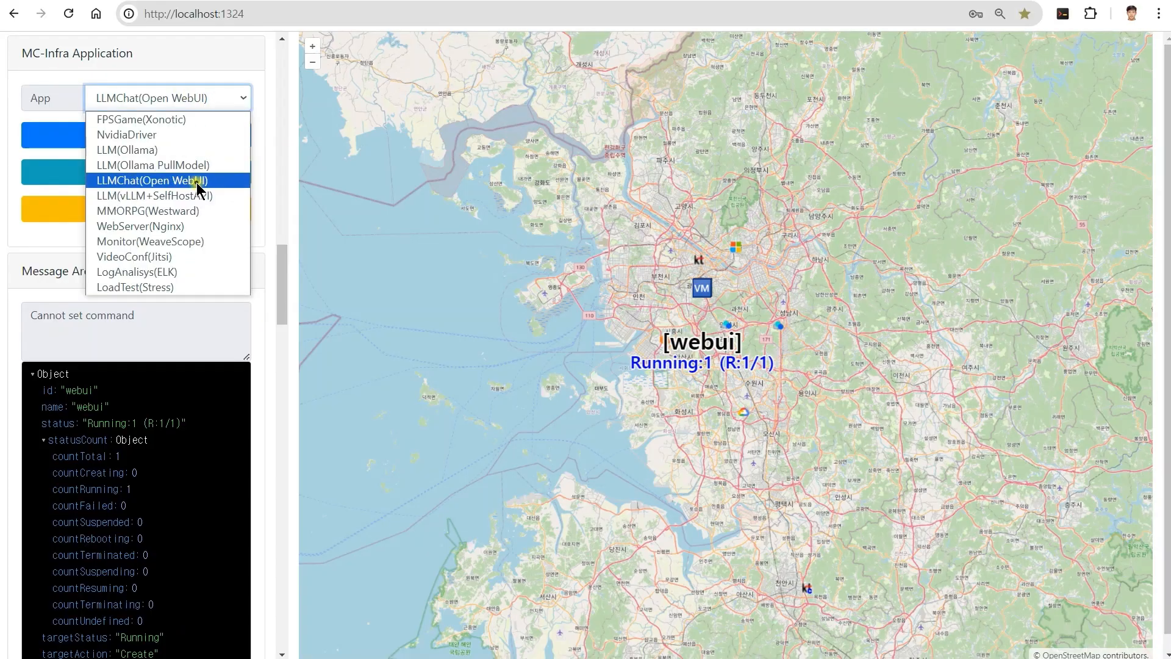
left_click(151, 180)
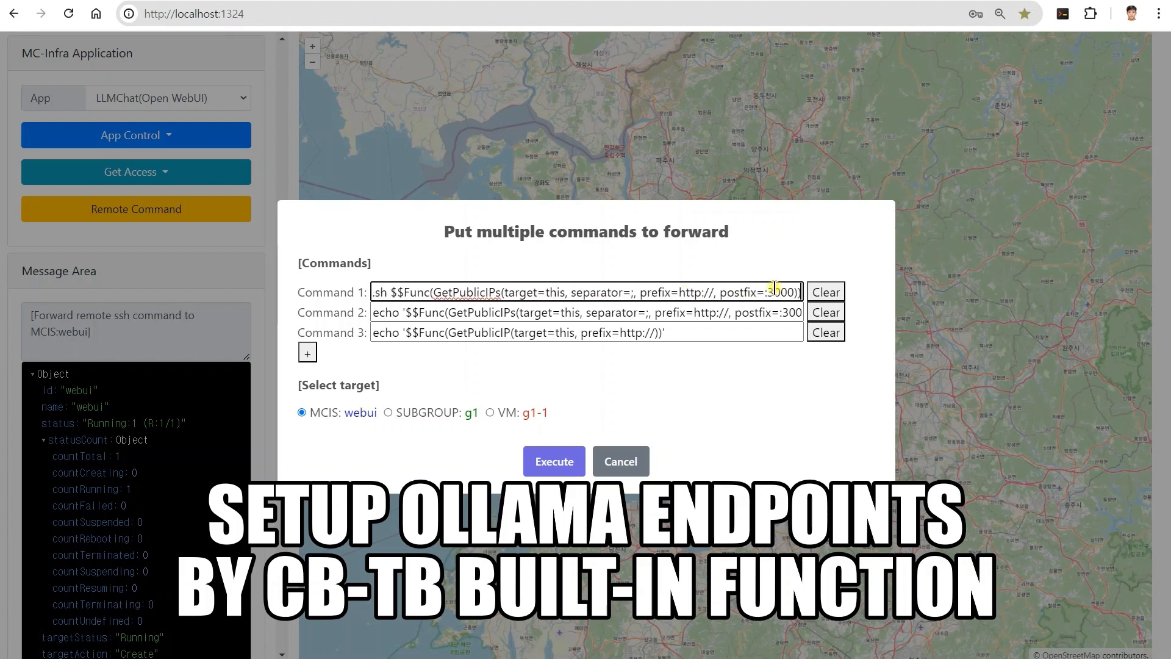
Step: Replace 'this' with mc-llm in the public-IP functions of the first two commands
double_click(553, 292)
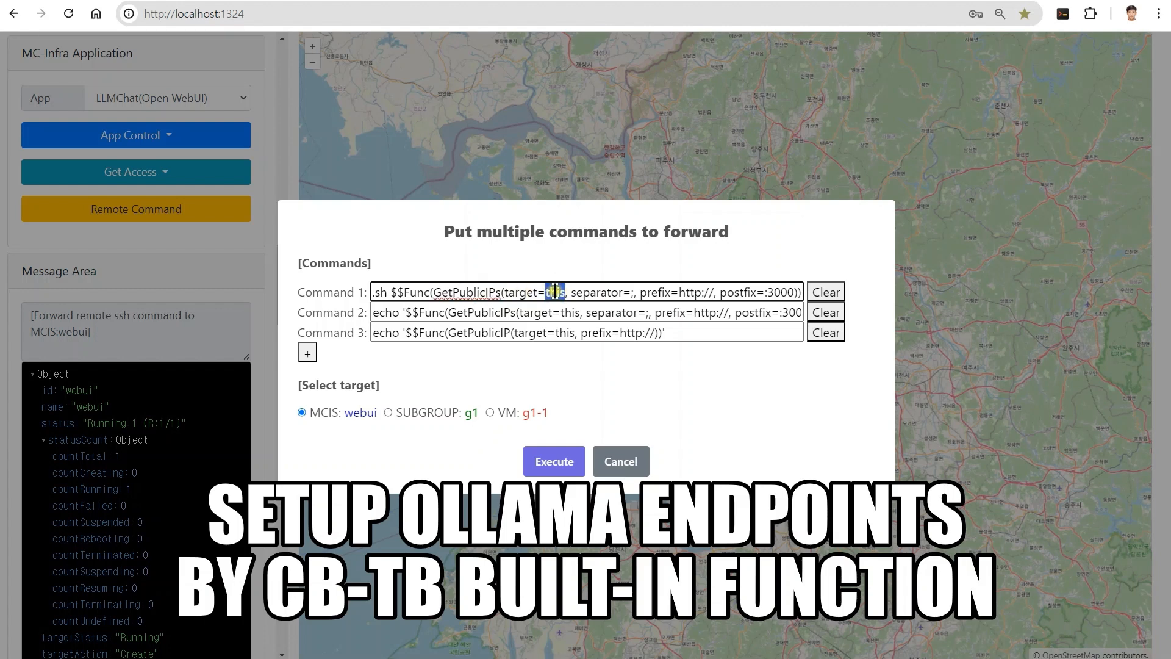
type("mc-llm")
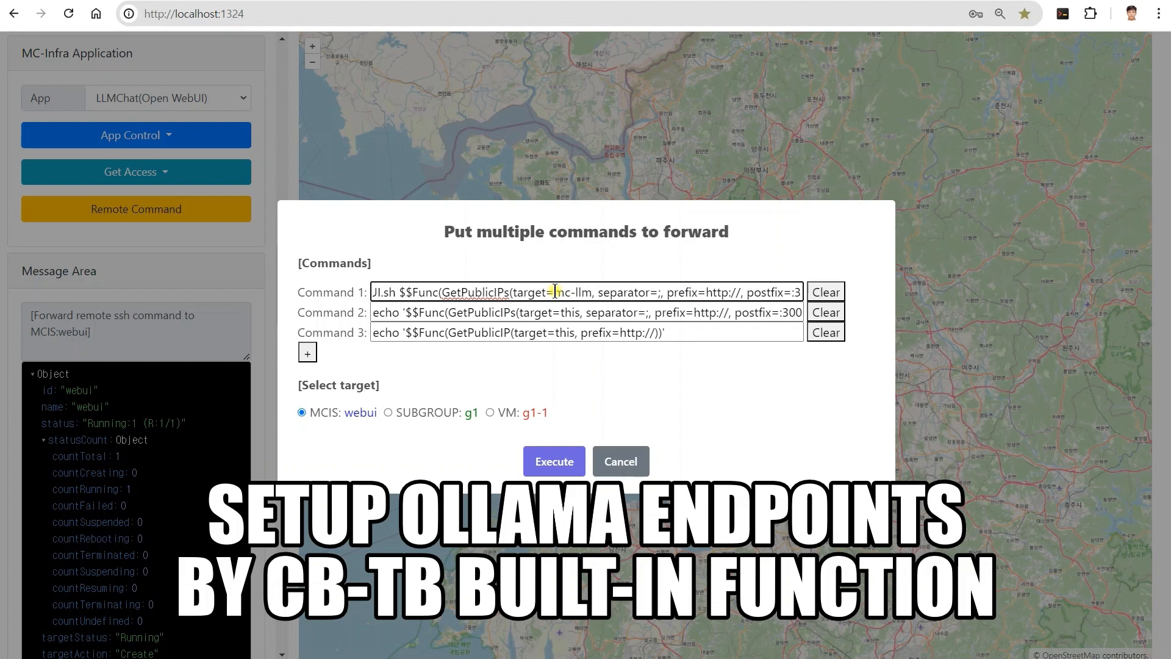
double_click(574, 293)
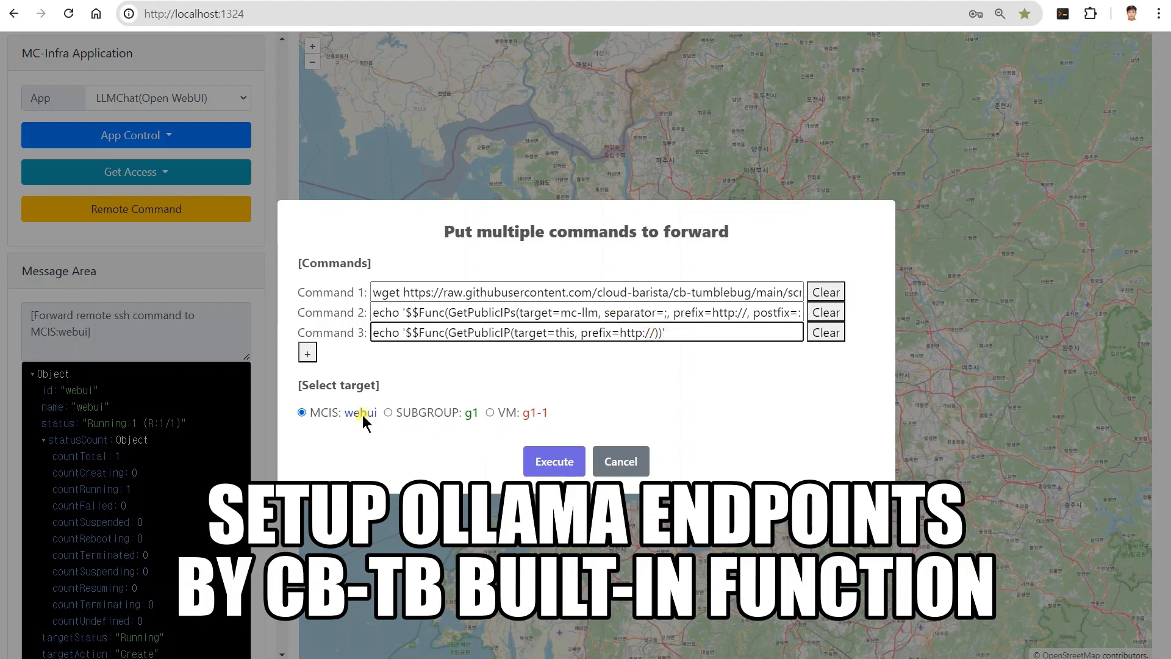
Step: Execute the Open WebUI deployment on webui and review the Docker install output
left_click(553, 461)
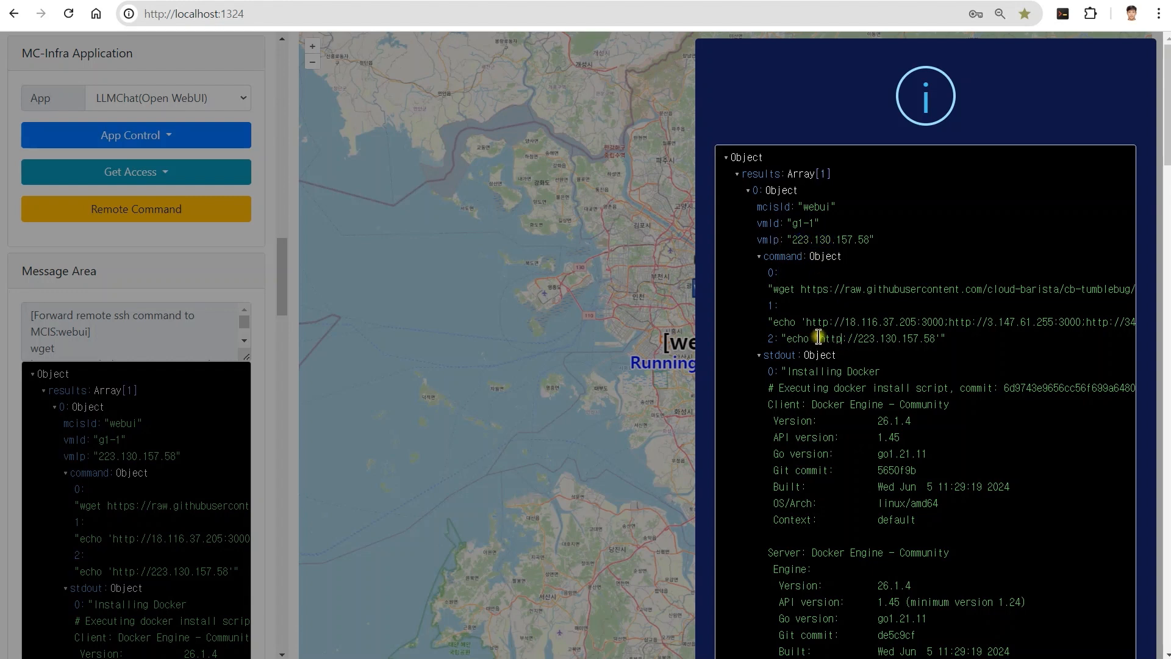
double_click(881, 338)
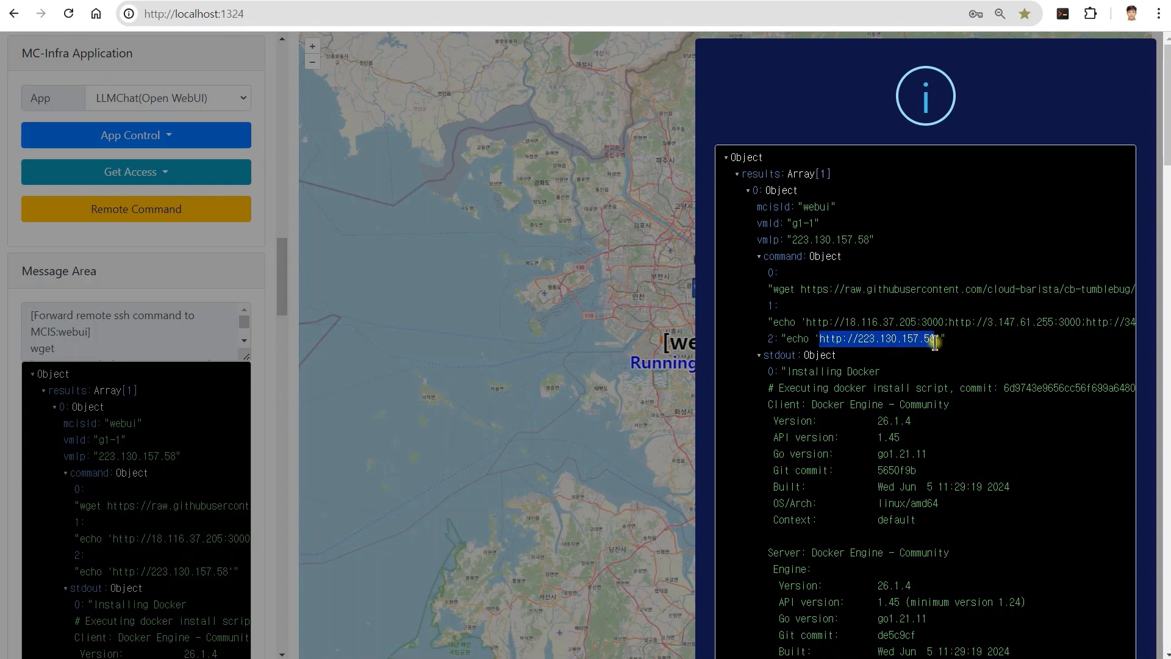
scroll("down", 3)
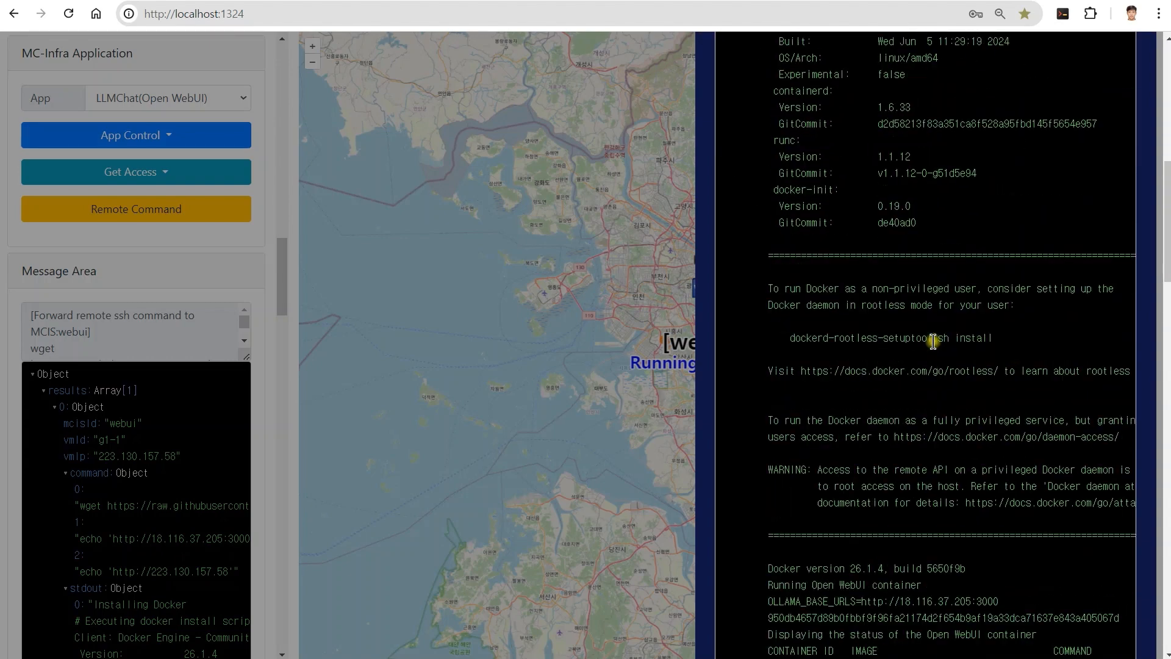
scroll("down", 3)
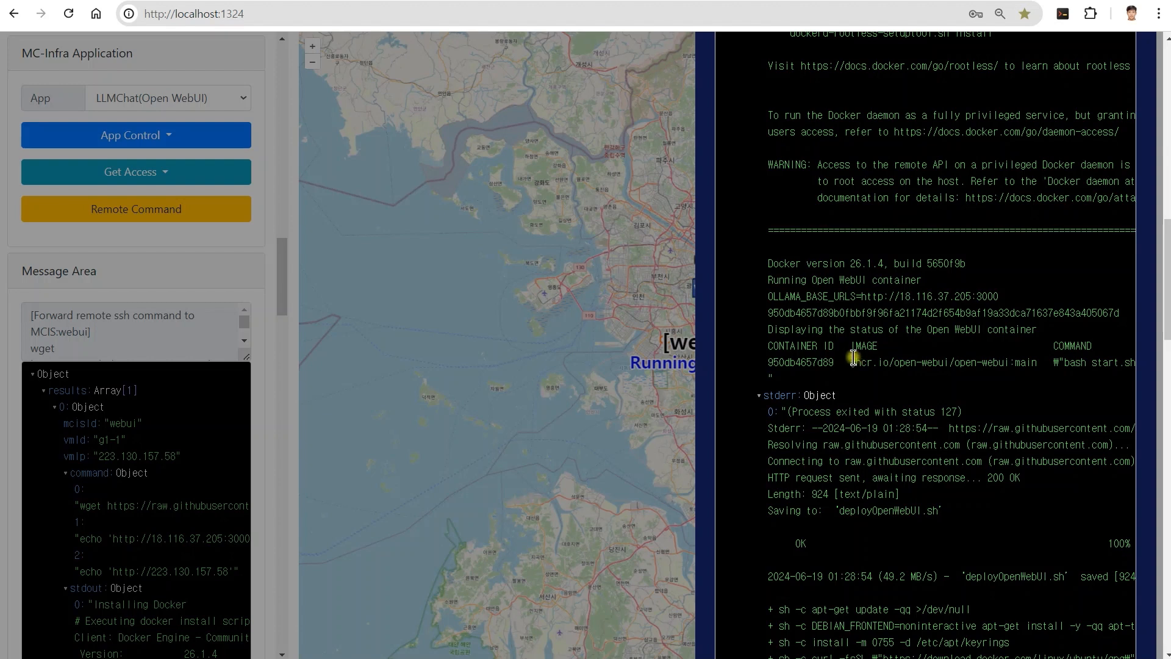
mouse_move(846, 276)
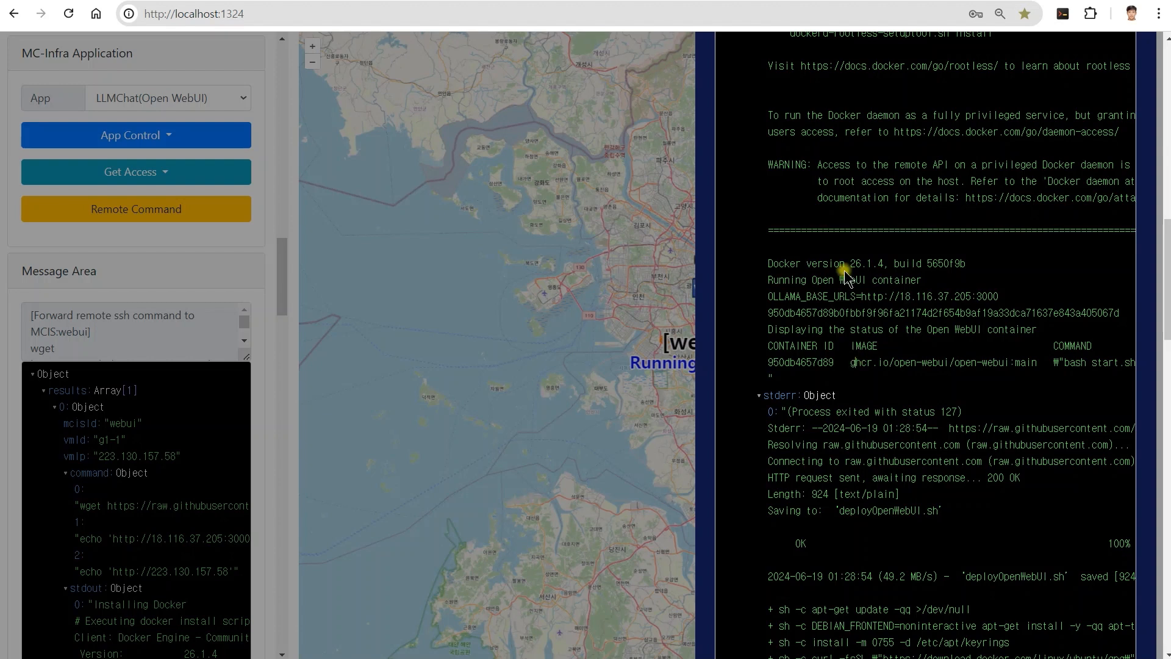
double_click(844, 280)
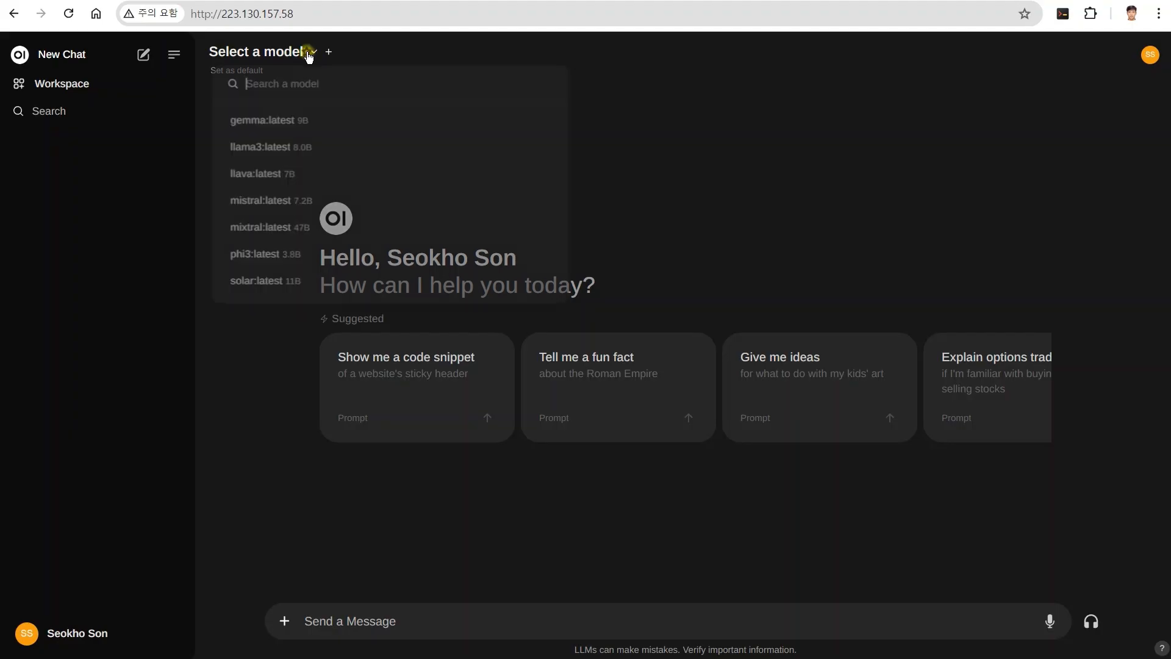
Step: Ask llama3:latest what CB-Tumblebug is, read the answer, and type a correction
left_click(260, 147)
type("CB-Tumblebug이라는 멀티 클라우드 인프라 관리 오픈소스 소프트웨어 알아? 간략히 설명해줘")
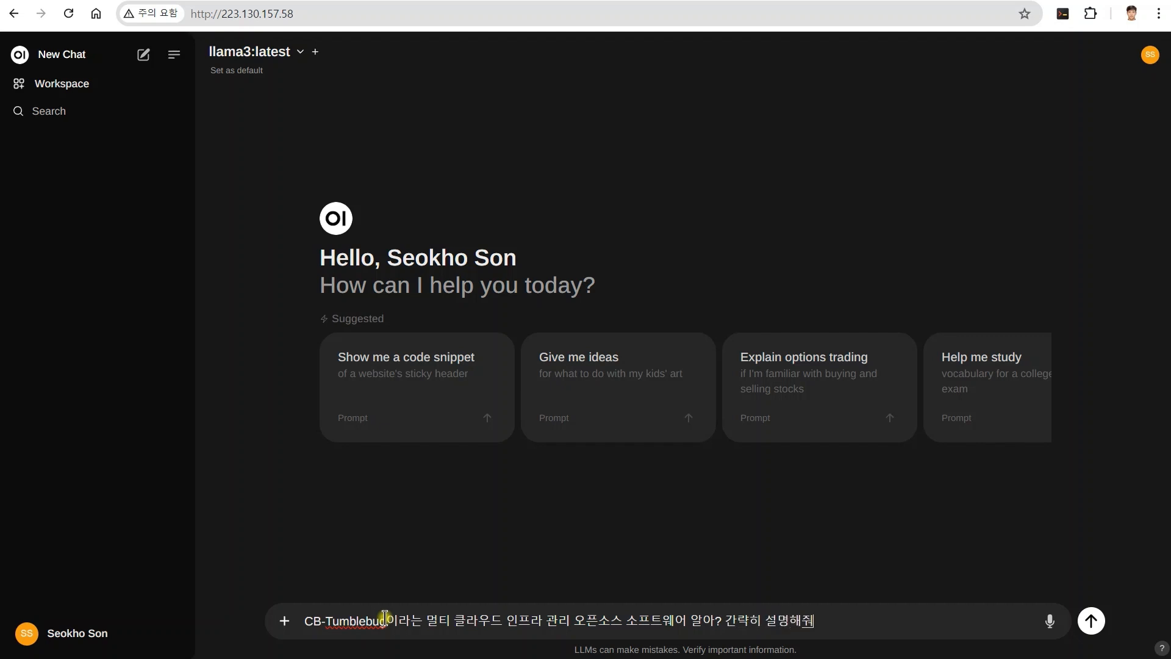
left_click(1090, 619)
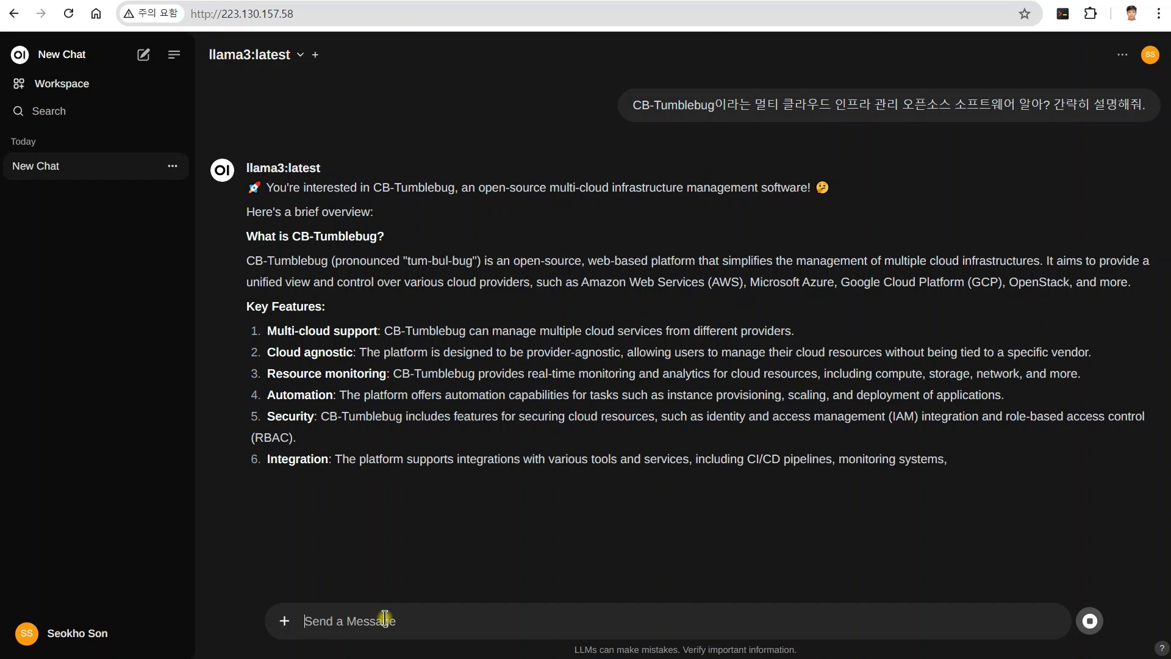
scroll("down", 3)
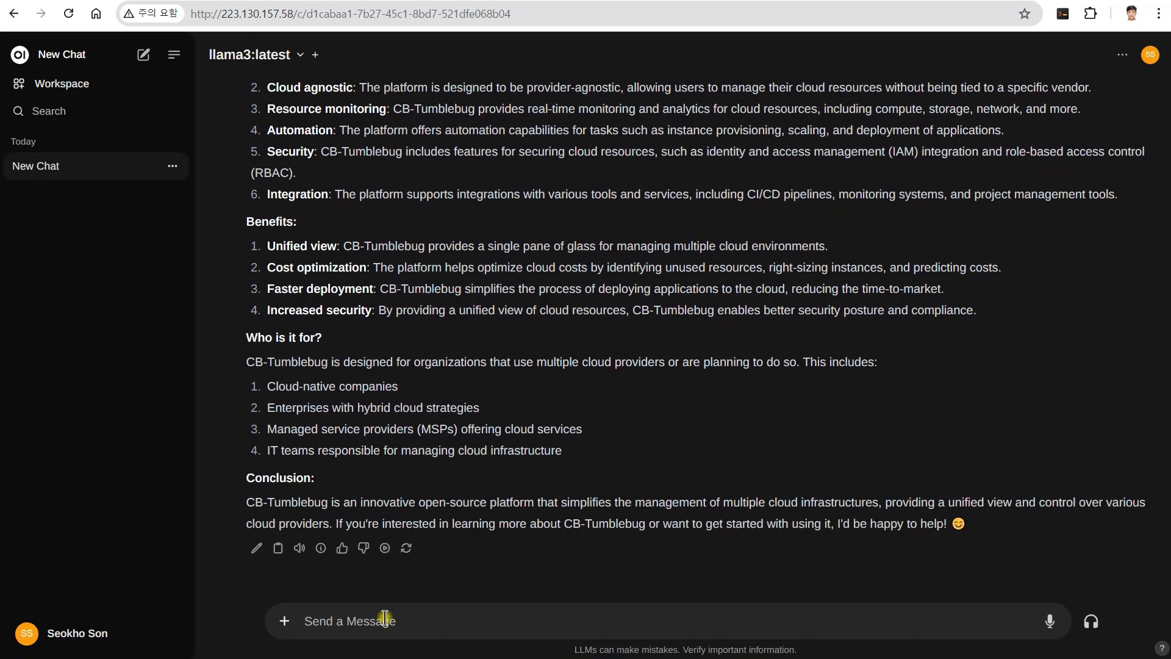
type("다시 해")
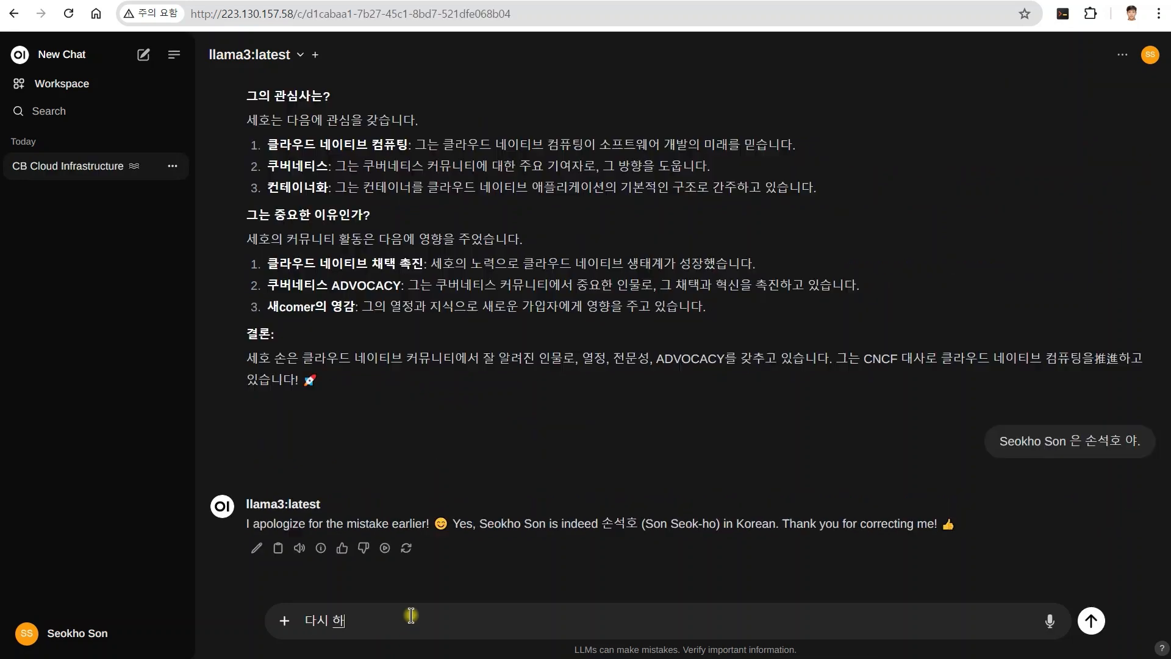
Step: Get llama3's Korean re-explanation, then type a follow-up about CB-Tumblebug's maintainer
left_click(1090, 620)
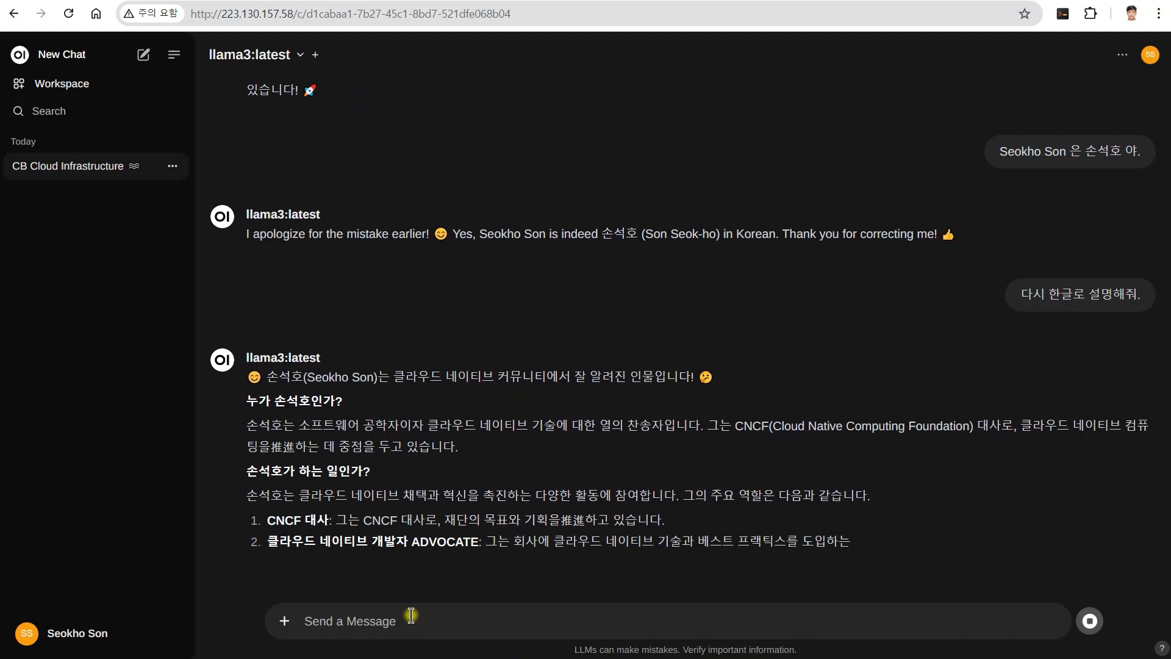
scroll("down", 3)
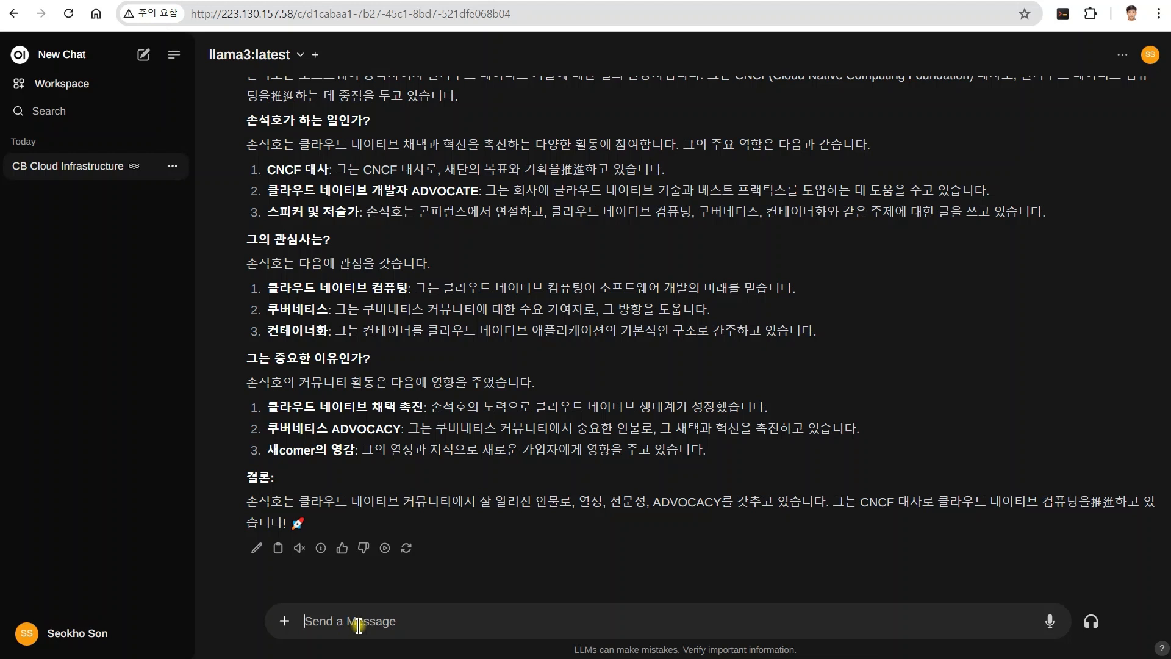
type("CB-Tumbl")
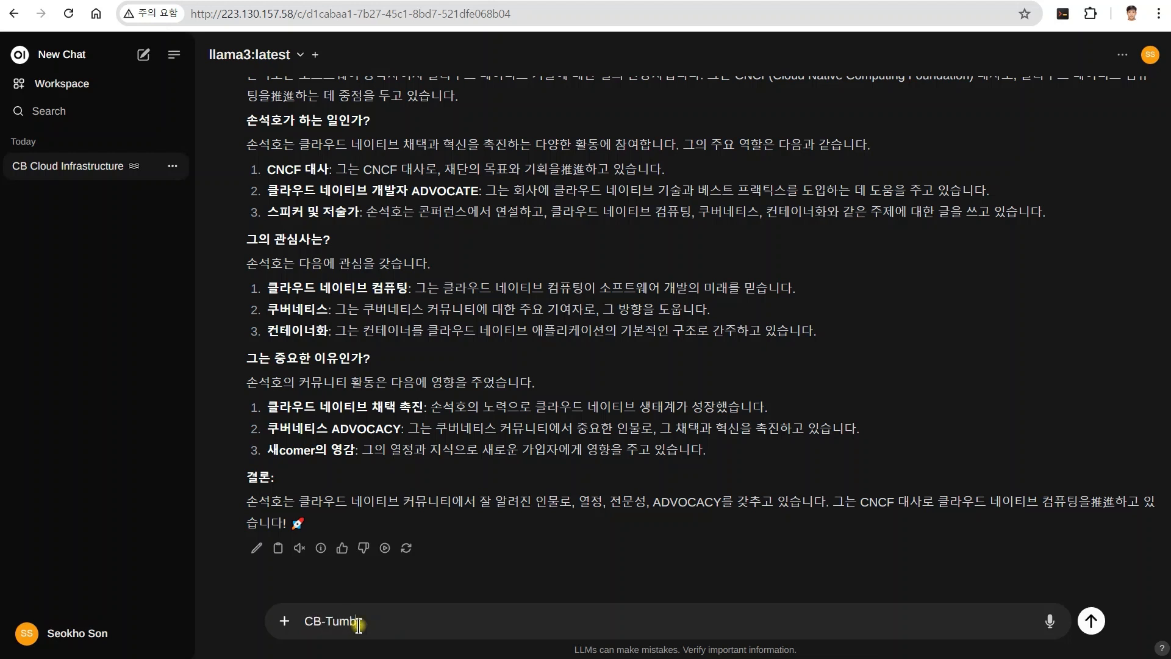
type("ebug의")
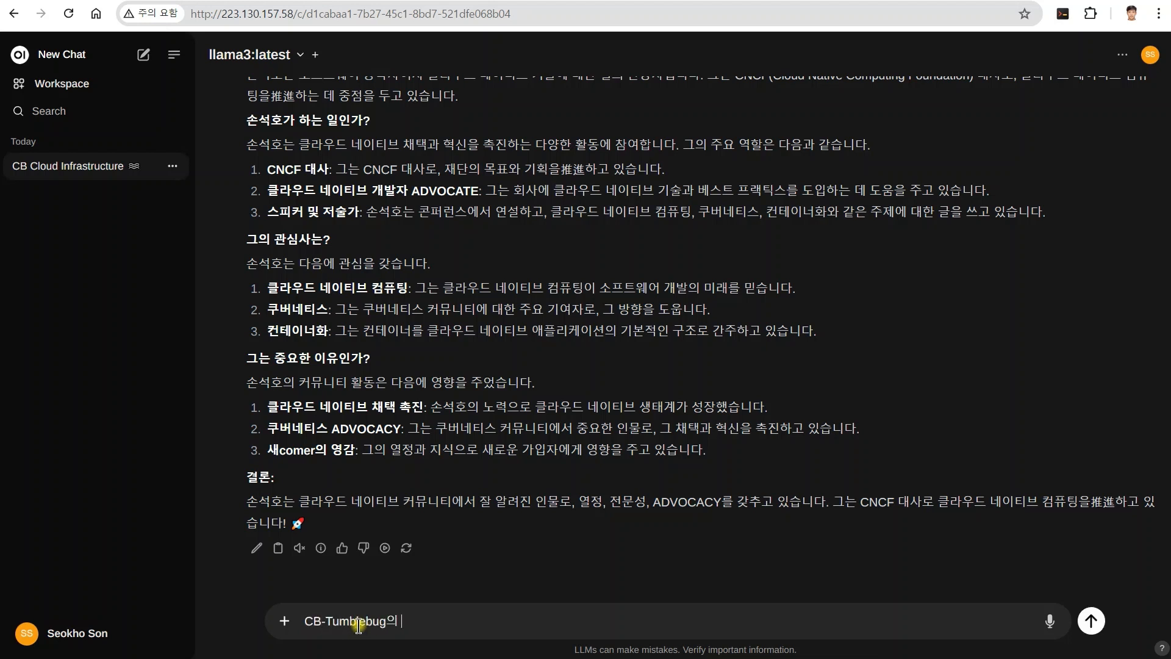
type("메인테이너이긘")
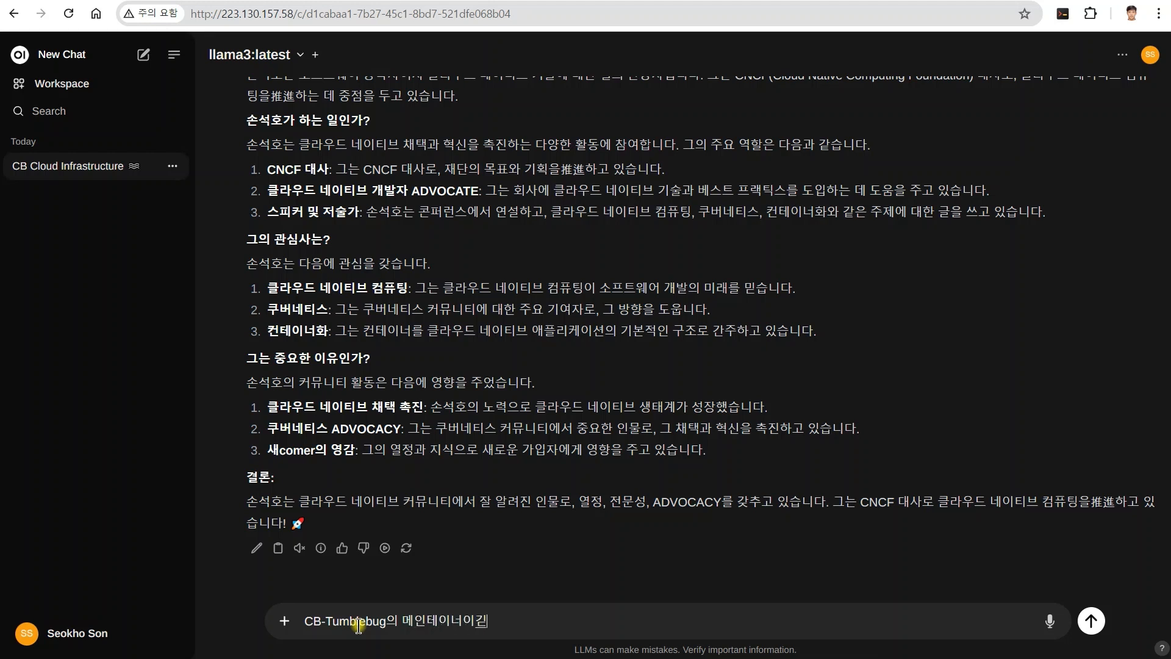
type("도 해.")
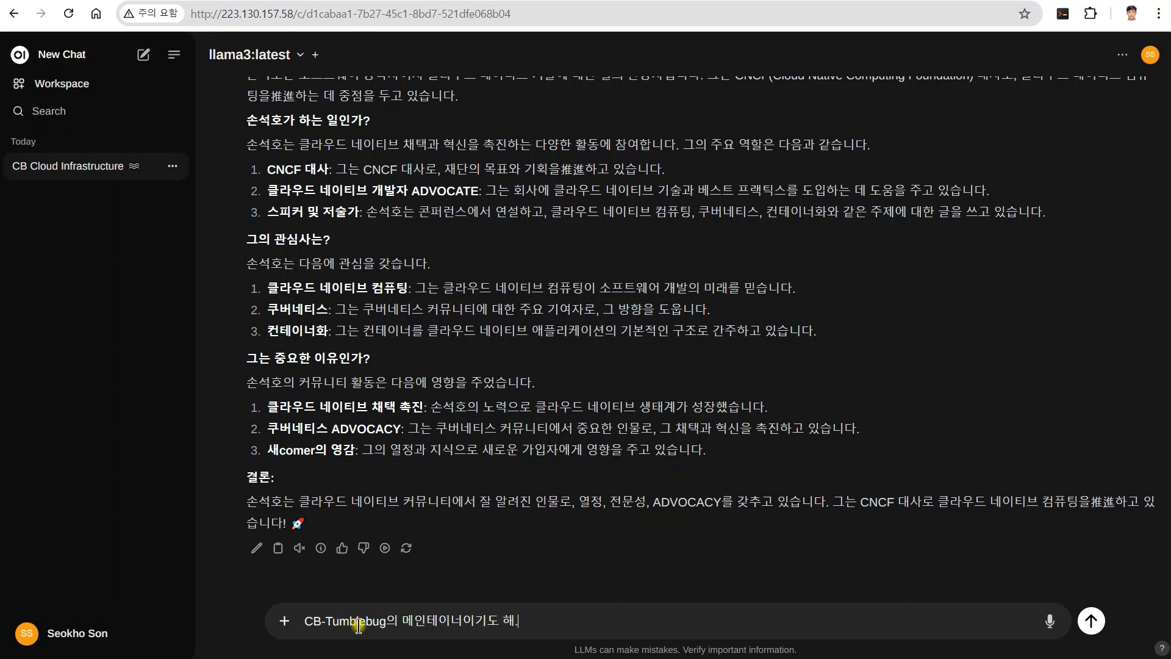
mouse_move(298, 548)
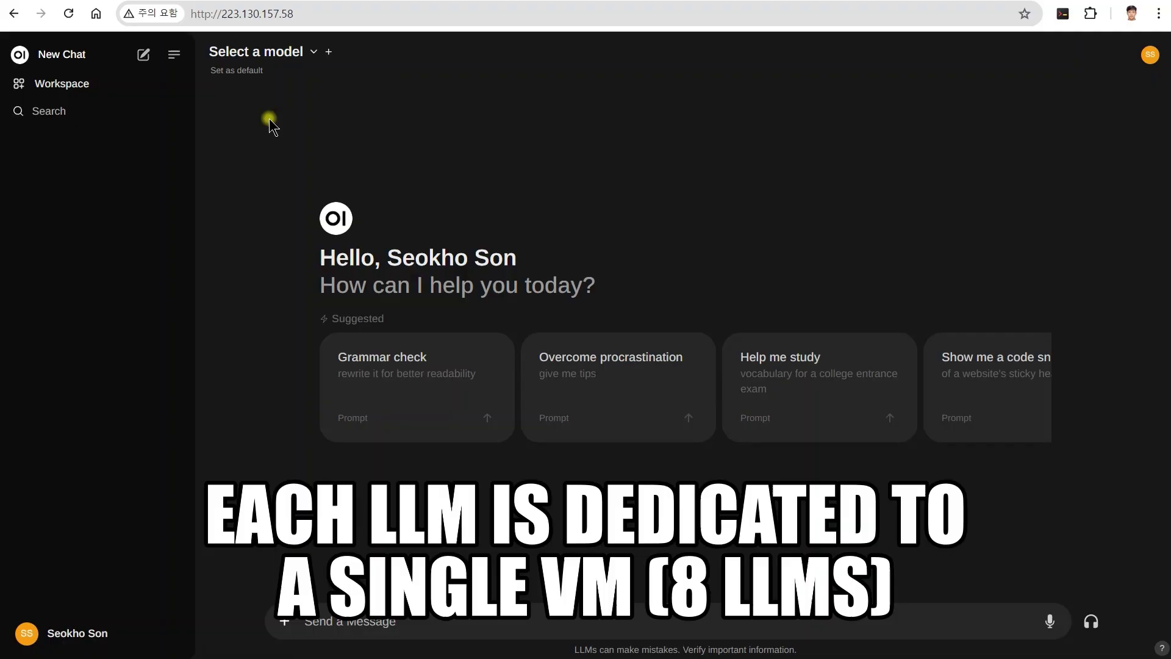
Step: Select eight models including solar, llama3, phi3 and two mixtral, hide sidebar, zoom out
left_click(327, 51)
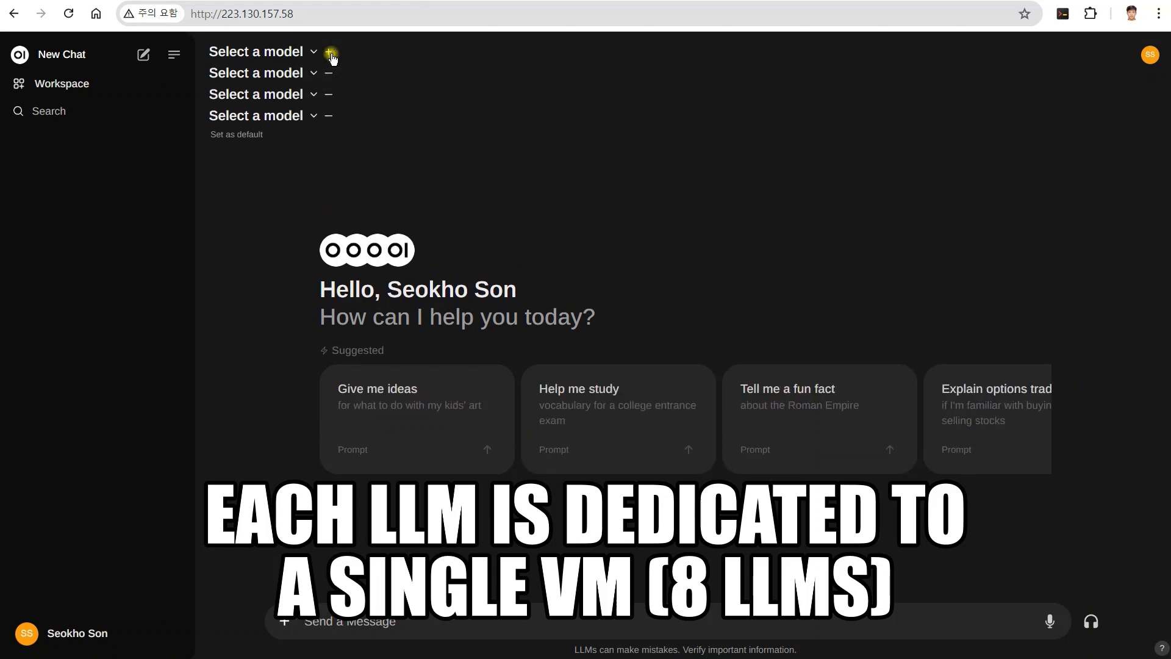
left_click(331, 52)
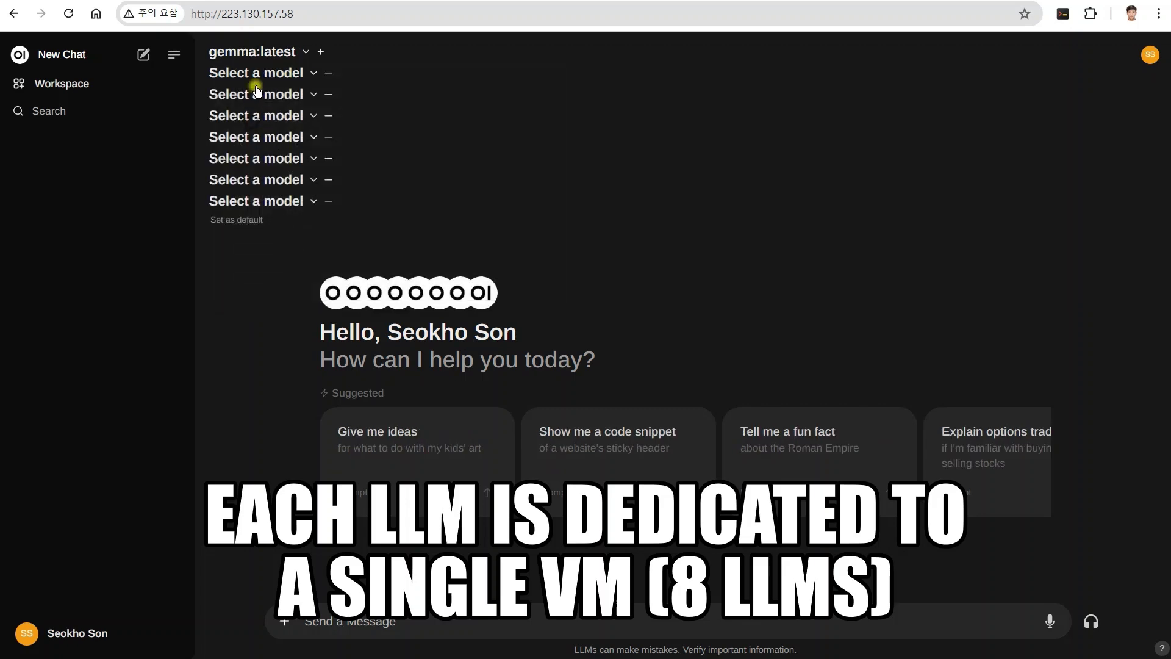
left_click(255, 72)
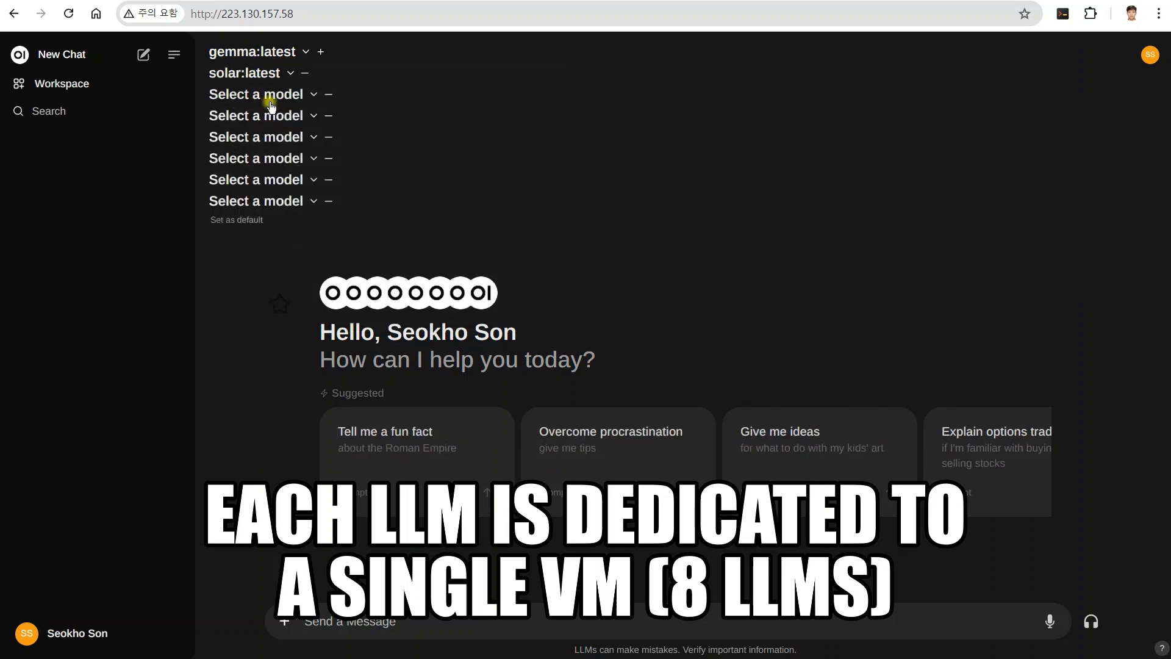
left_click(256, 94)
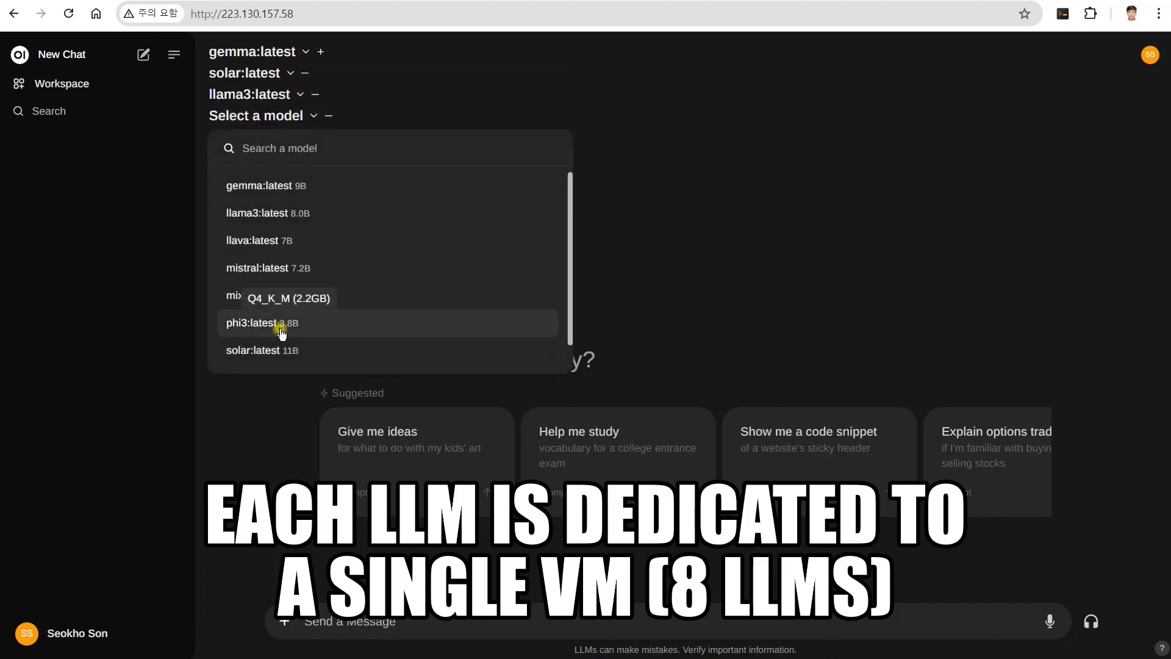
left_click(253, 323)
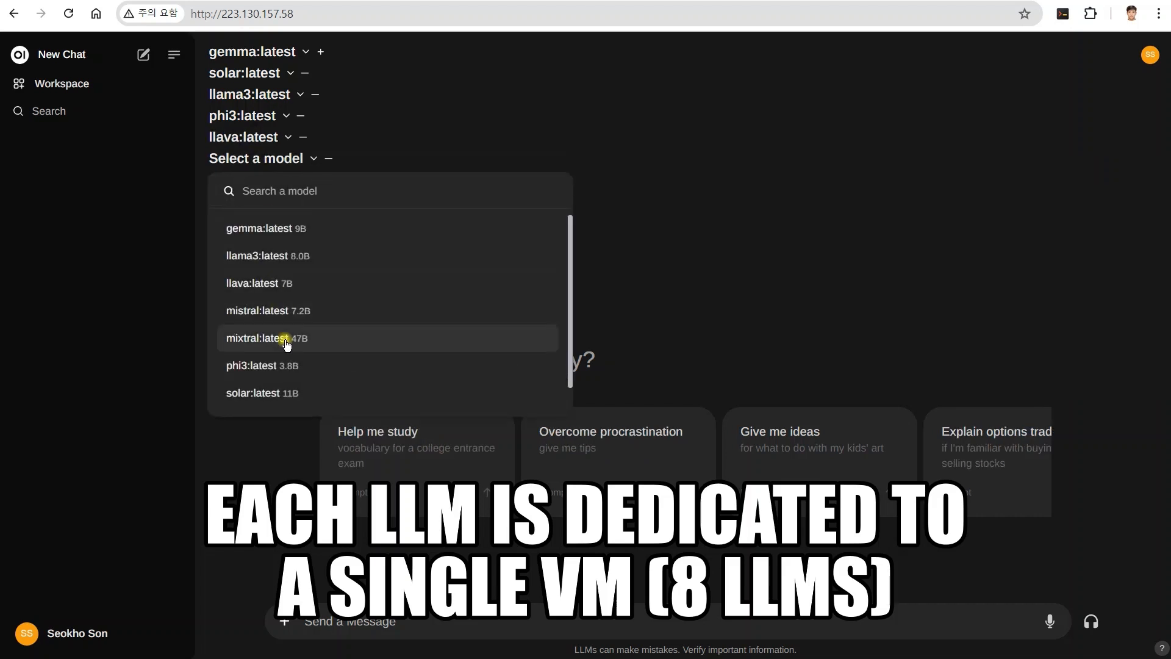
left_click(265, 337)
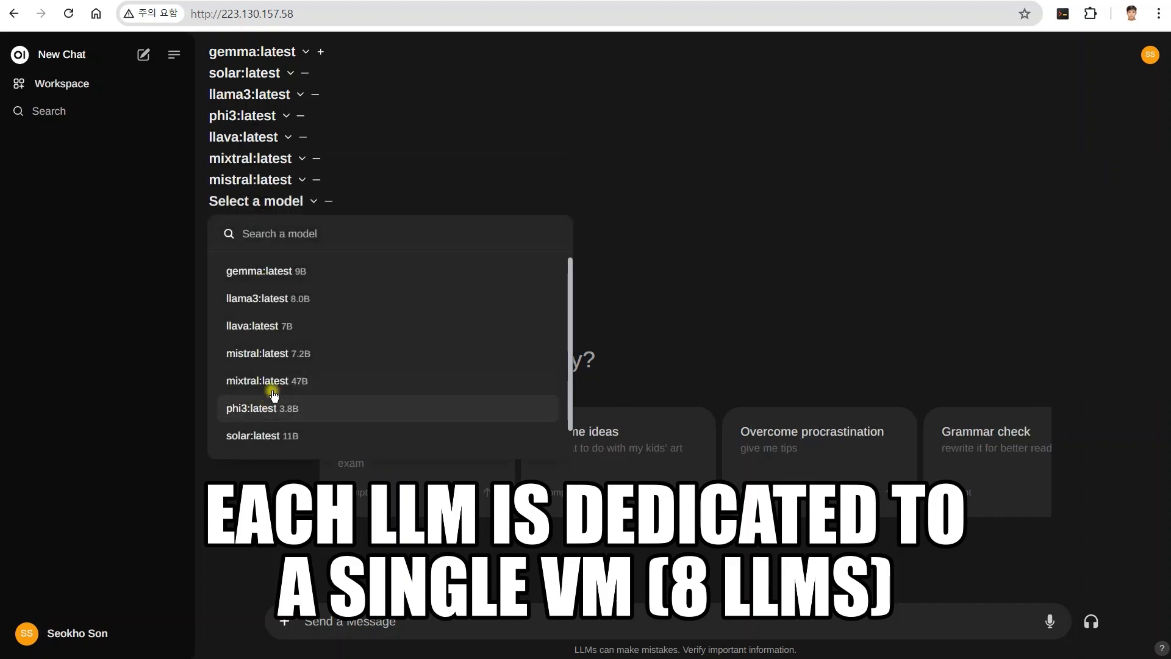
left_click(258, 380)
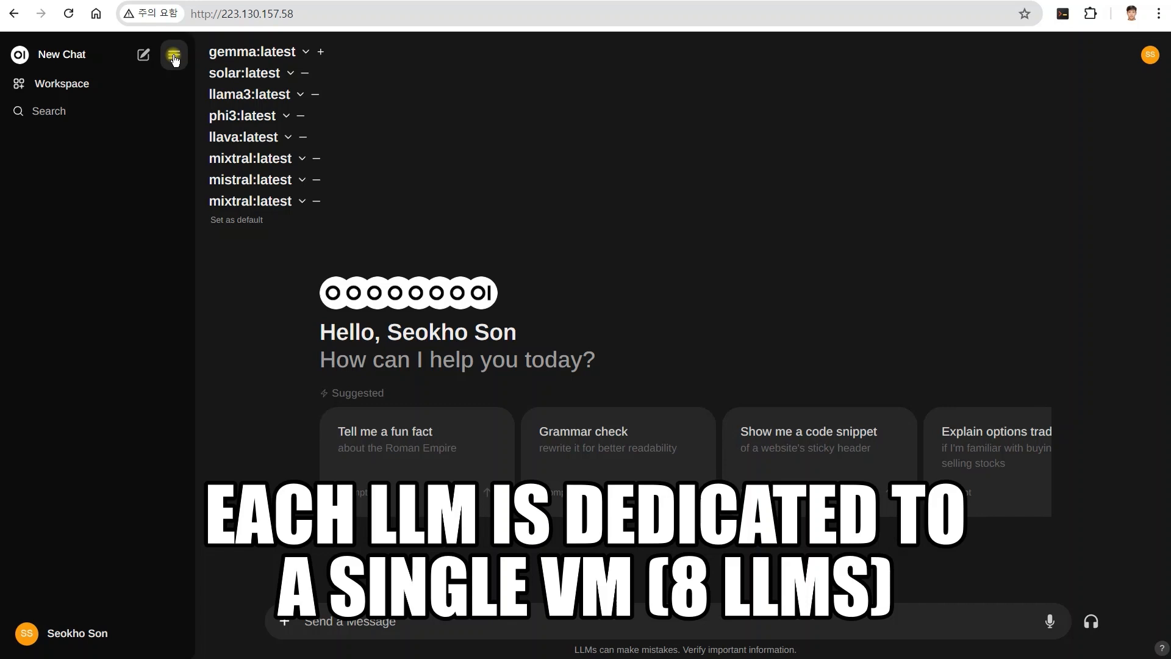
left_click(173, 57)
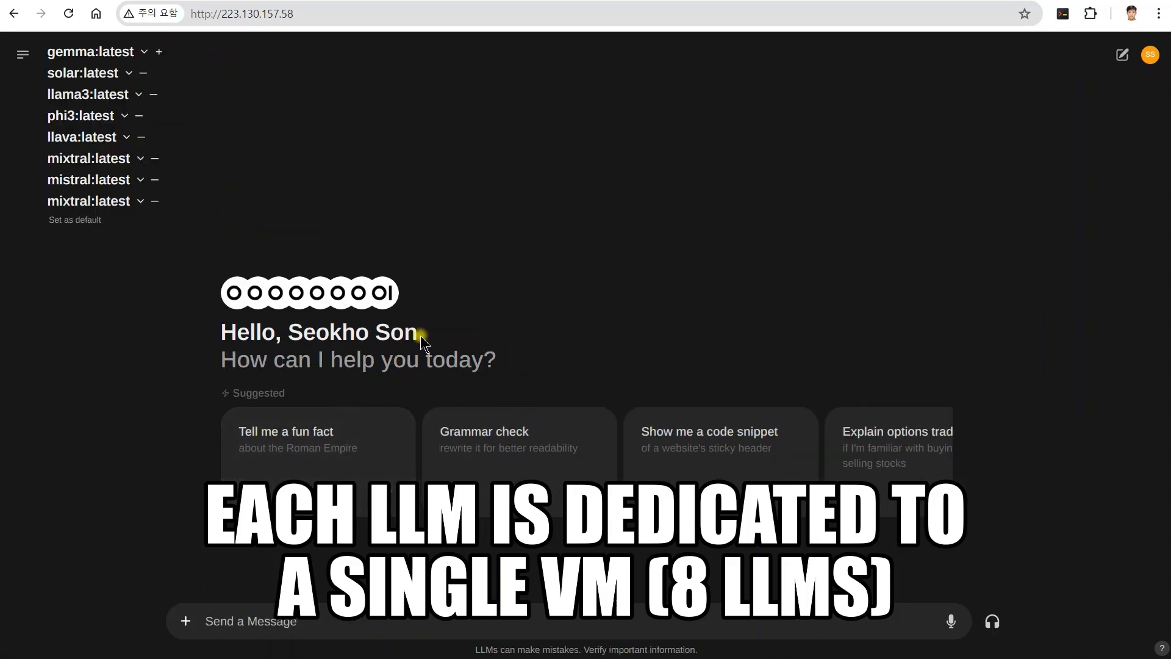
key("ctrl+minus")
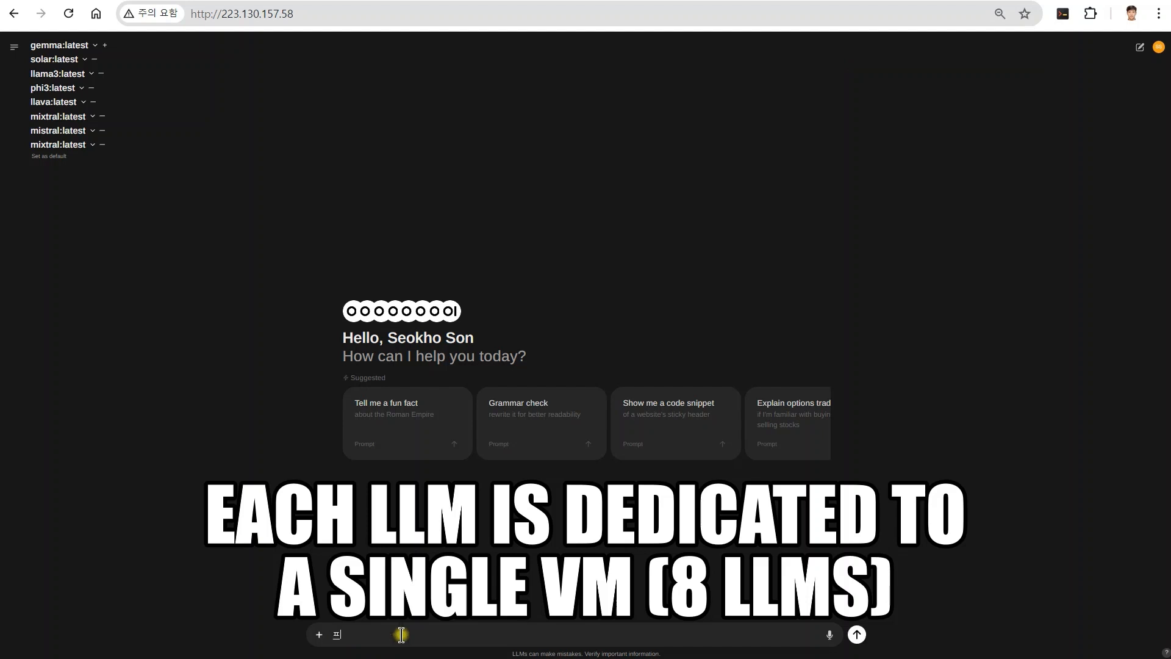
Step: Send the Python API server prompt to all eight models, then send '550*12'
type("파이씨")
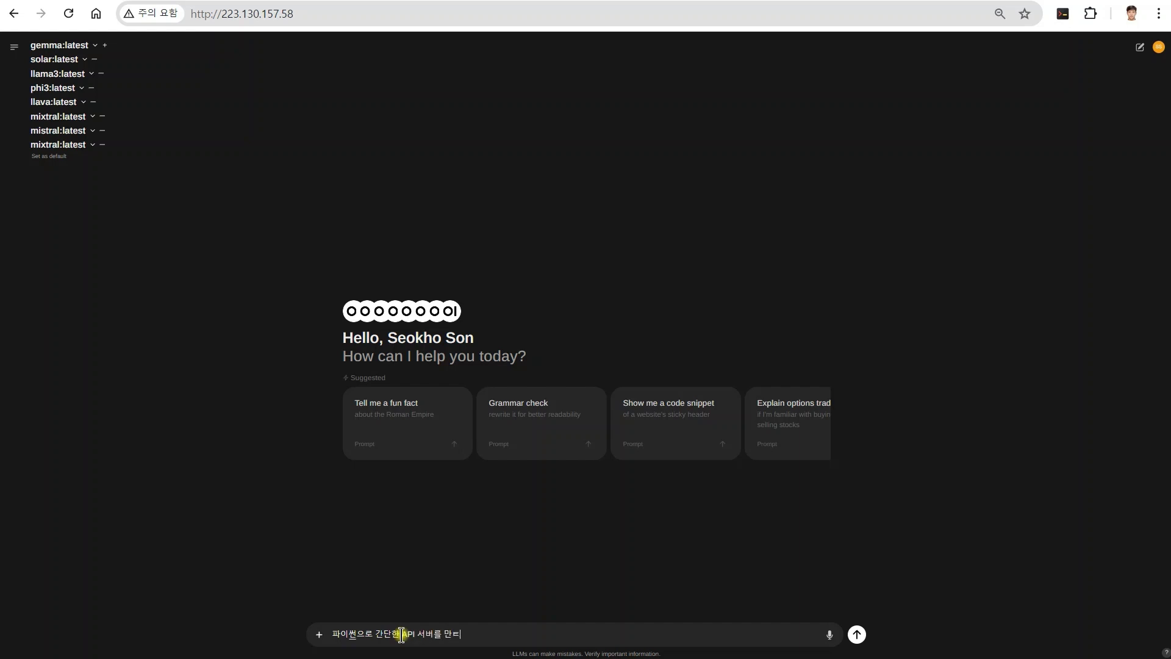
left_click(855, 634)
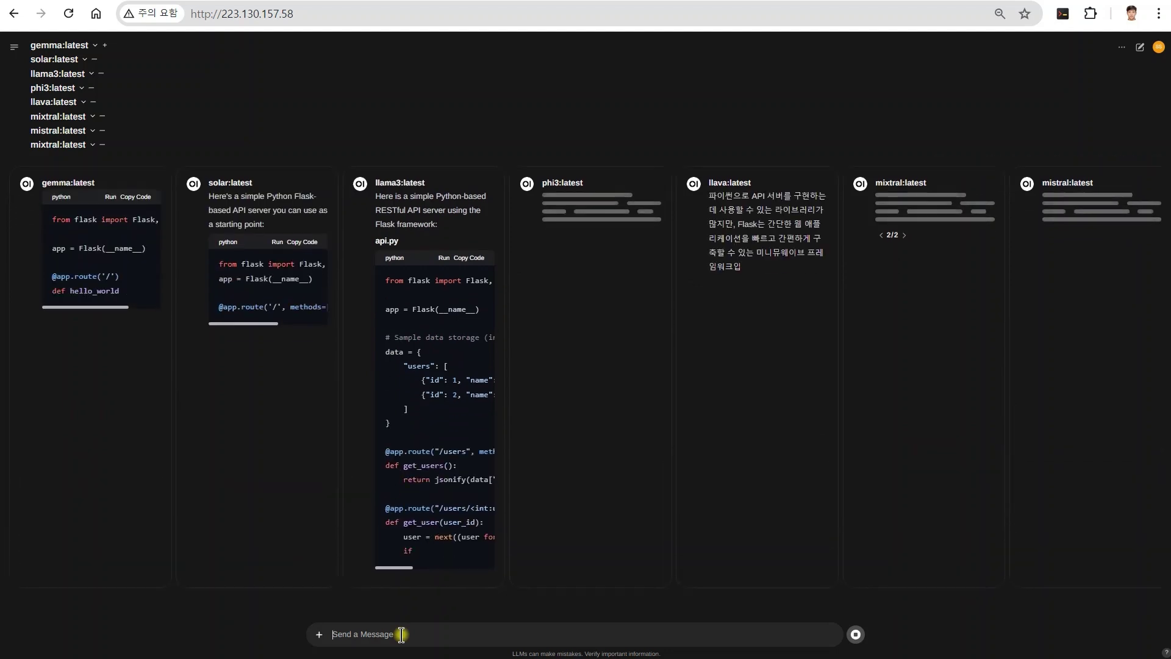
scroll("down", 3)
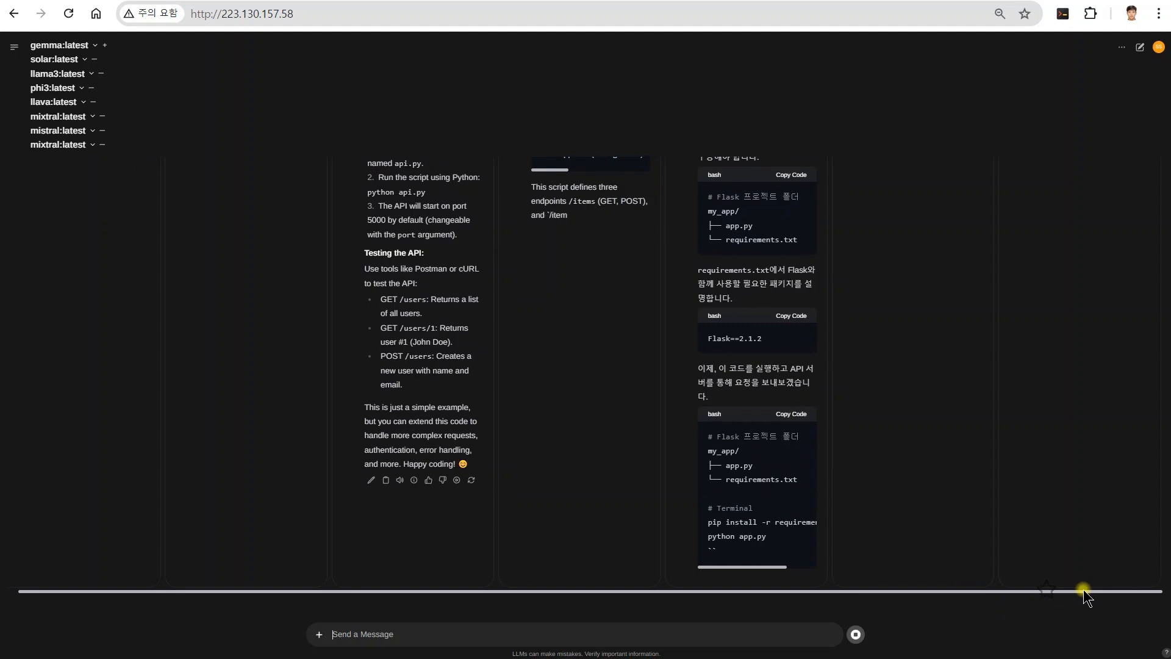
type("550*12 는")
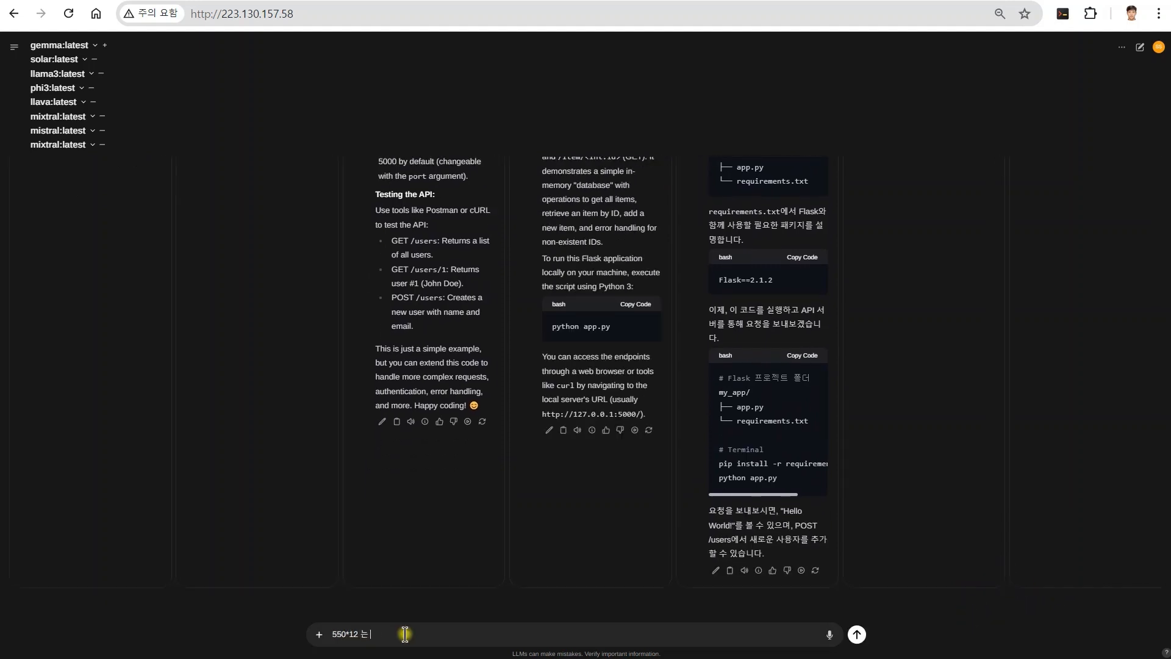
left_click(856, 634)
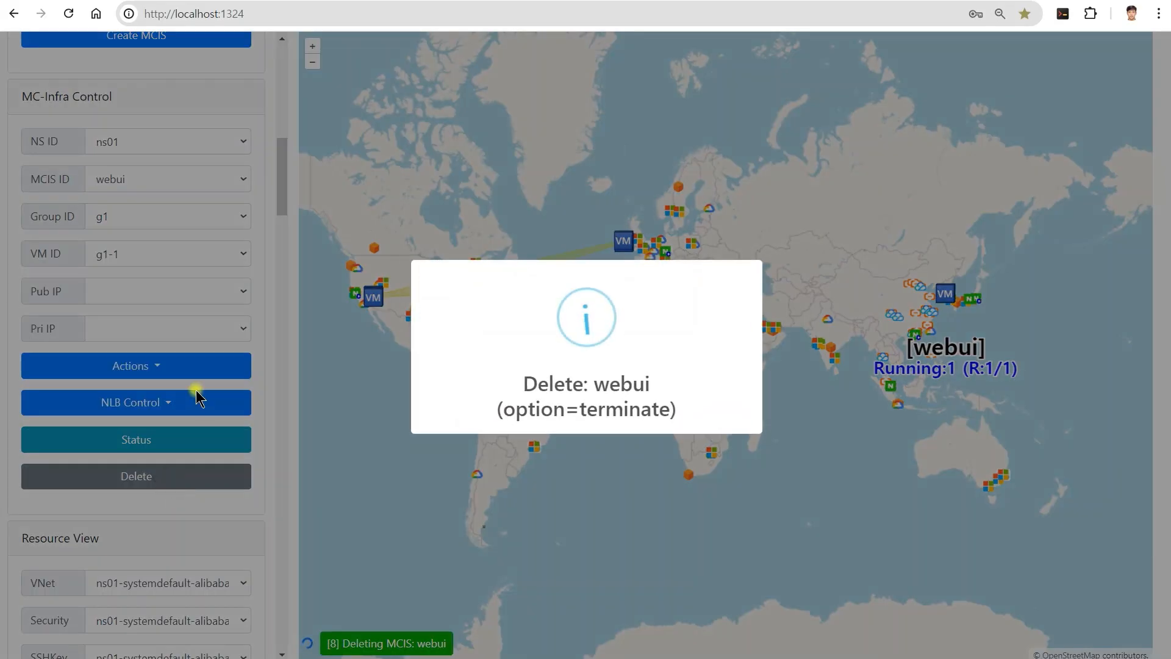
Step: Switch the MCIS ID selection to mc-llm to delete it after webui
left_click(167, 177)
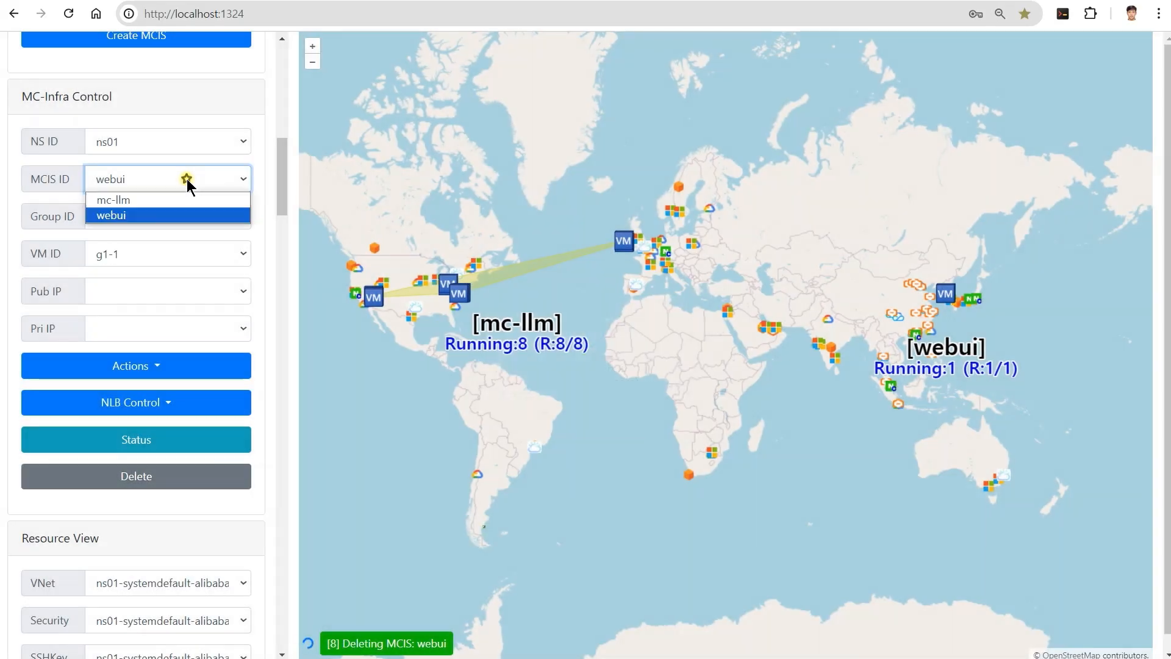
left_click(136, 476)
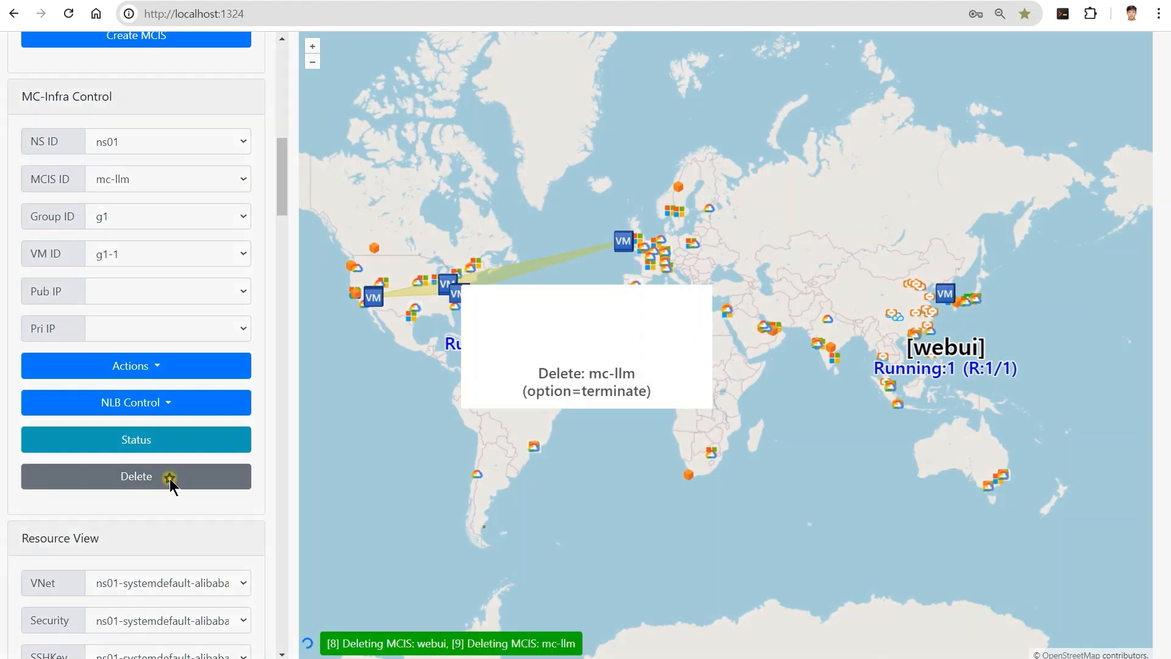